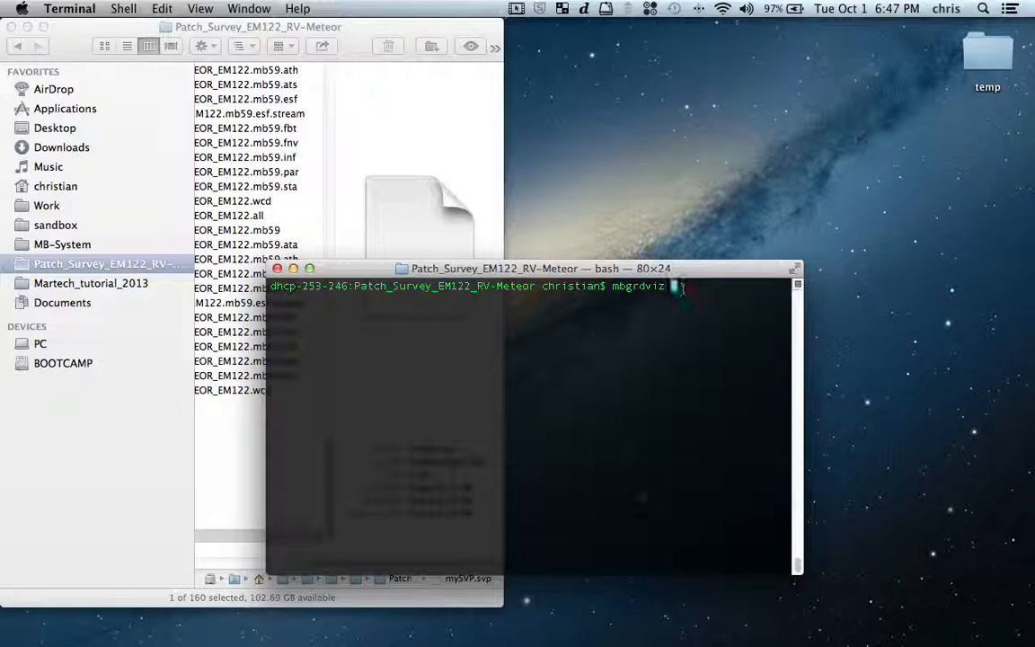
# Launch mbgrdviz from the terminal and open mygrid_50m.grd as the primary bathymetry grid.
pyautogui.press('Return')
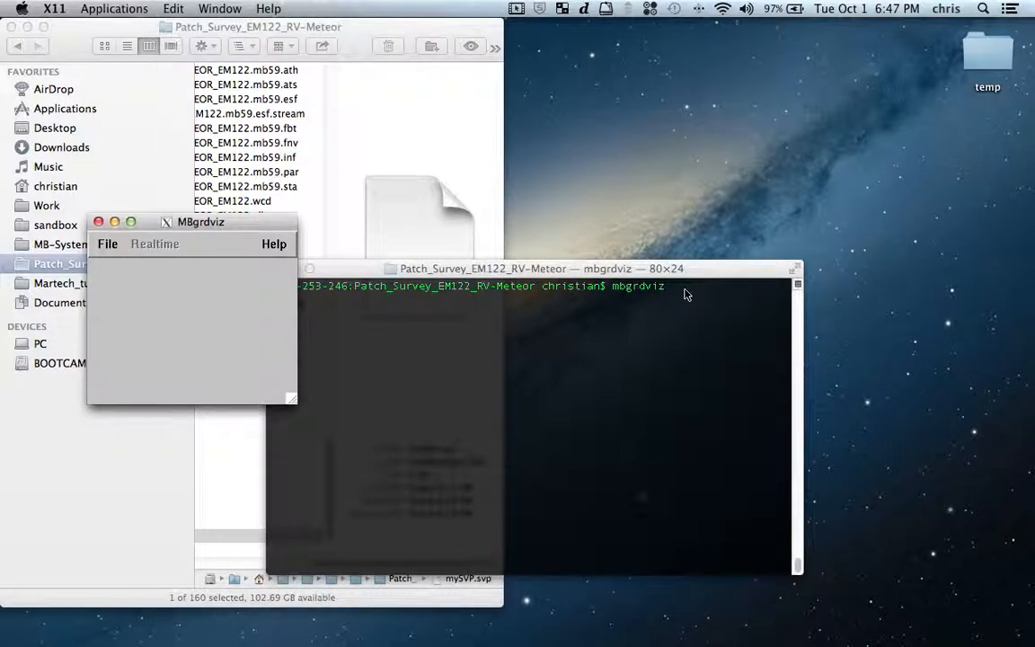
pyautogui.click(108, 244)
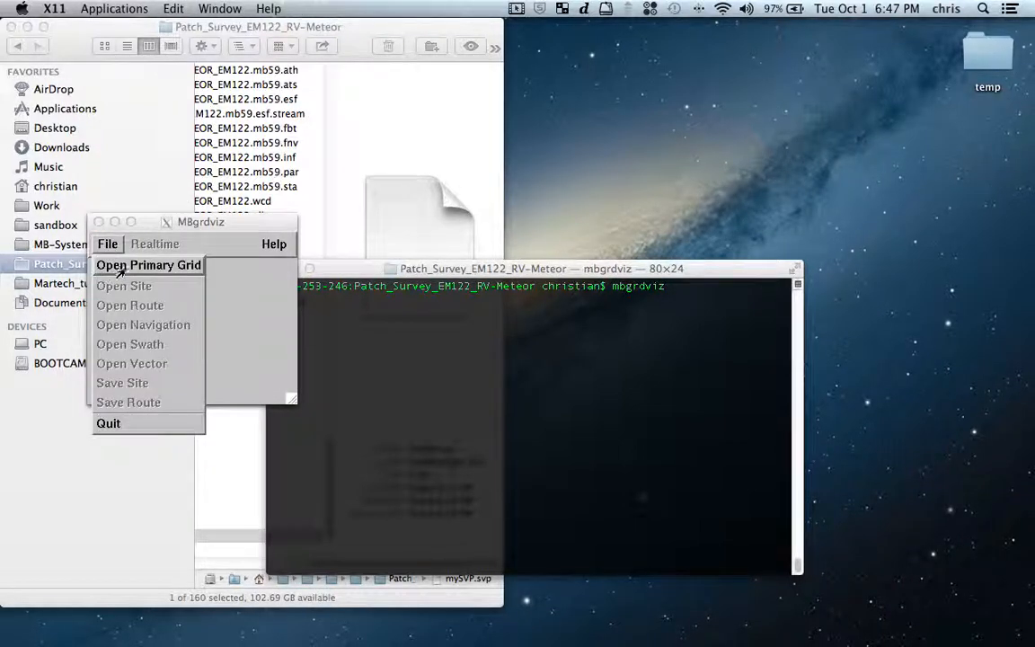
pyautogui.click(148, 264)
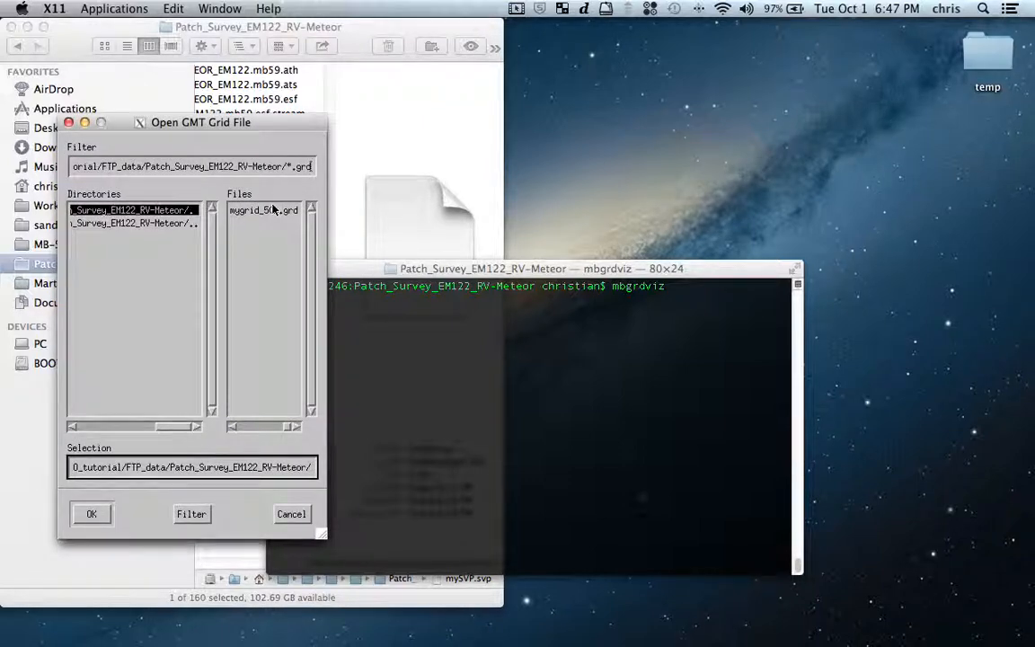
pyautogui.moveTo(273, 212)
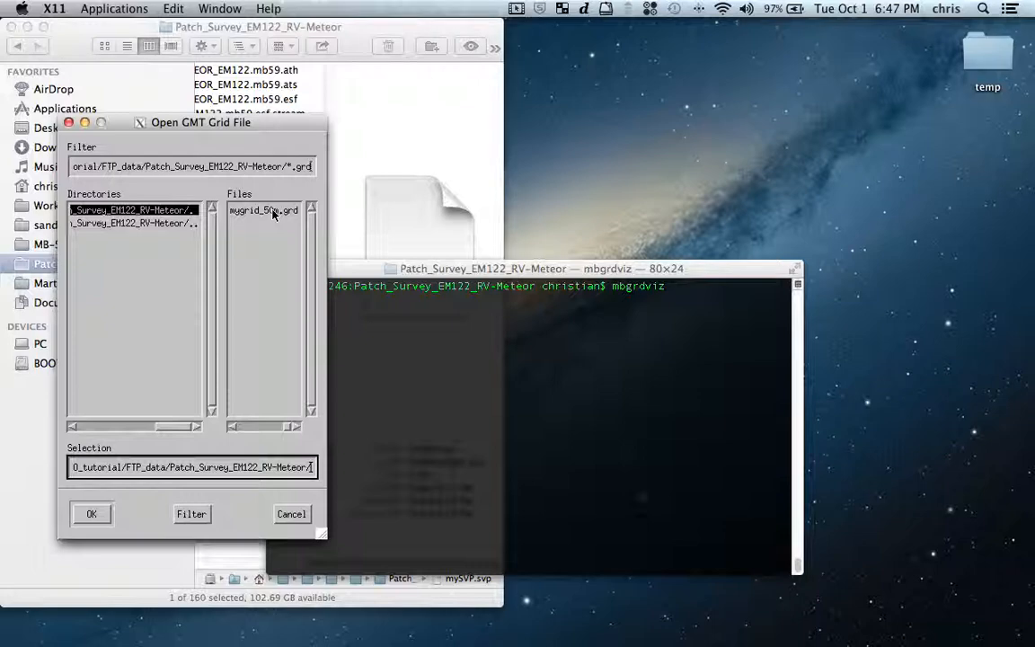
pyautogui.click(262, 210)
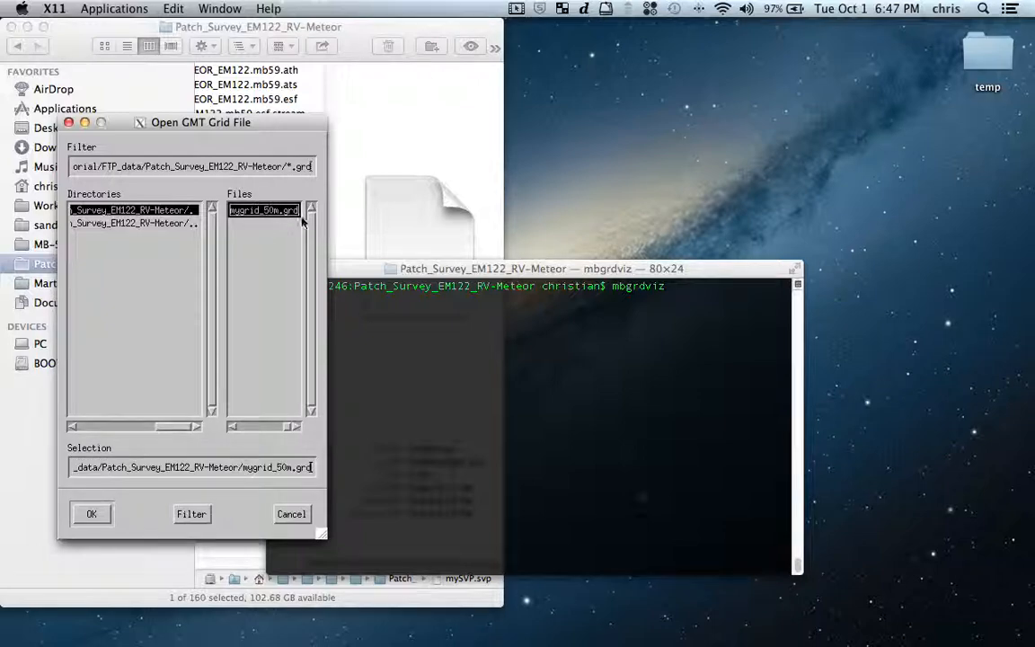
pyautogui.moveTo(135, 503)
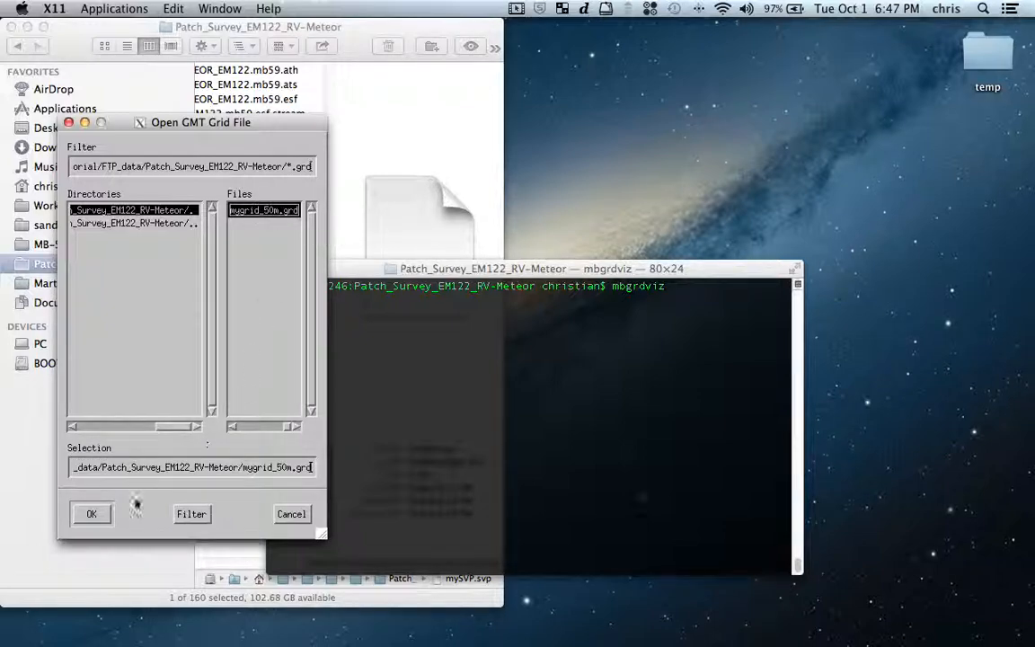
pyautogui.click(90, 514)
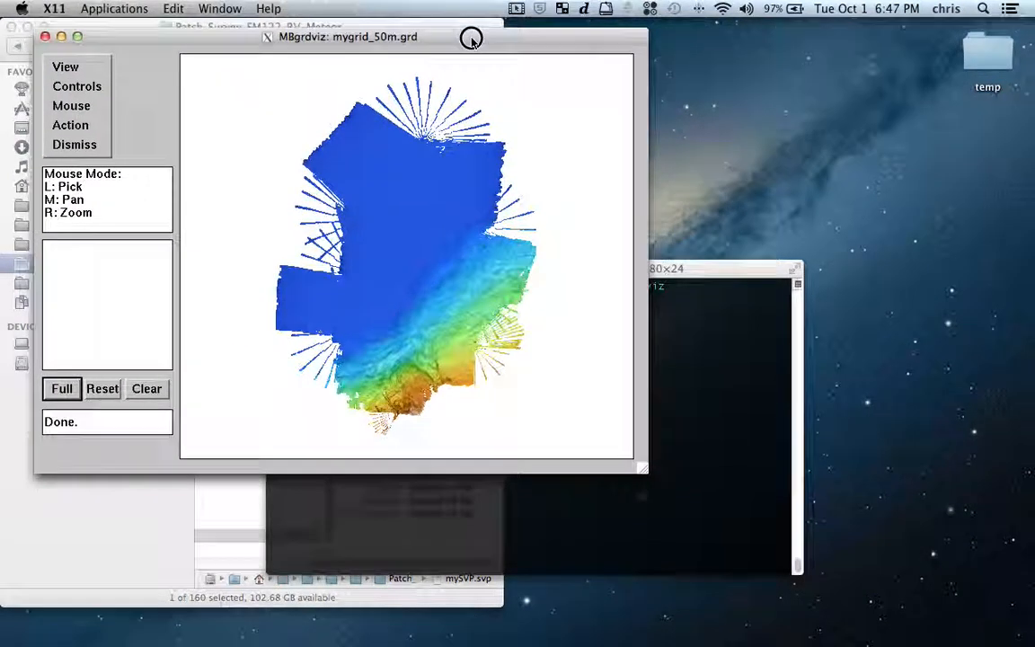
# Maximize the grid window and review the View display options without changing them.
pyautogui.click(77, 36)
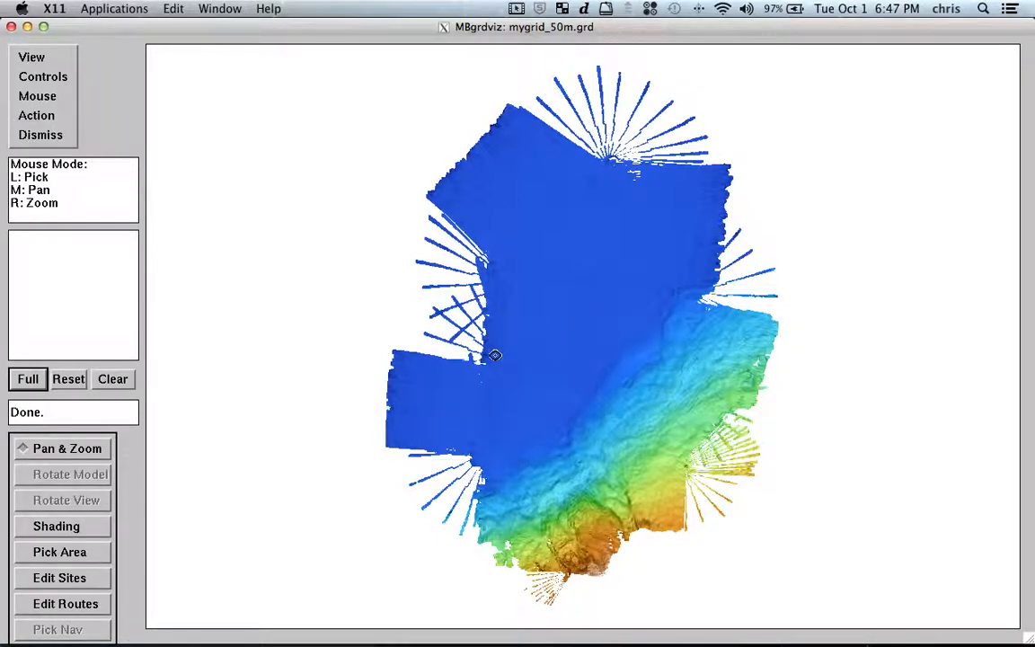
pyautogui.click(32, 56)
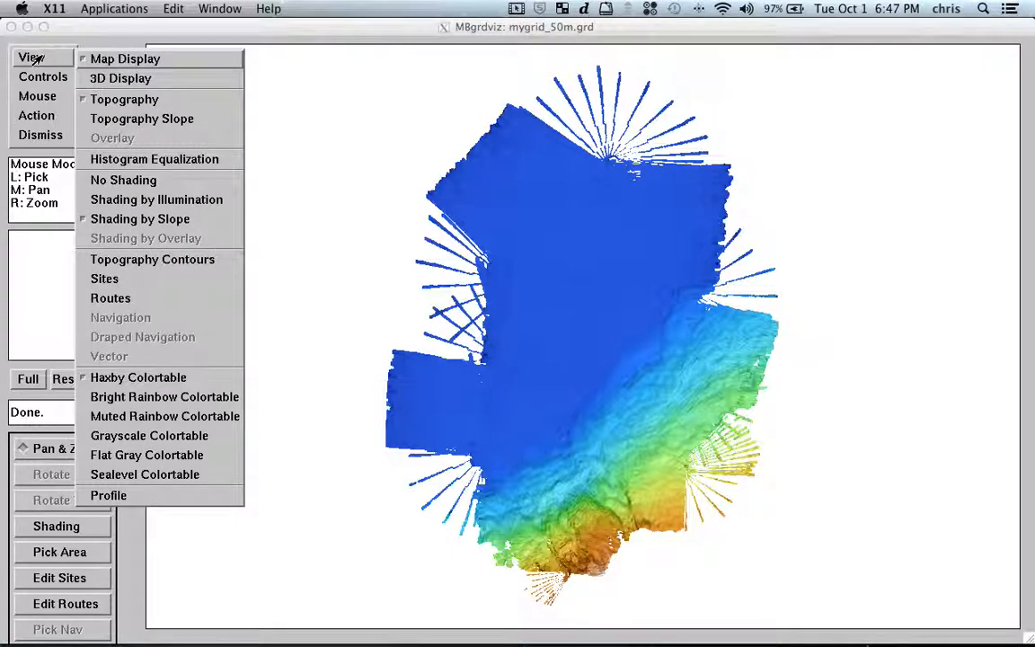
pyautogui.click(33, 56)
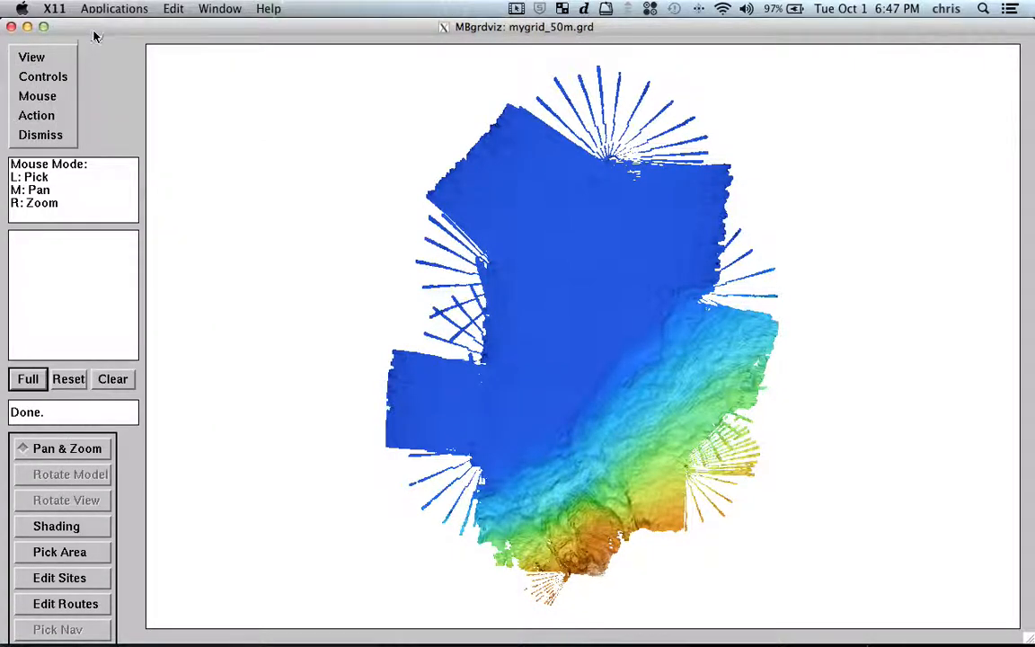
# Show the Action menu listing site, route, navigation and swath loading choices.
pyautogui.click(35, 115)
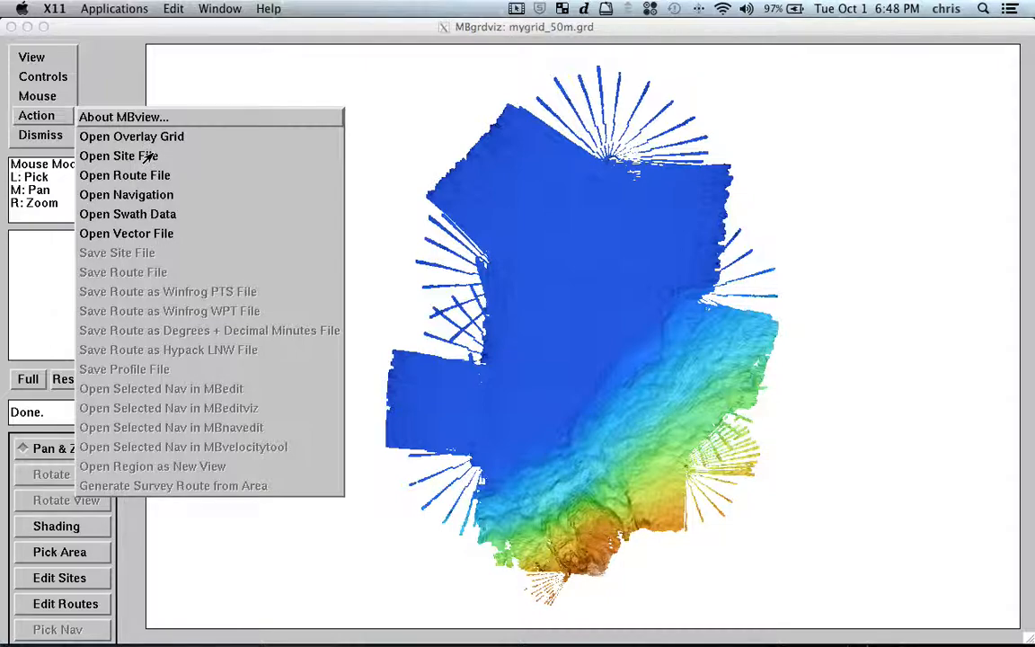
pyautogui.moveTo(142, 194)
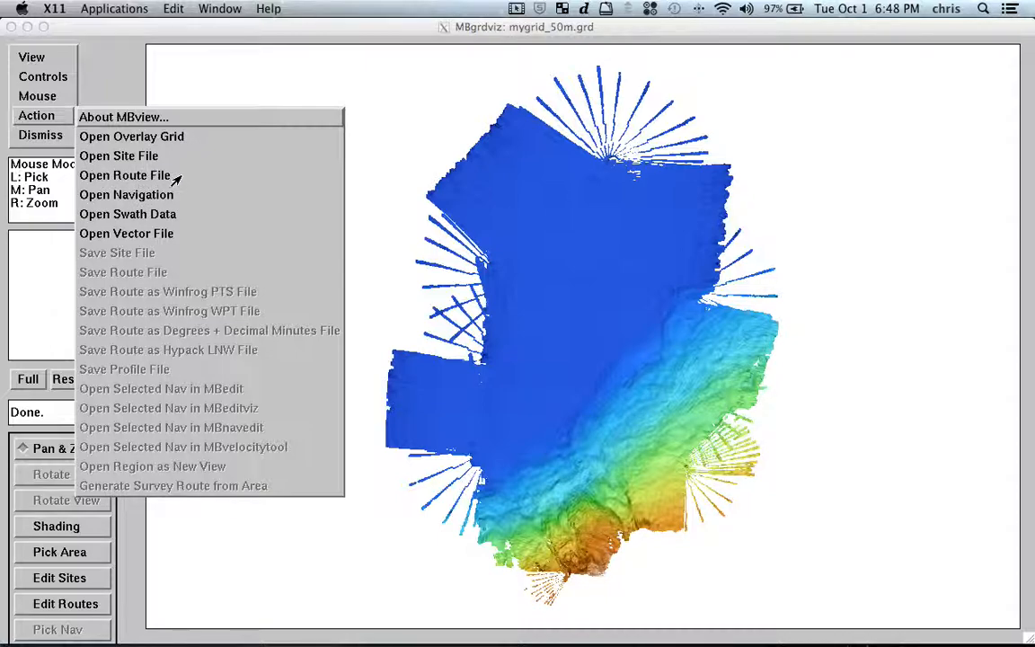
pyautogui.moveTo(176, 194)
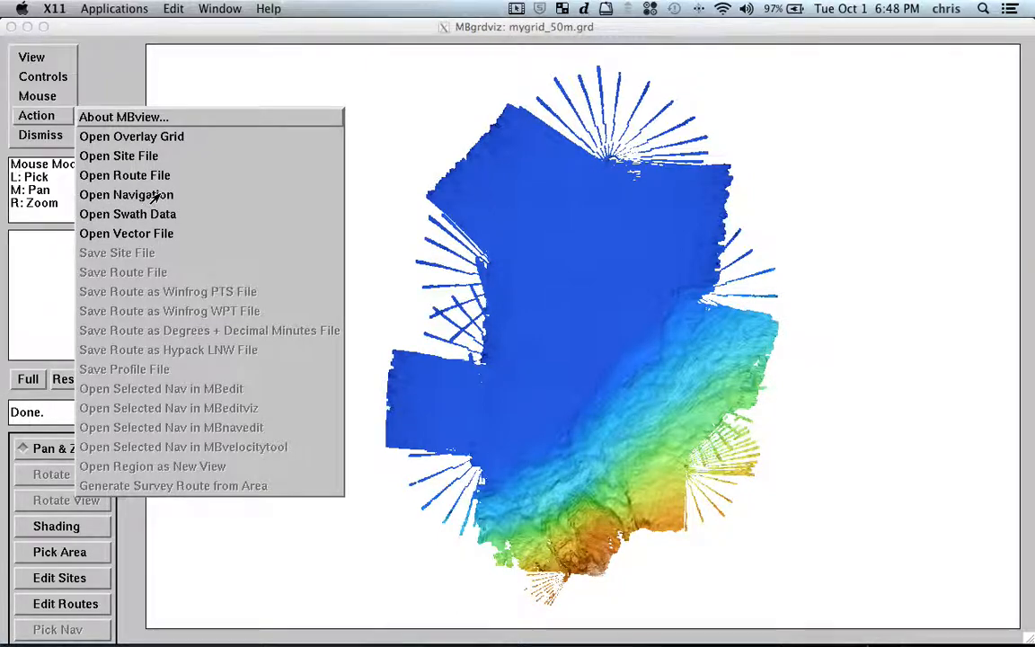
pyautogui.moveTo(140, 255)
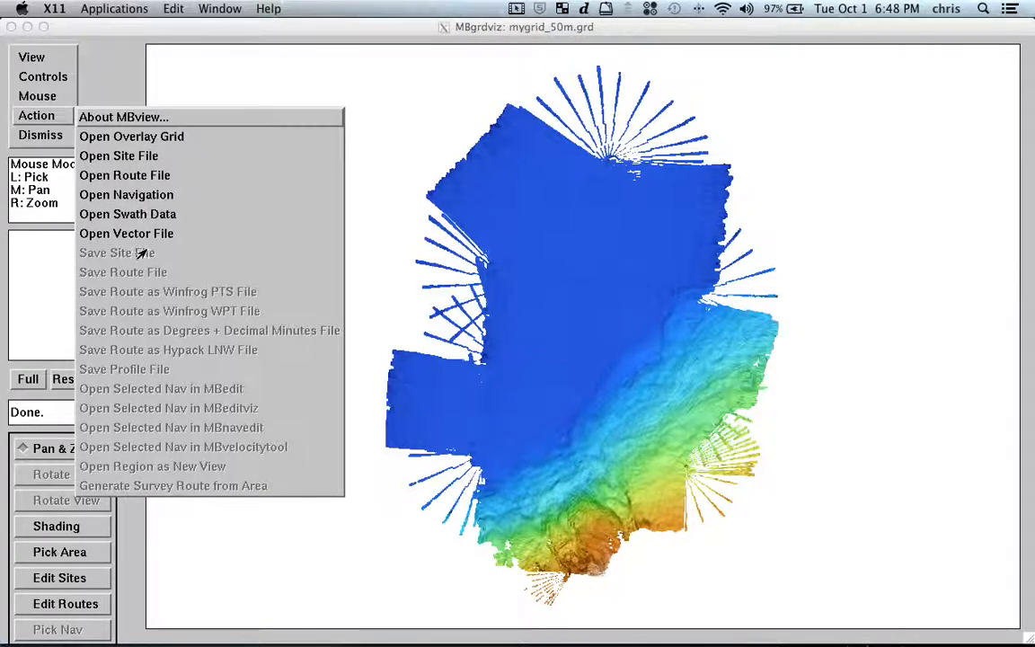
pyautogui.moveTo(171, 222)
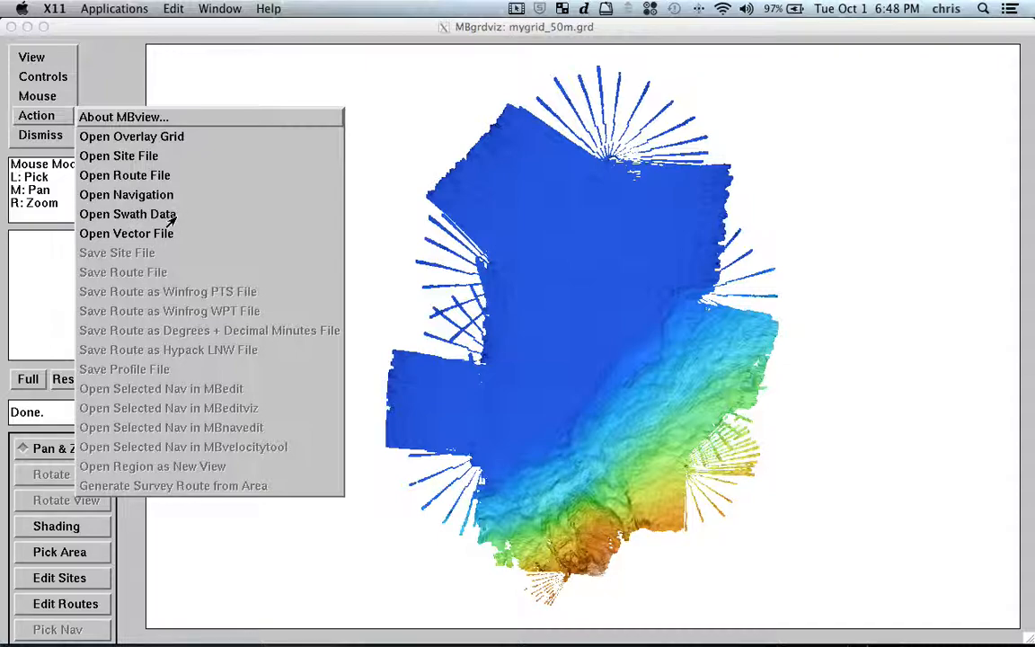
pyautogui.moveTo(151, 201)
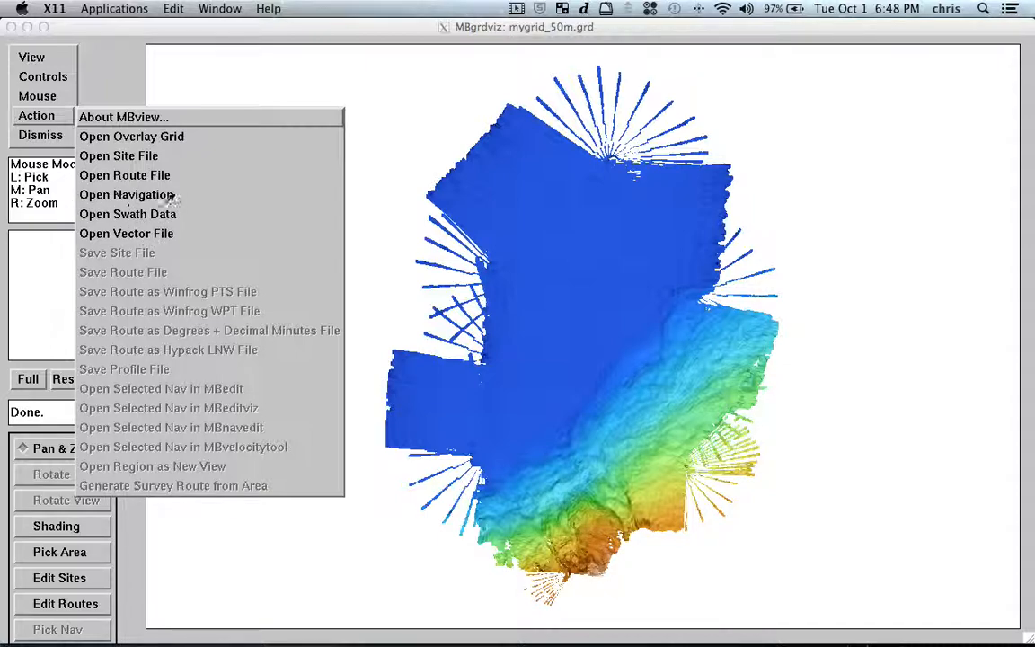
# Load the datalist.mb-1 navigation so ship tracks overlay the bathymetry map.
pyautogui.click(126, 194)
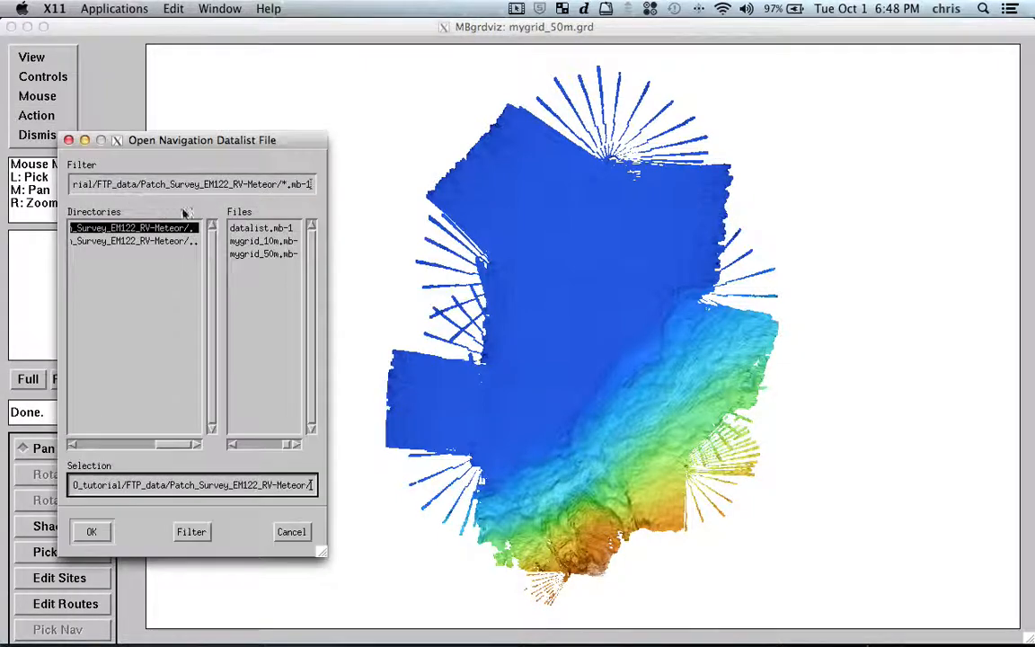
pyautogui.click(261, 226)
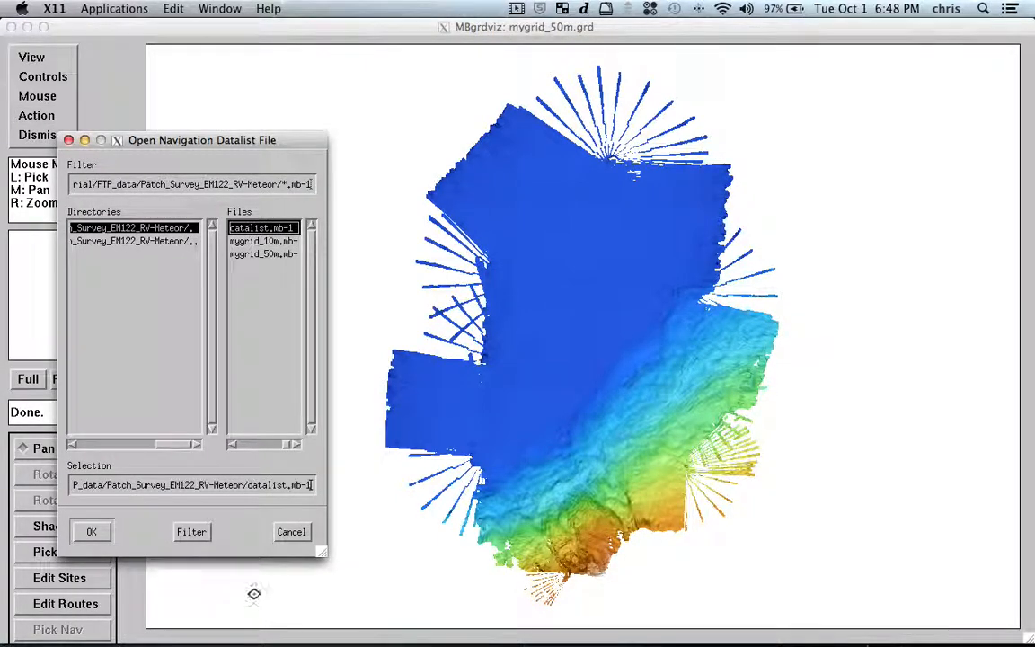
pyautogui.click(90, 532)
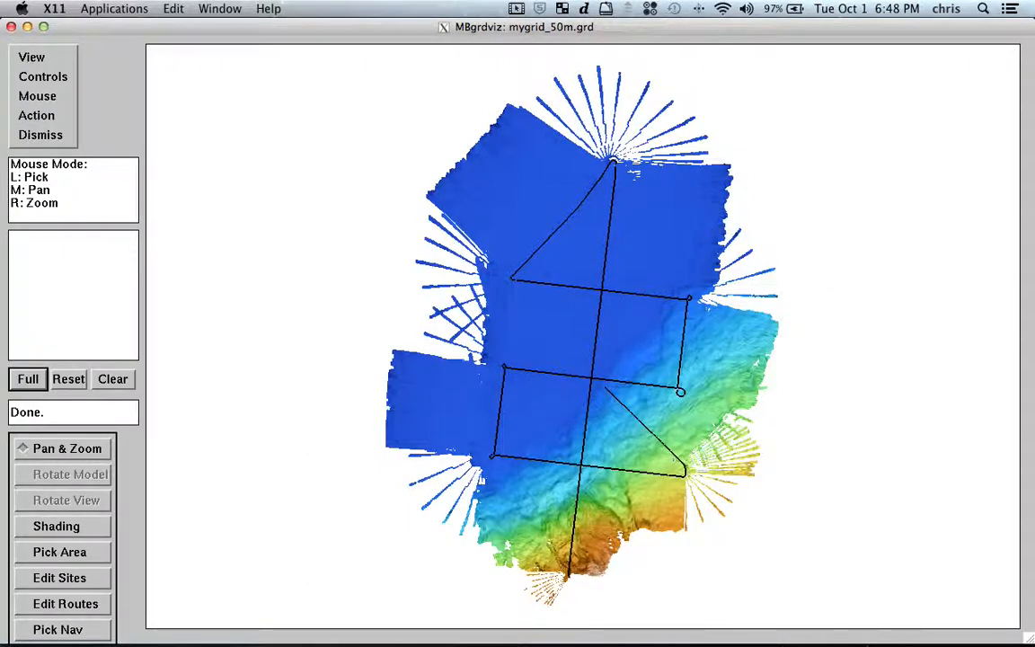
pyautogui.moveTo(690, 237)
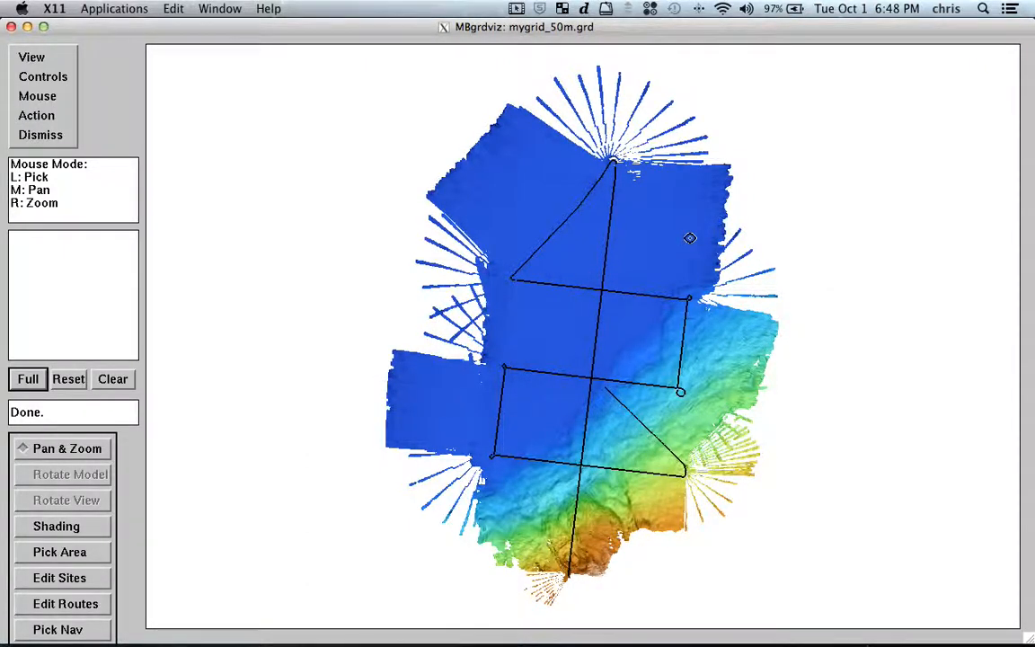
pyautogui.moveTo(586, 266)
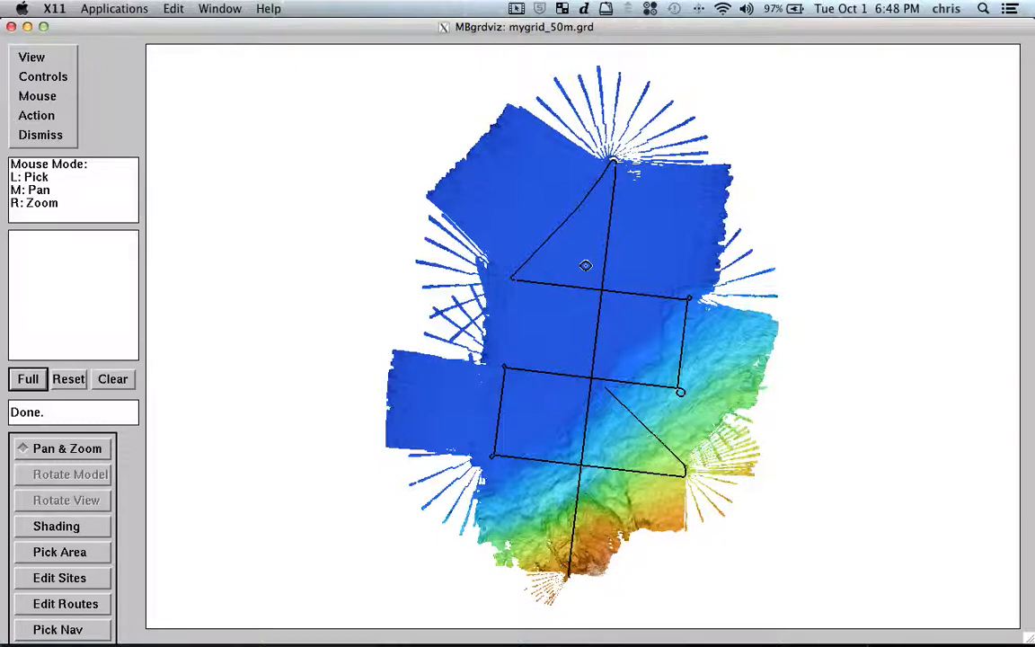
pyautogui.moveTo(564, 335)
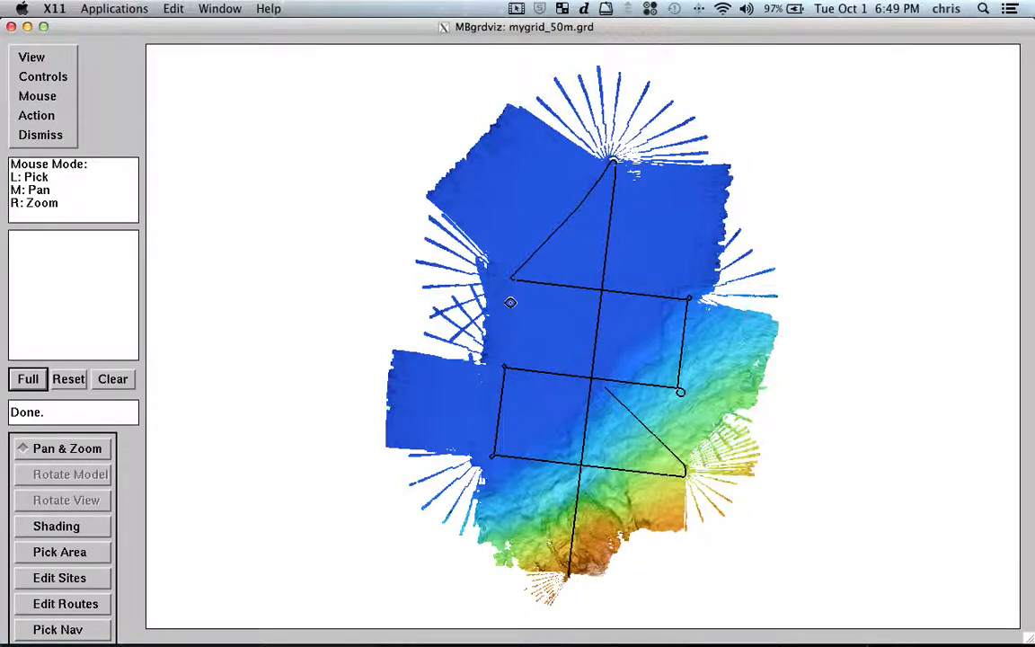
pyautogui.moveTo(647, 294)
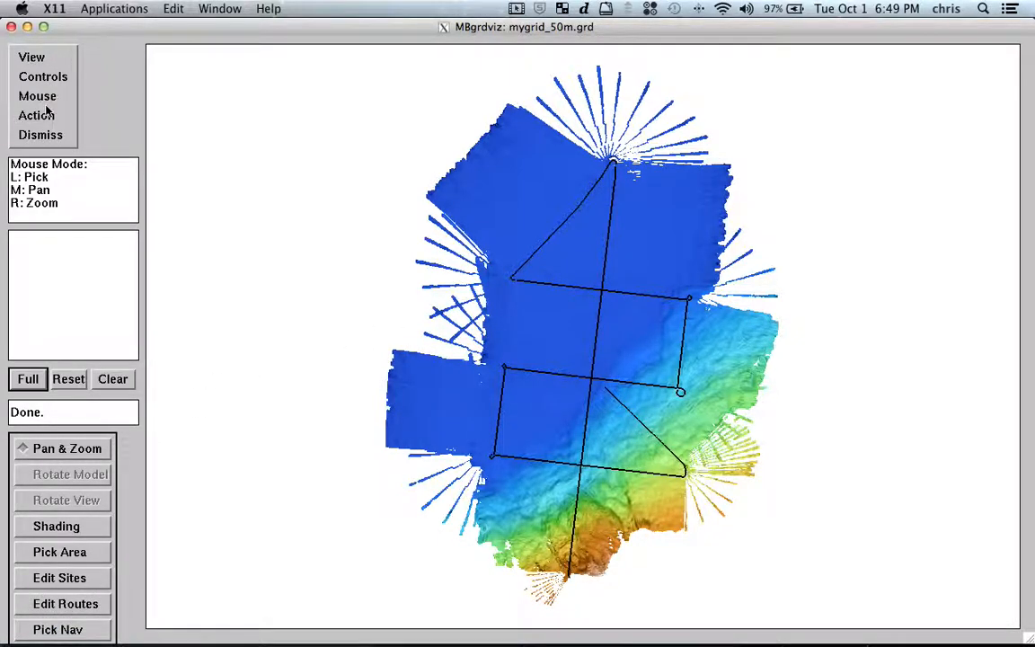
# Pick the central north–south survey track and show the actions for the selected navigation.
pyautogui.click(36, 97)
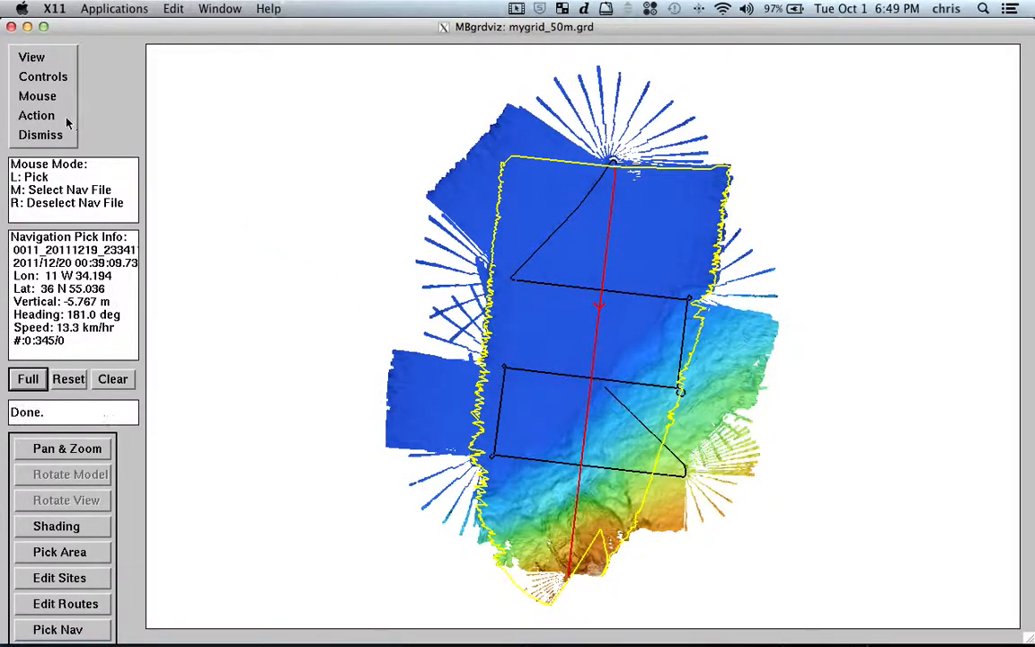
pyautogui.click(35, 115)
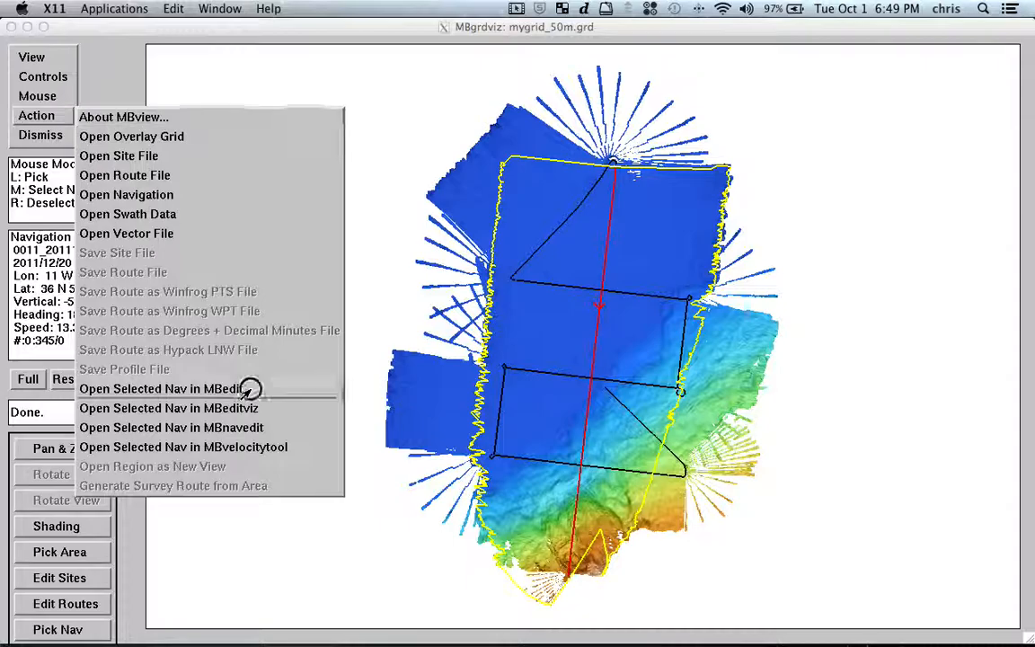
# Edit the selected track in MBedit applying saved edits, then quit back to the map.
pyautogui.click(158, 388)
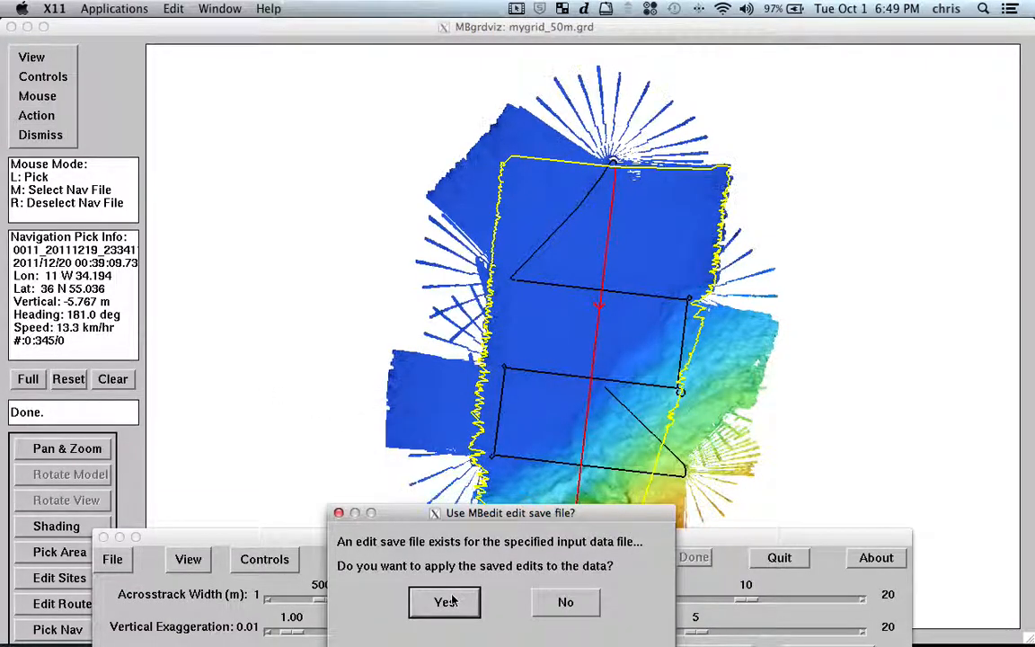
pyautogui.click(444, 602)
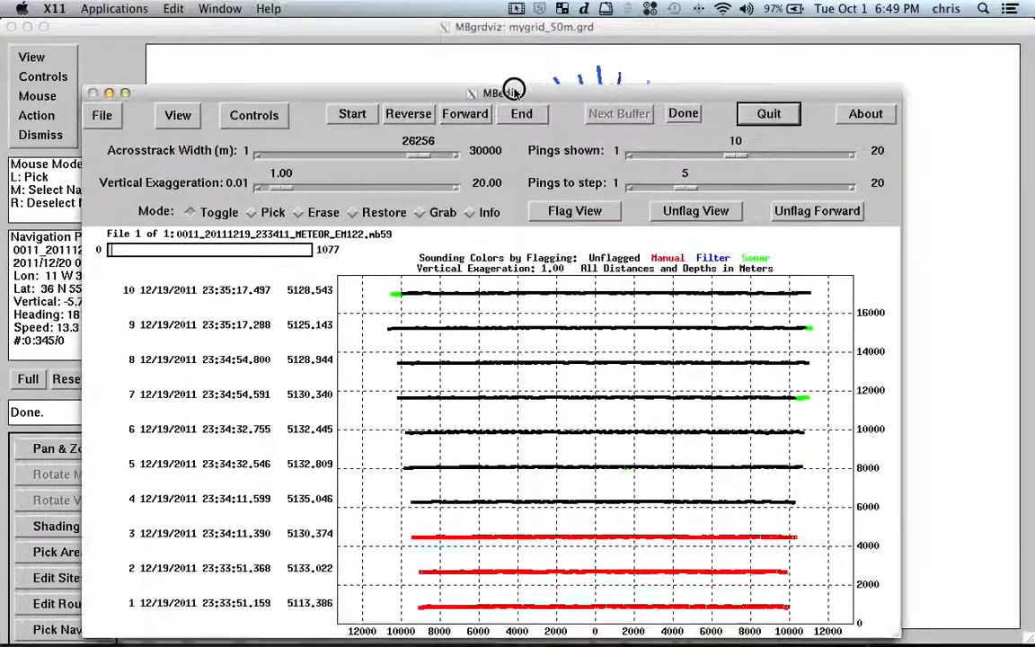
pyautogui.moveTo(517, 94); pyautogui.dragTo(492, 54)
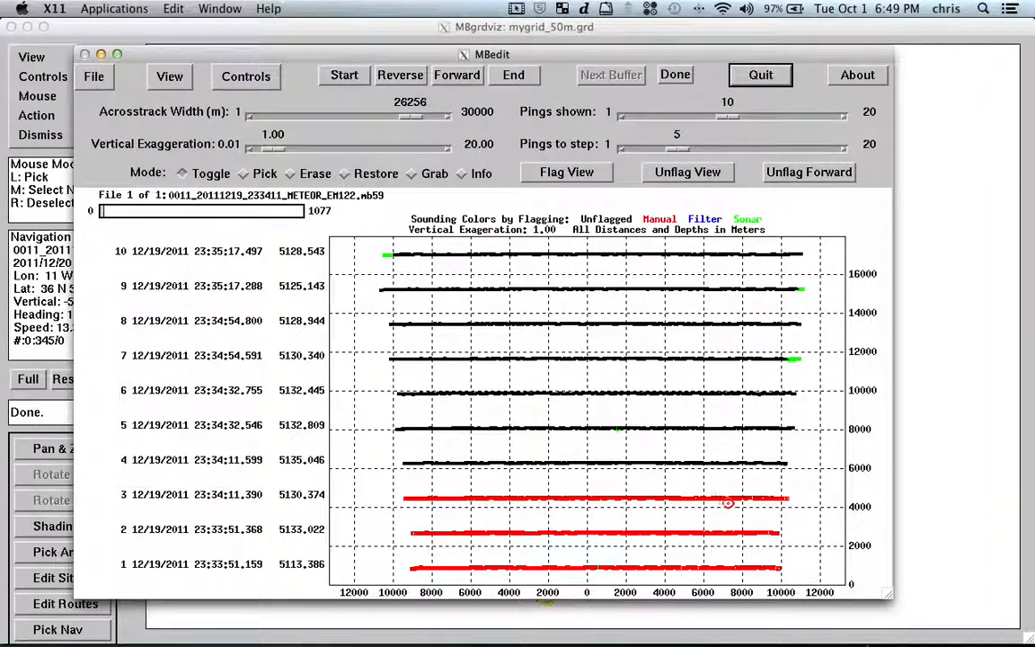
pyautogui.moveTo(629, 277)
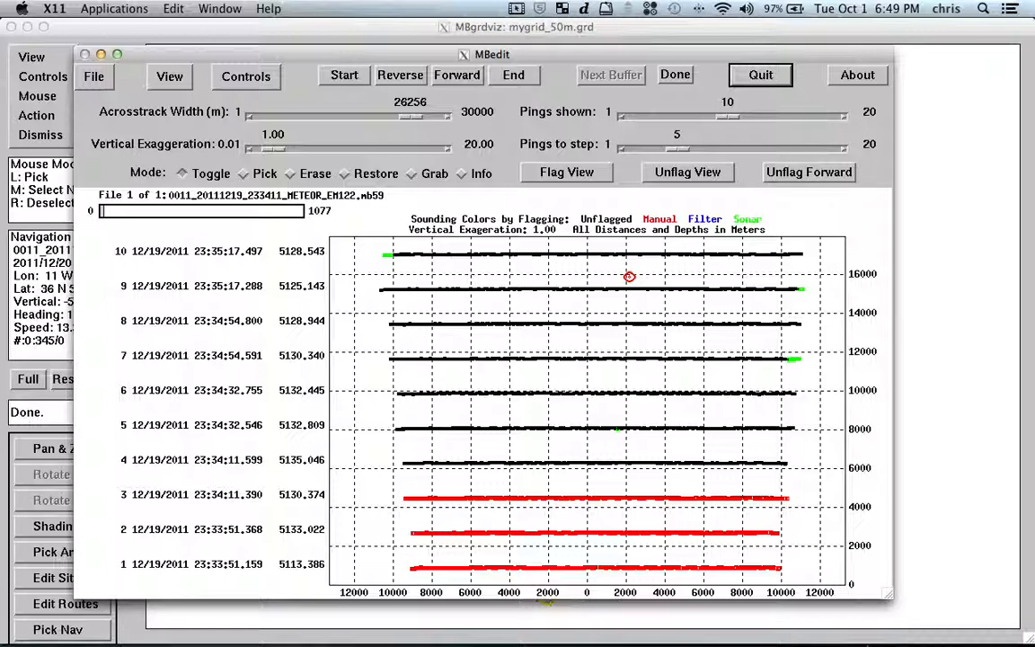
pyautogui.click(748, 7)
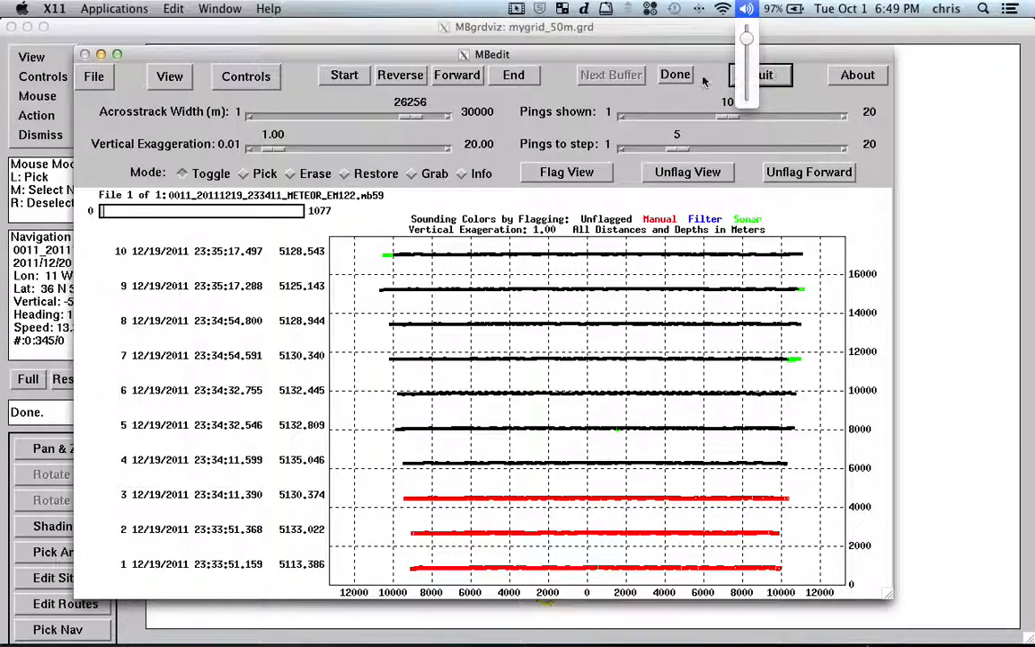
pyautogui.click(675, 76)
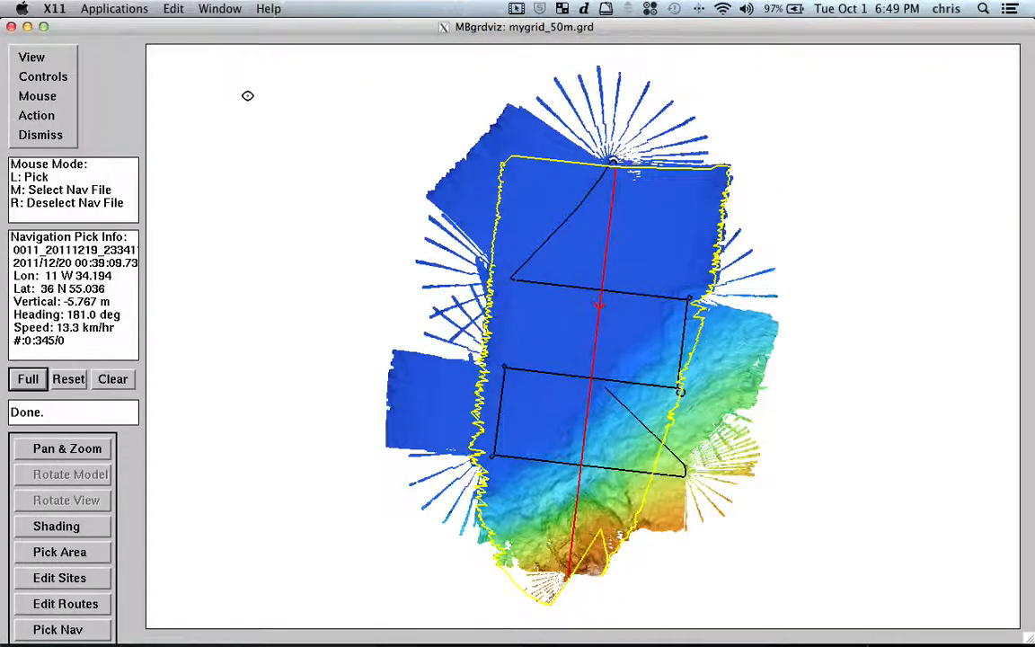
pyautogui.click(36, 115)
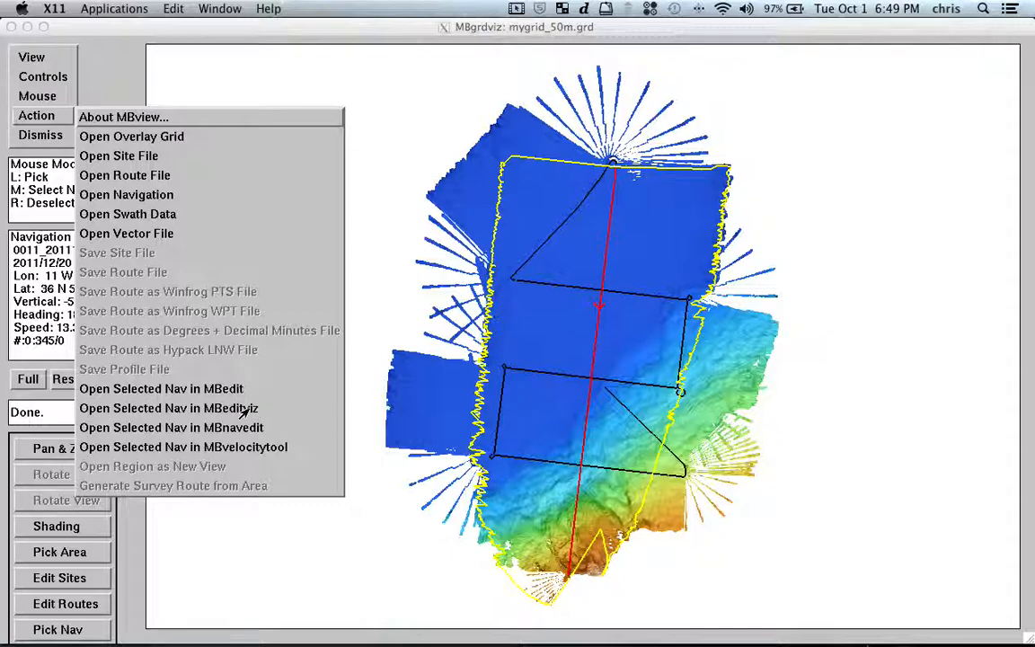
pyautogui.moveTo(169, 408)
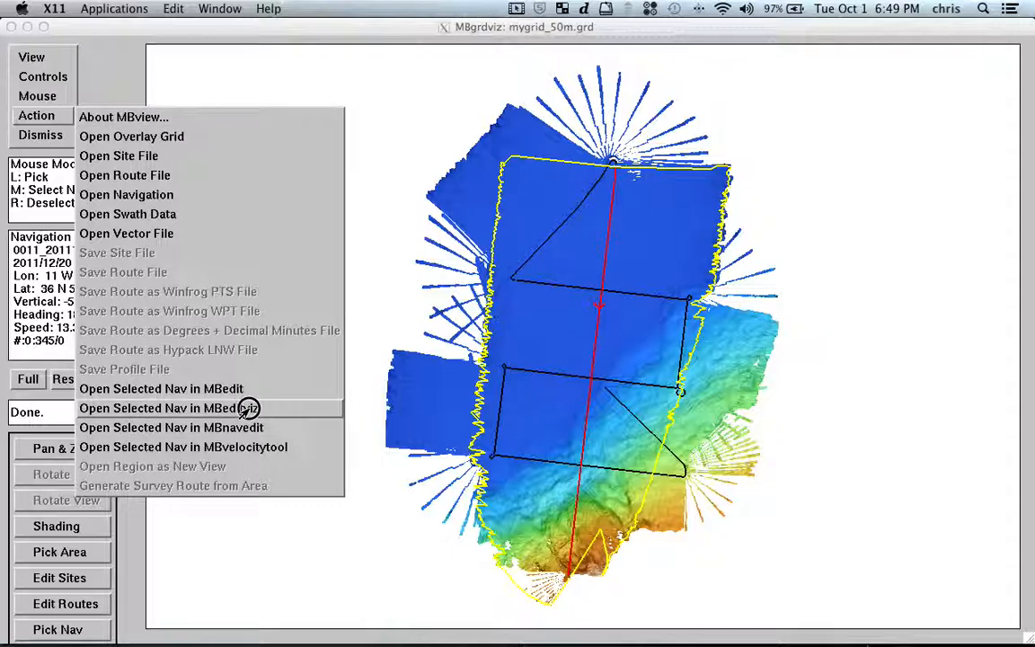
pyautogui.click(162, 408)
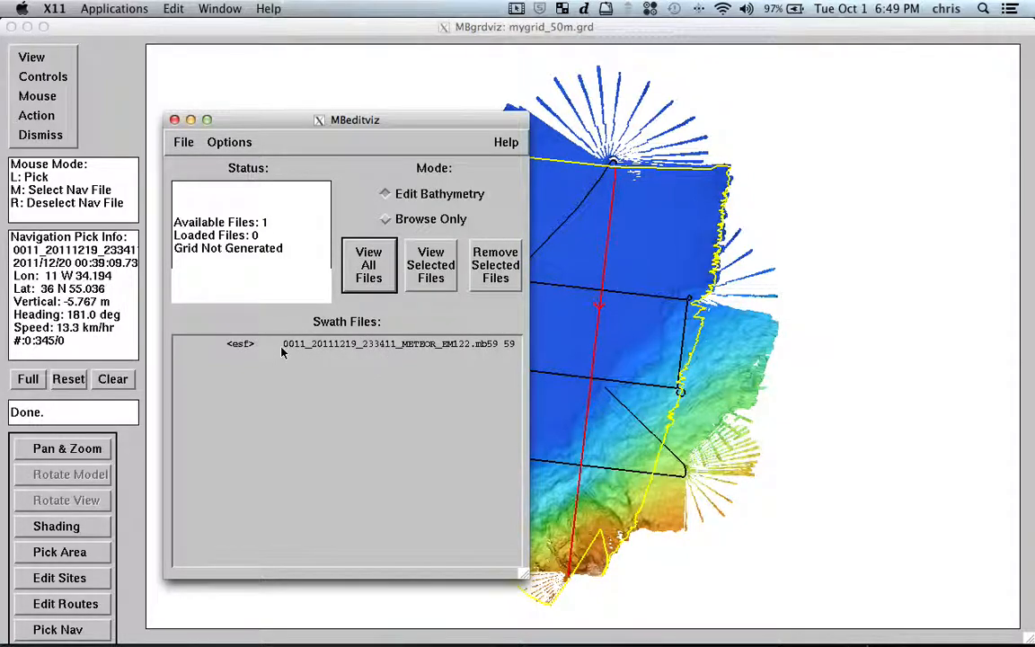
pyautogui.click(368, 264)
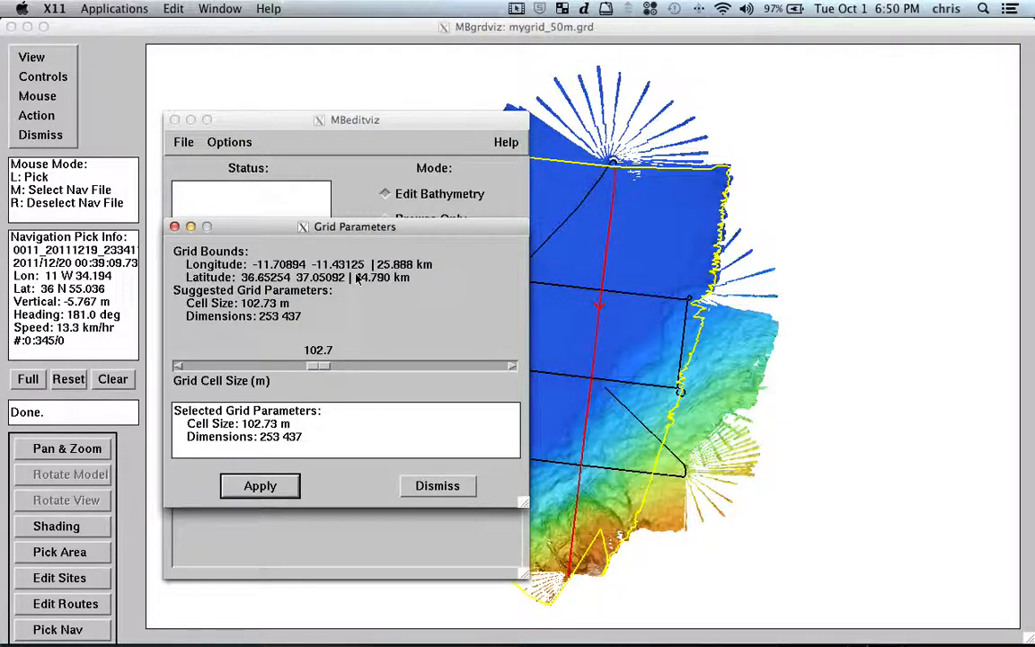
pyautogui.click(259, 485)
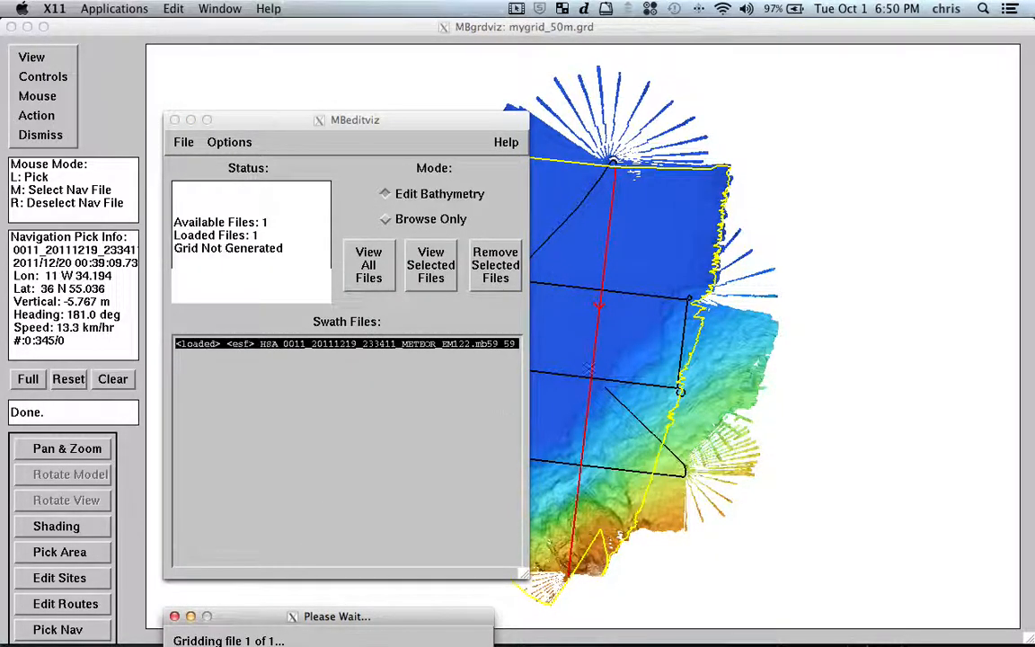
pyautogui.moveTo(625, 187)
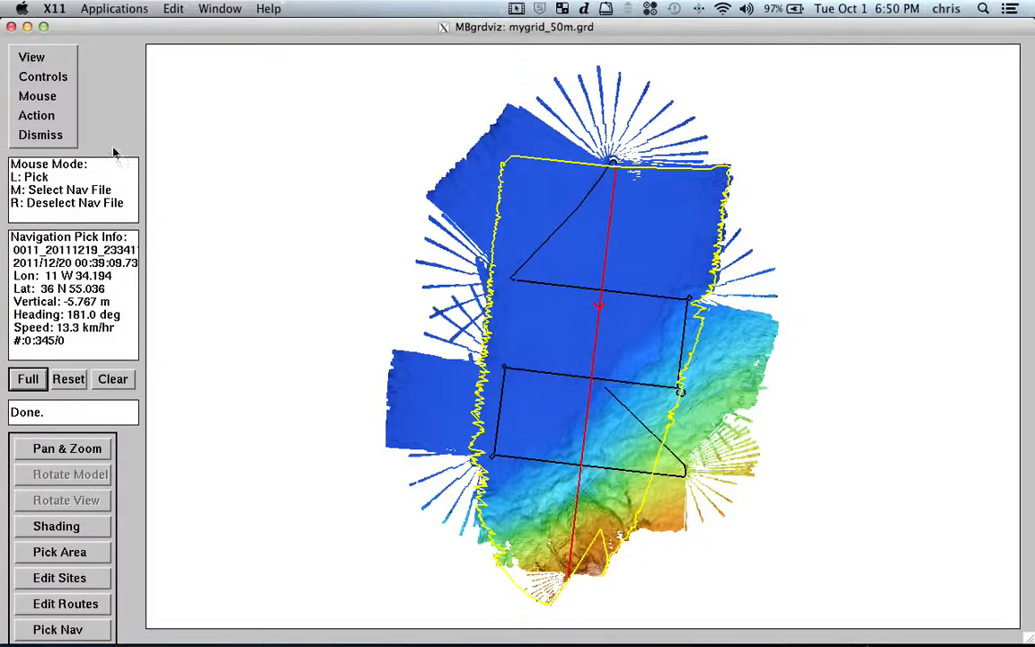
# Send the selected track's swath data to MBvelocitytool for sound velocity analysis.
pyautogui.click(36, 115)
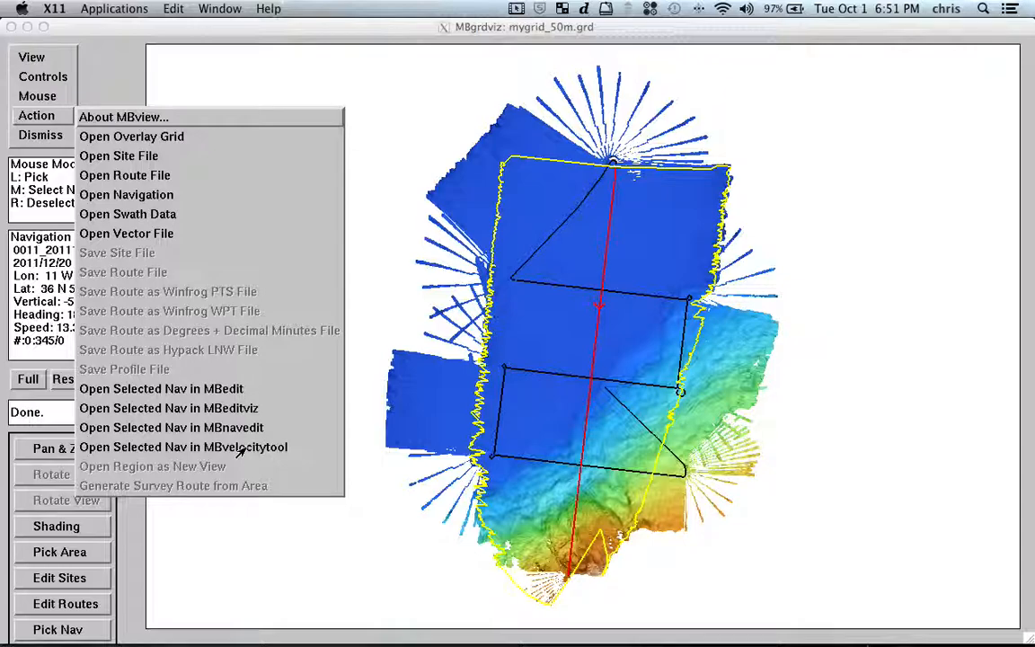
pyautogui.click(183, 446)
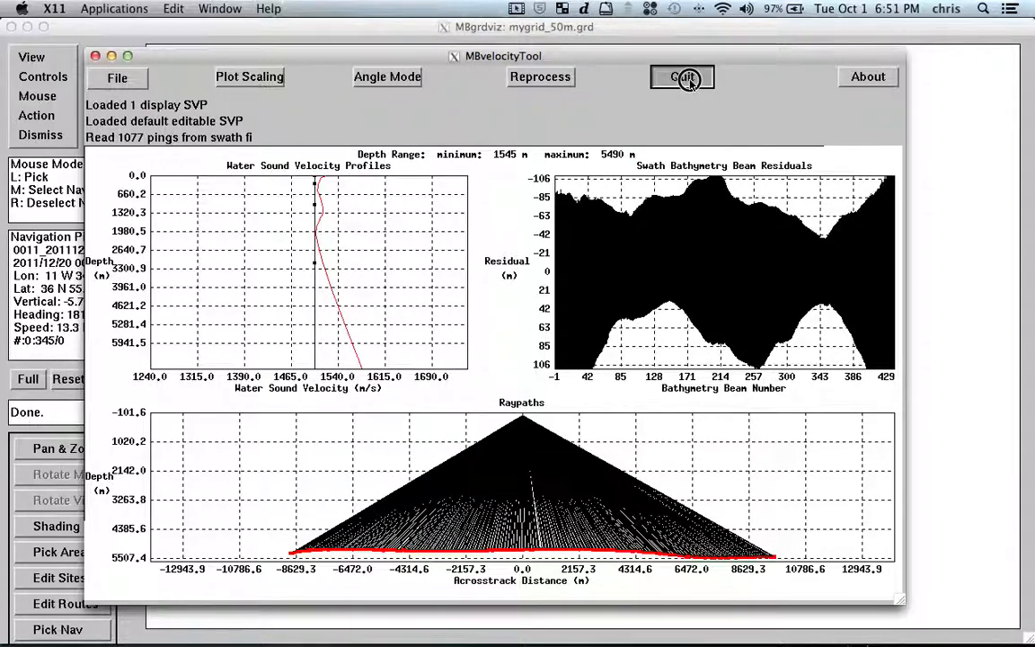
# Quit MBvelocitytool and clear the track selection, leaving all navigation lines unhighlighted.
pyautogui.click(684, 75)
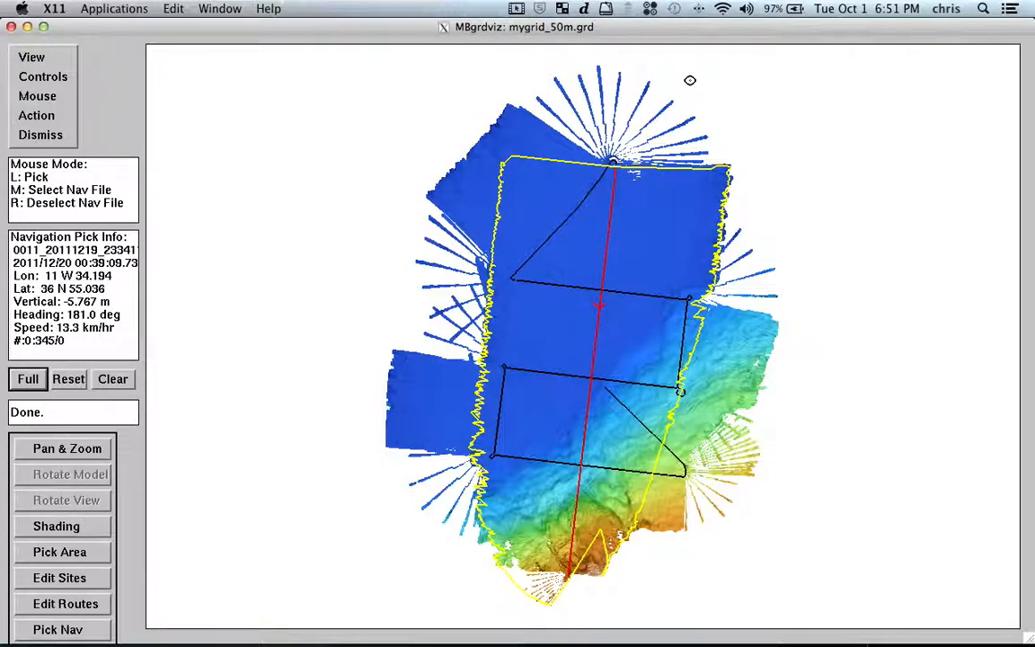
pyautogui.click(36, 115)
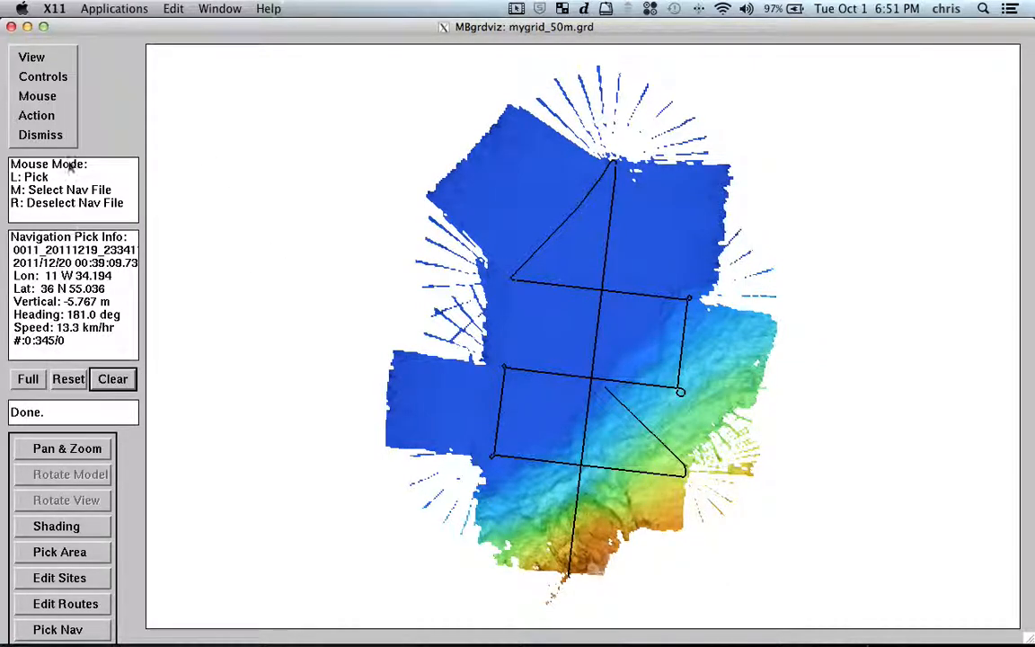
pyautogui.click(35, 97)
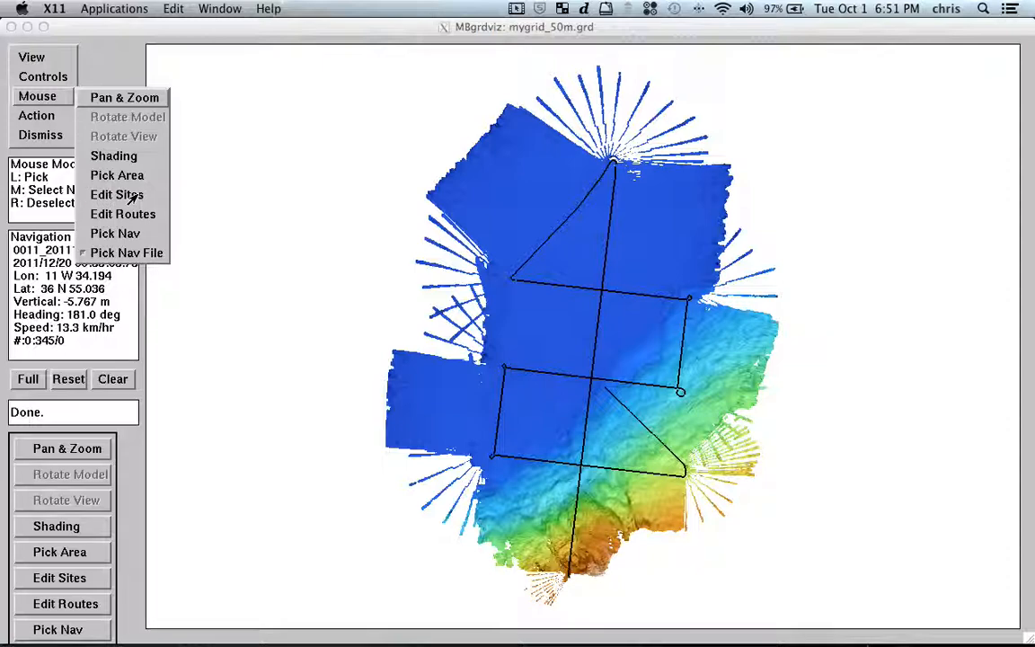
# Place Site 0, Site 1 and Site 2 at the upper-left, lower-right and left-middle track corners.
pyautogui.click(117, 194)
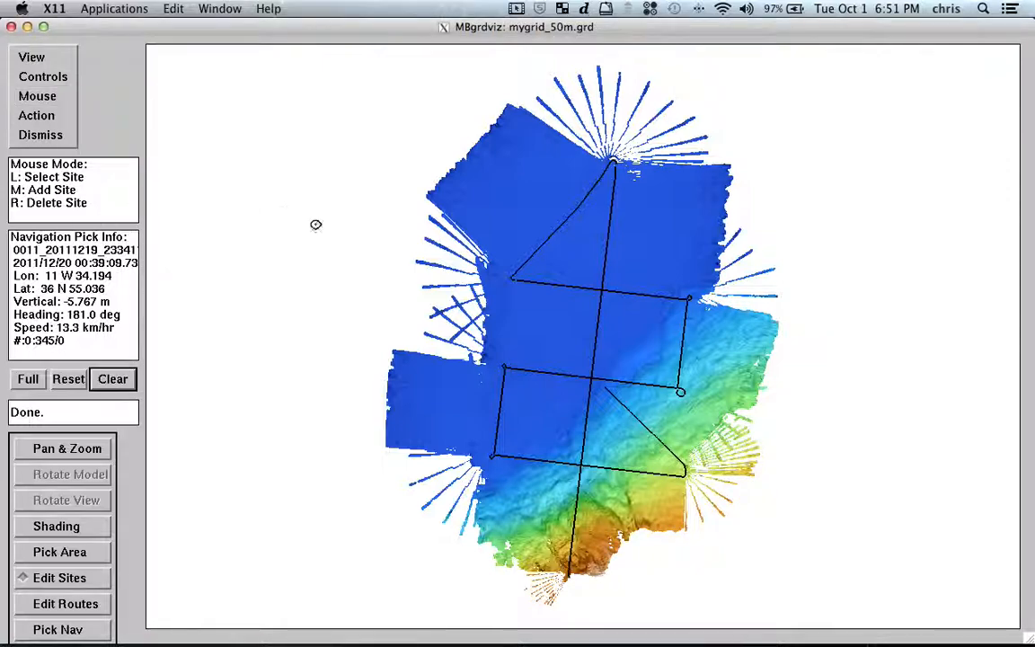
pyautogui.moveTo(86, 201)
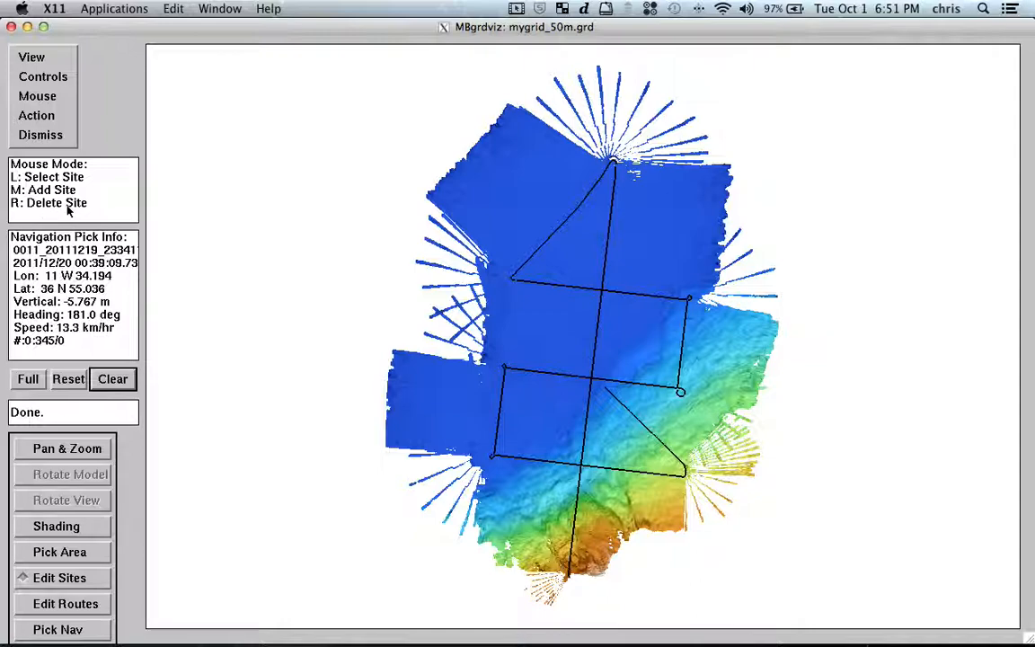
pyautogui.click(510, 280)
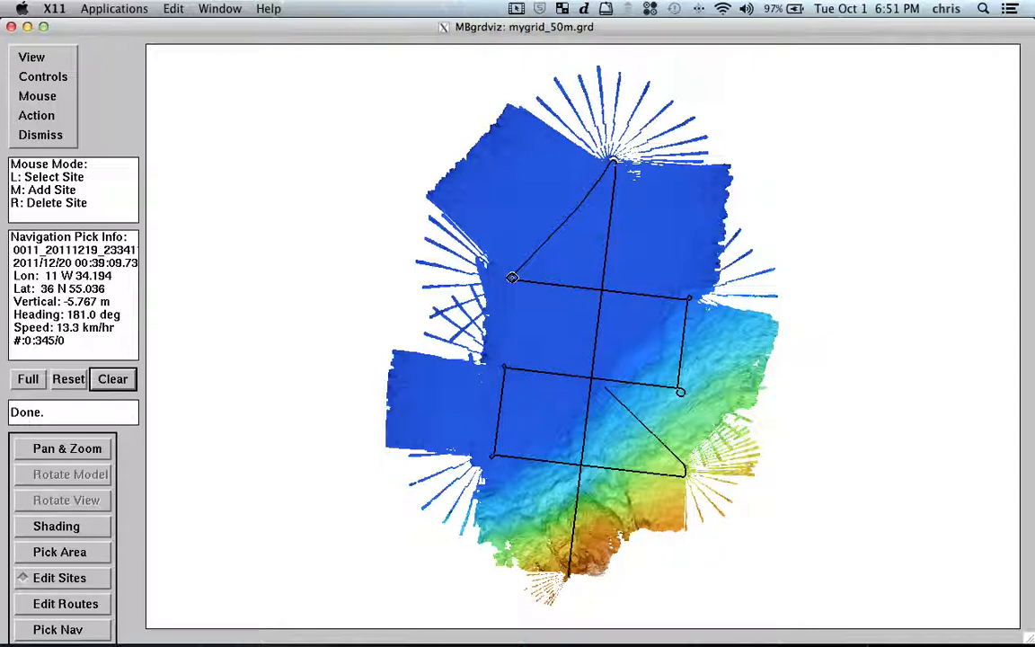
pyautogui.click(517, 284)
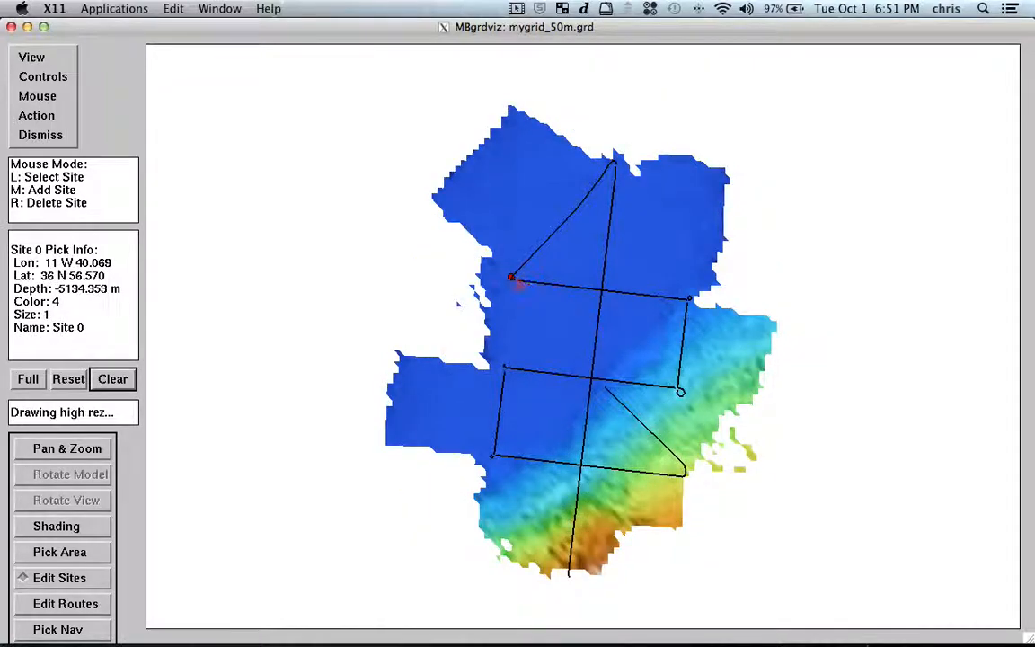
pyautogui.click(682, 302)
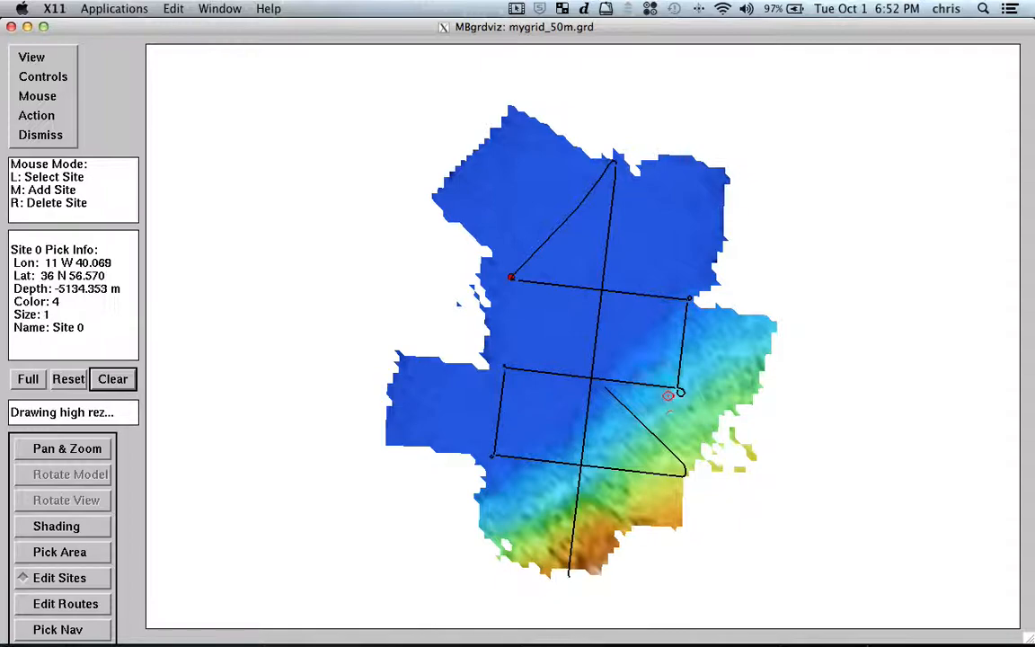
pyautogui.moveTo(669, 395); pyautogui.dragTo(668, 485)
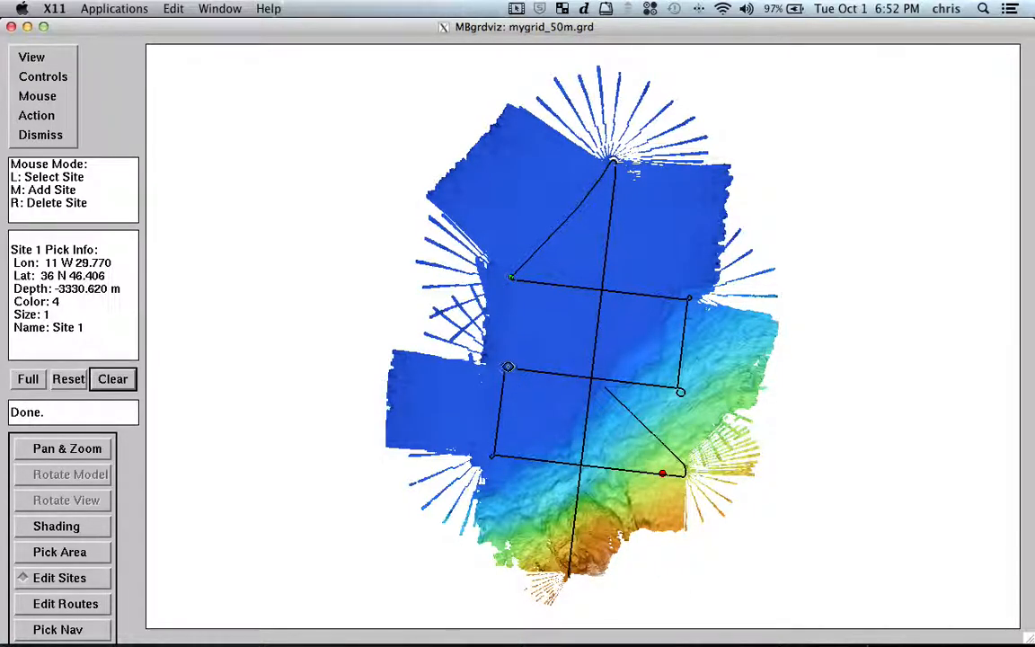
pyautogui.click(506, 366)
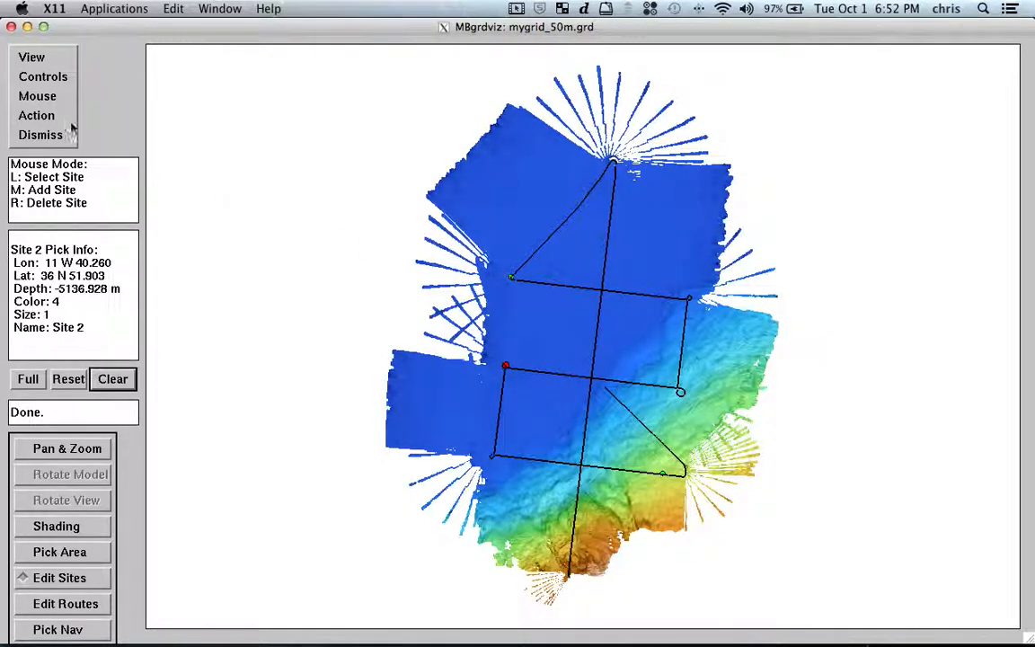
pyautogui.click(36, 115)
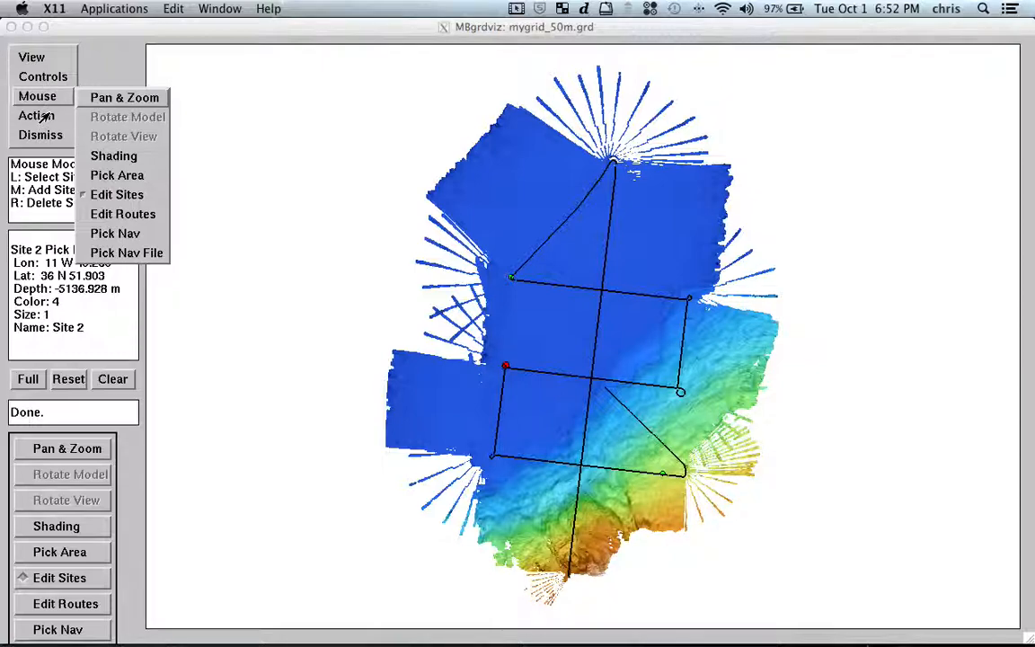
pyautogui.moveTo(108, 284)
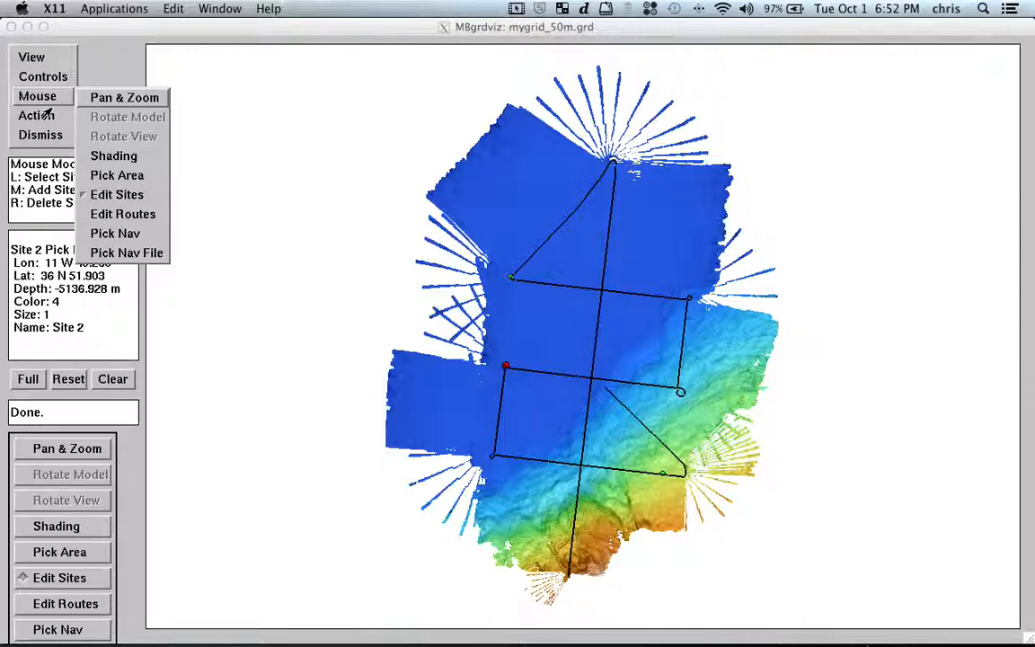
# In the Site List, colour Site 0 blue-green and Sites 1 and 2 purple, then dismiss it.
pyautogui.click(43, 76)
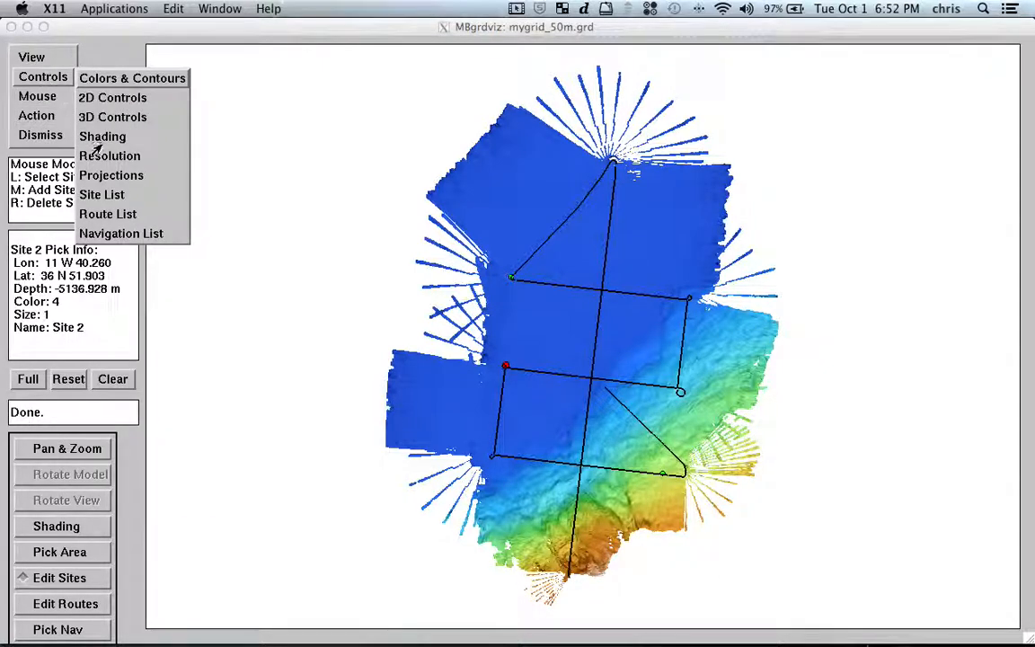
pyautogui.click(101, 194)
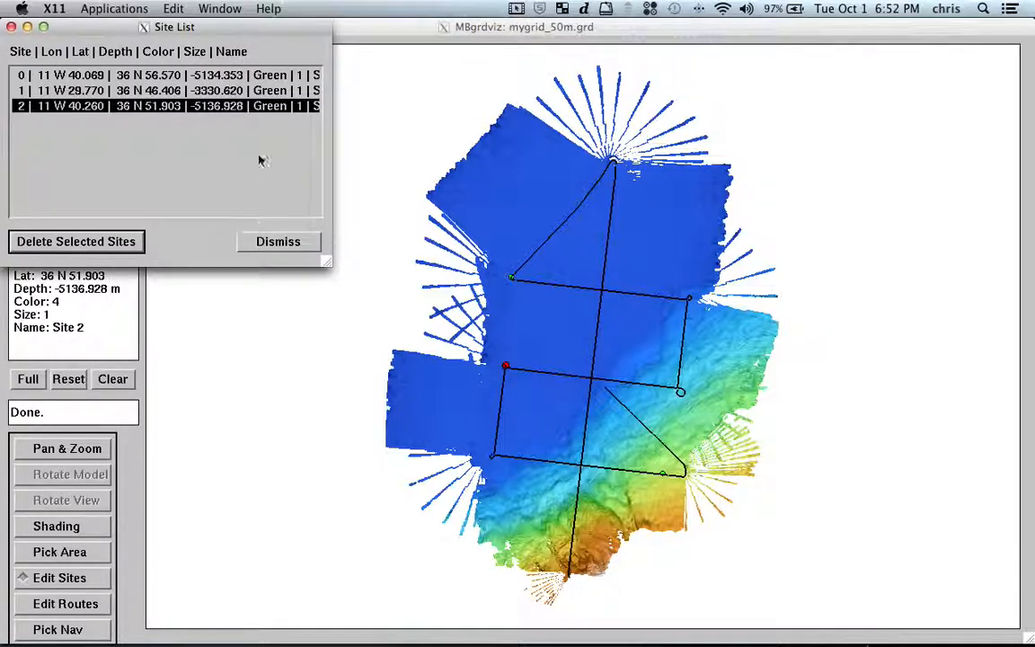
pyautogui.moveTo(174, 26); pyautogui.dragTo(288, 27)
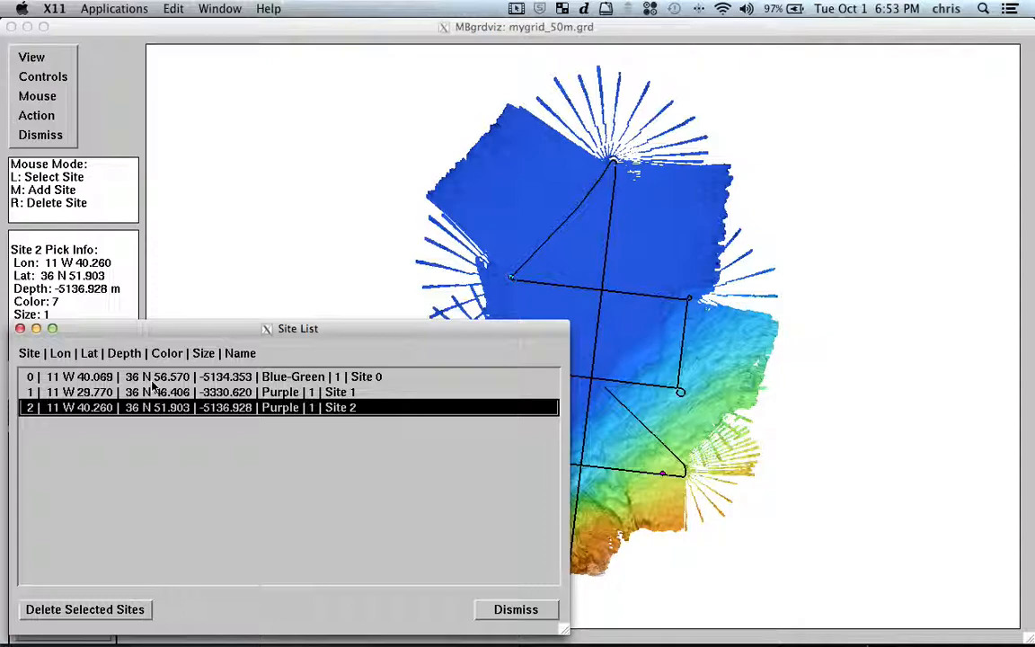
pyautogui.moveTo(285, 499)
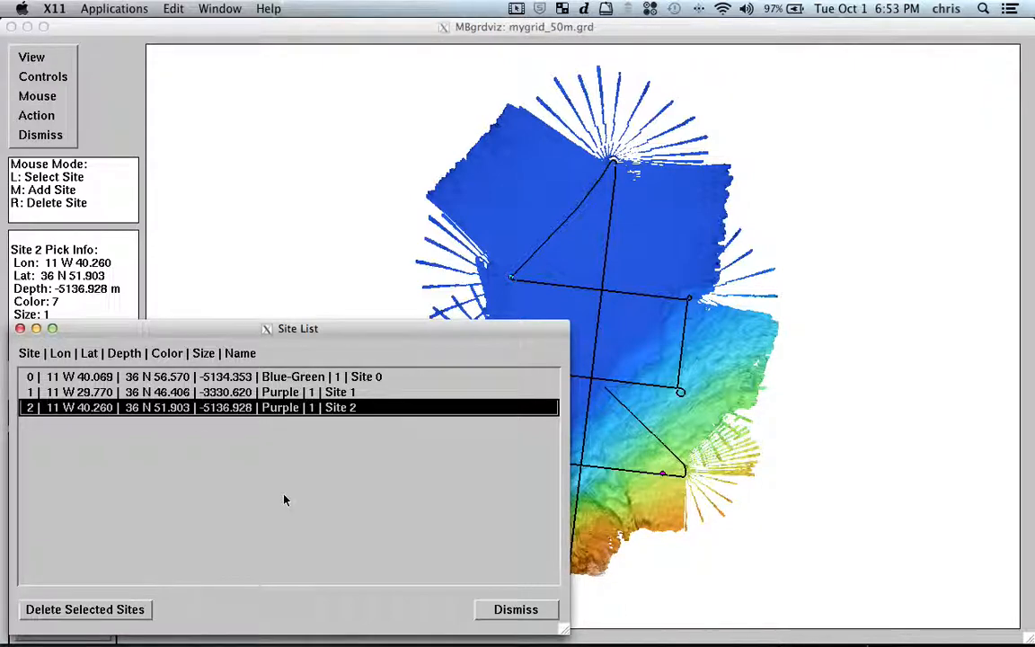
pyautogui.click(514, 609)
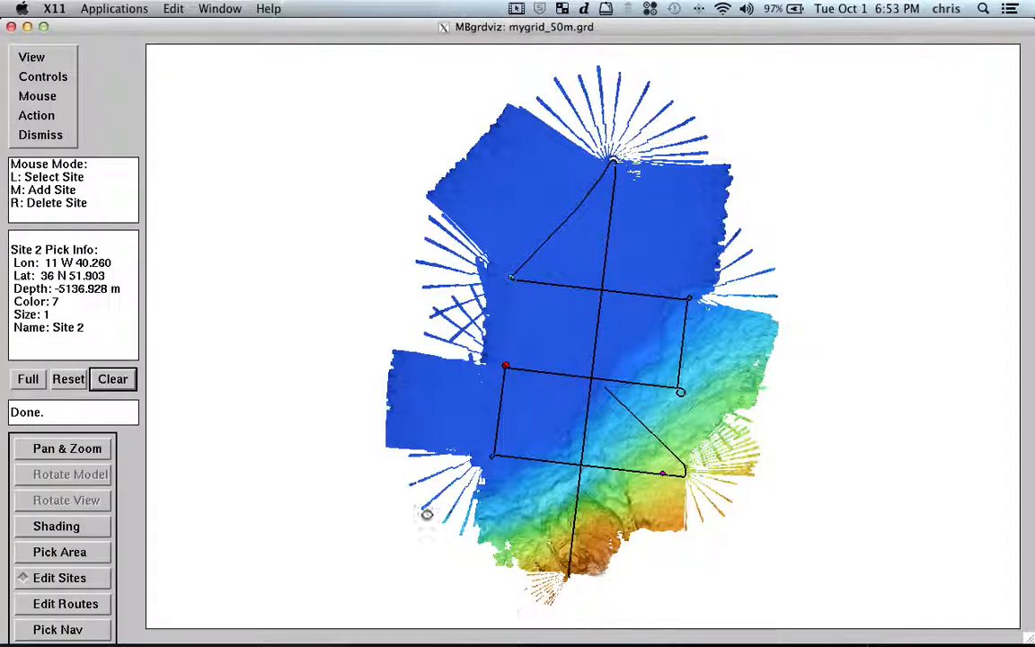
# Switch the mouse to route editing mode and hide the site lines from the map.
pyautogui.click(37, 97)
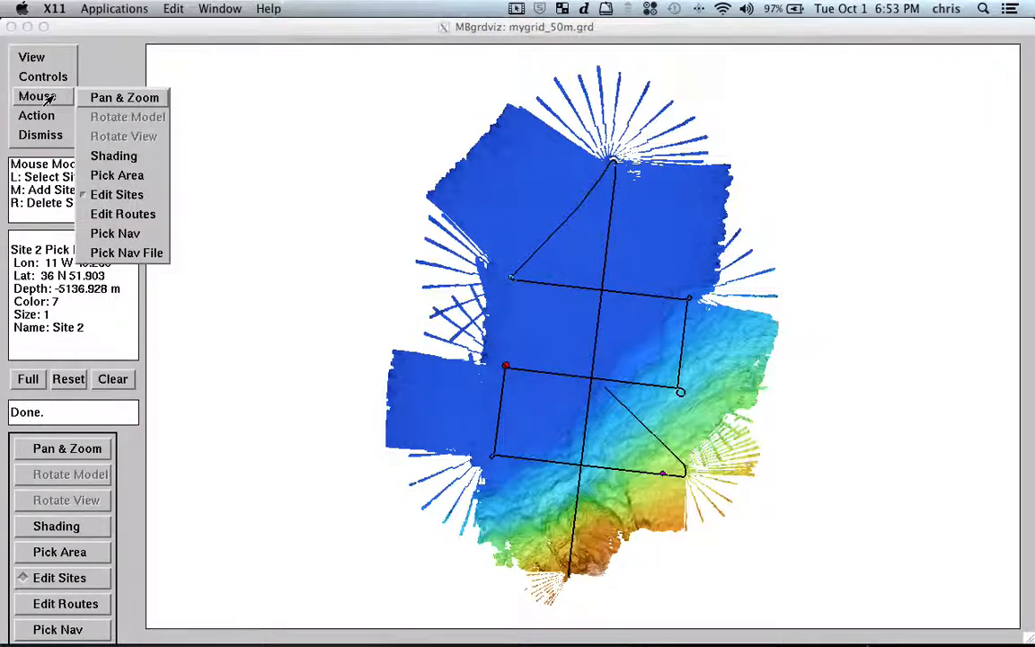
pyautogui.click(43, 76)
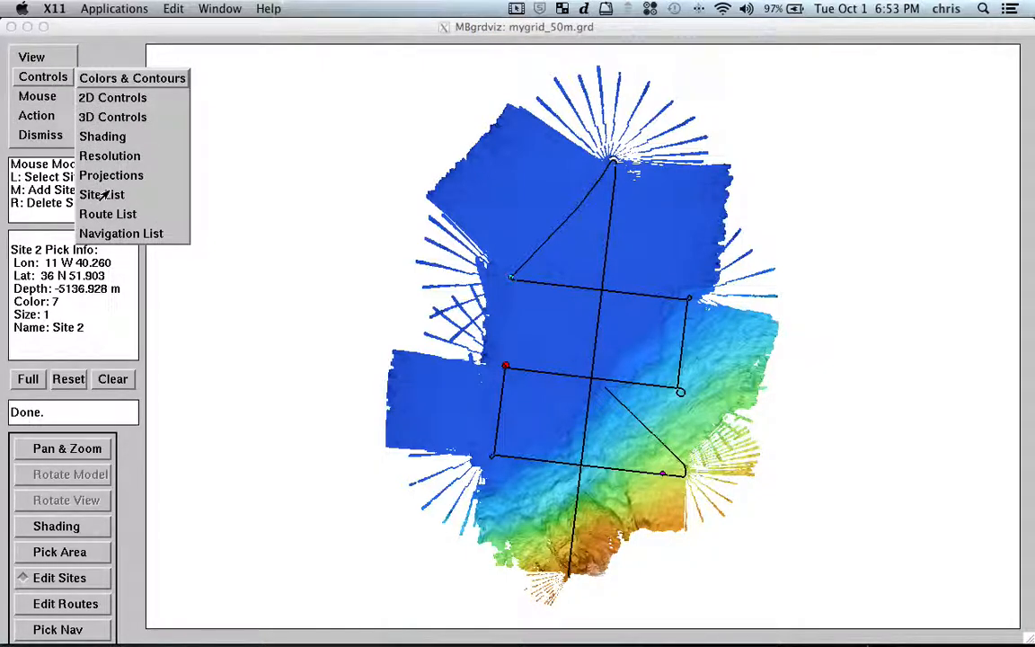
pyautogui.click(36, 95)
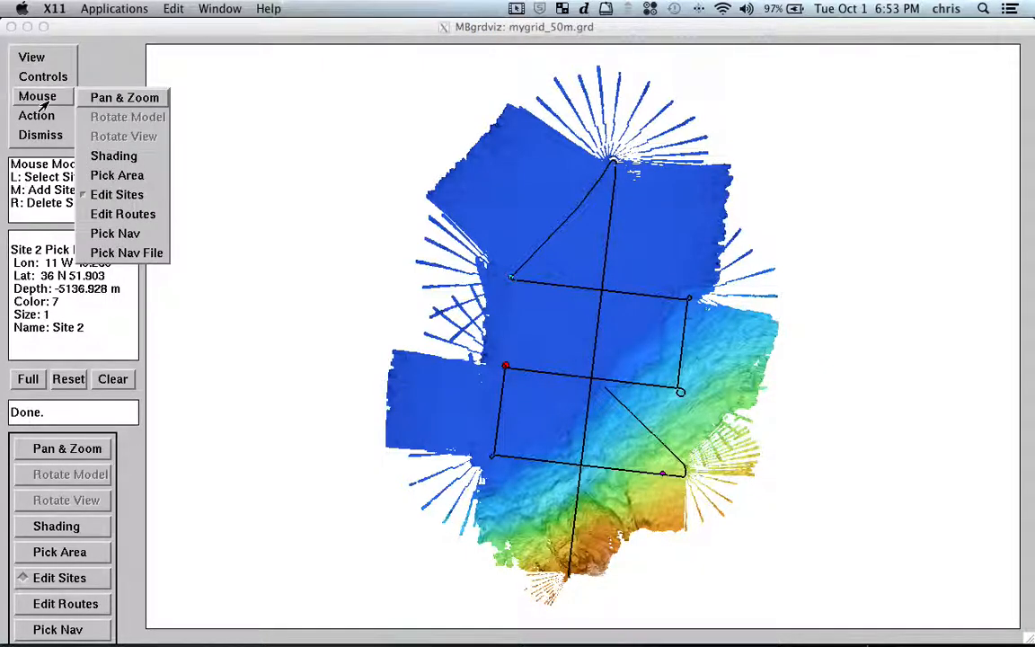
pyautogui.click(122, 214)
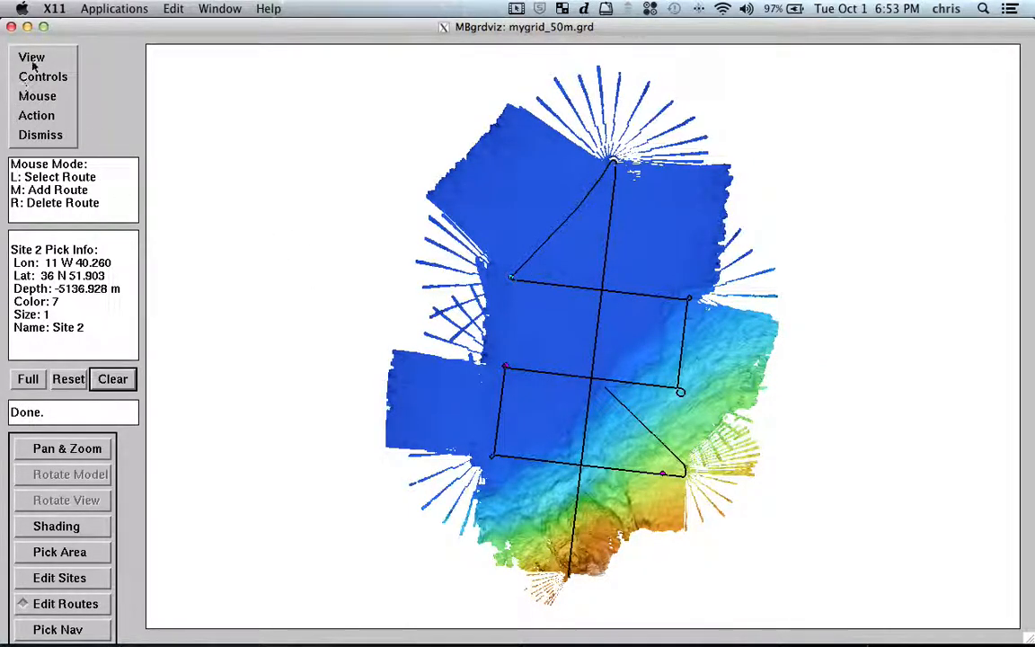
pyautogui.click(32, 56)
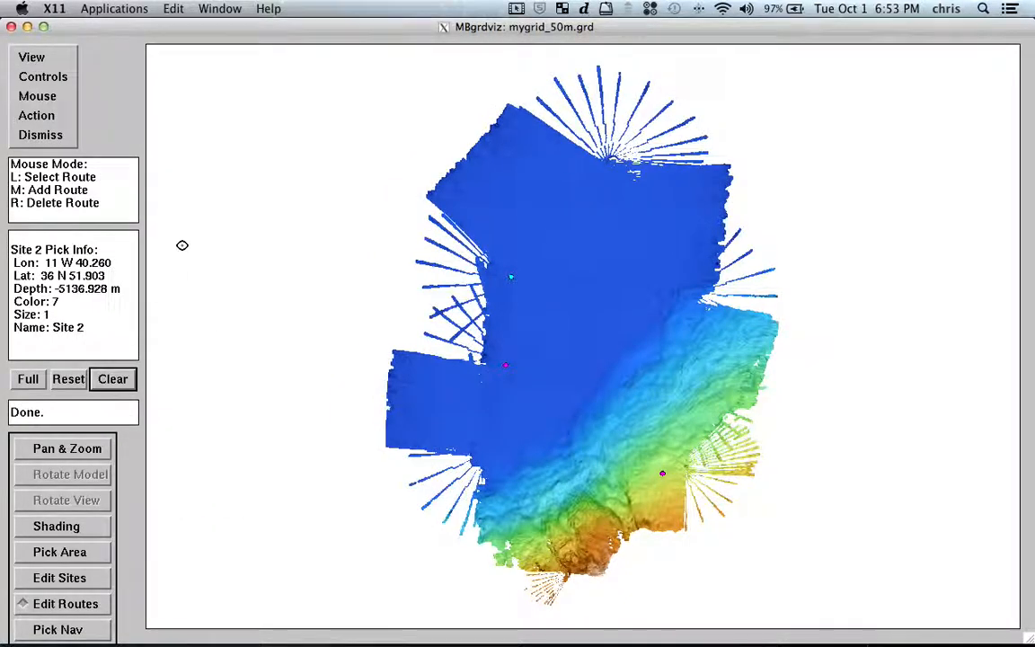
pyautogui.click(32, 56)
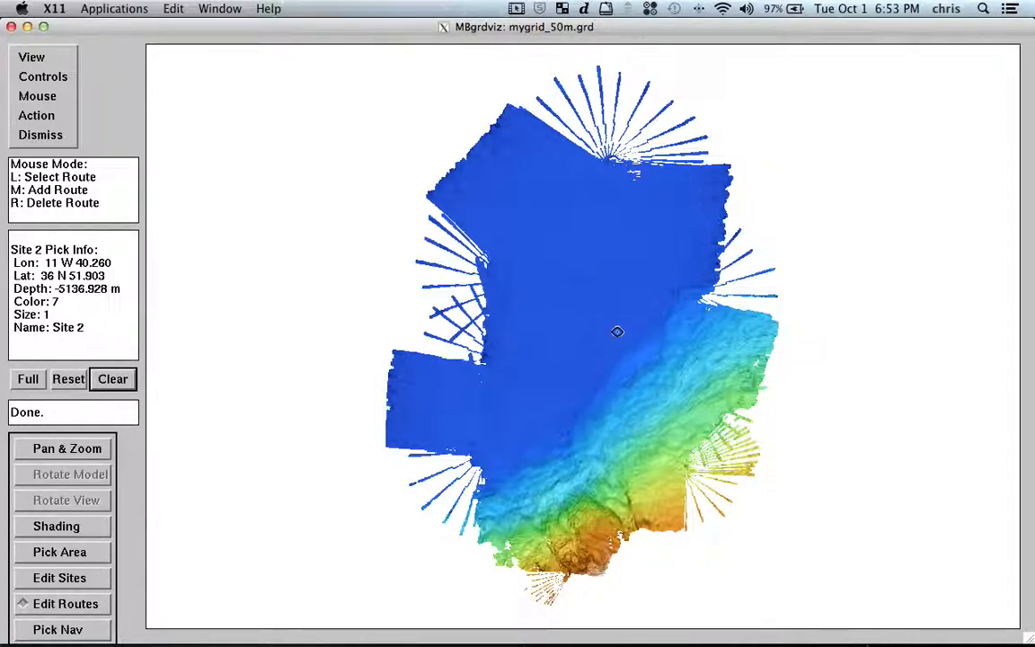
pyautogui.moveTo(194, 404)
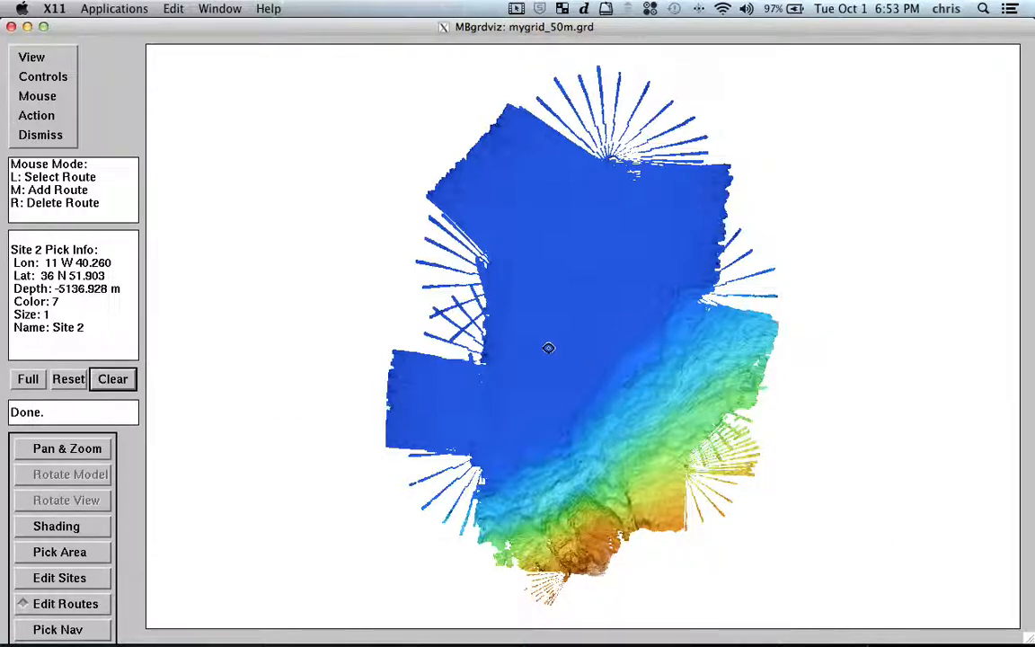
pyautogui.moveTo(765, 377)
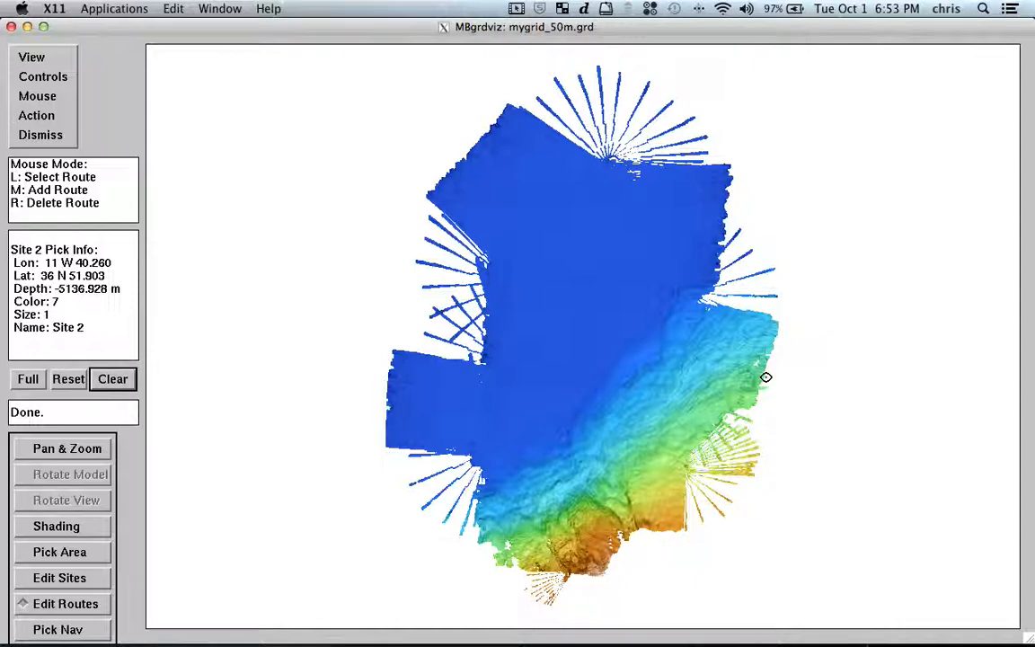
pyautogui.moveTo(760, 364)
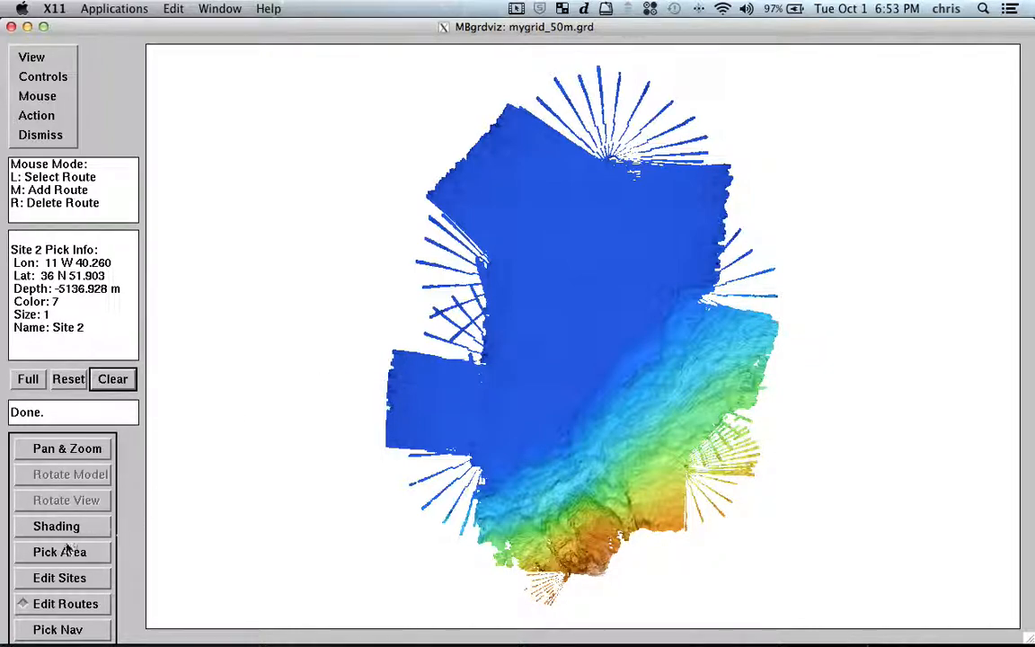
# Place two points across the grid to create Route:1, about 22.65 km long running east.
pyautogui.click(38, 97)
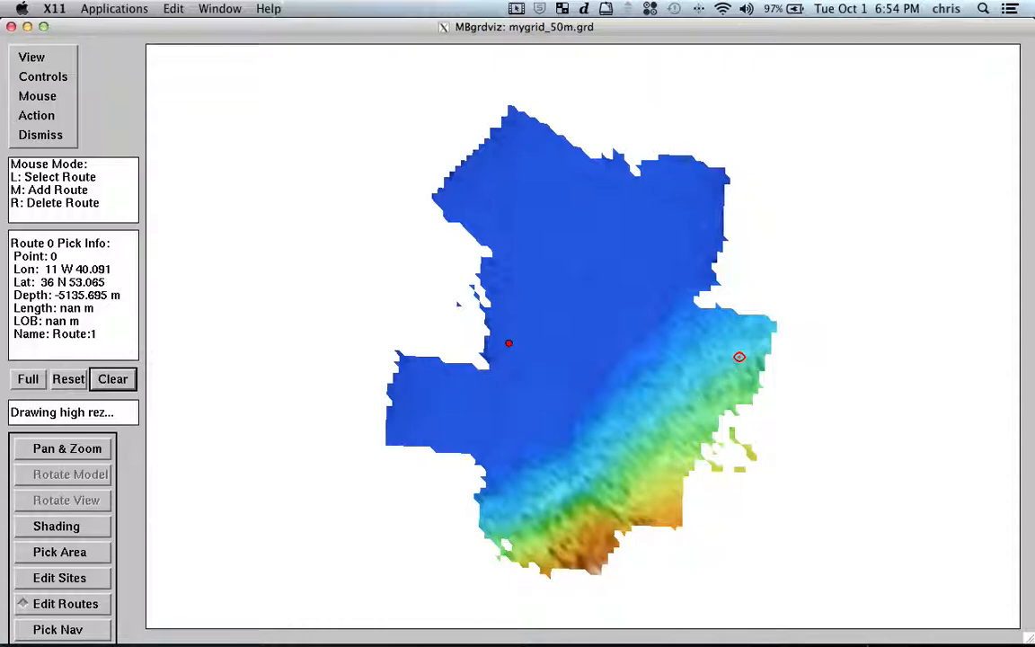
pyautogui.click(740, 355)
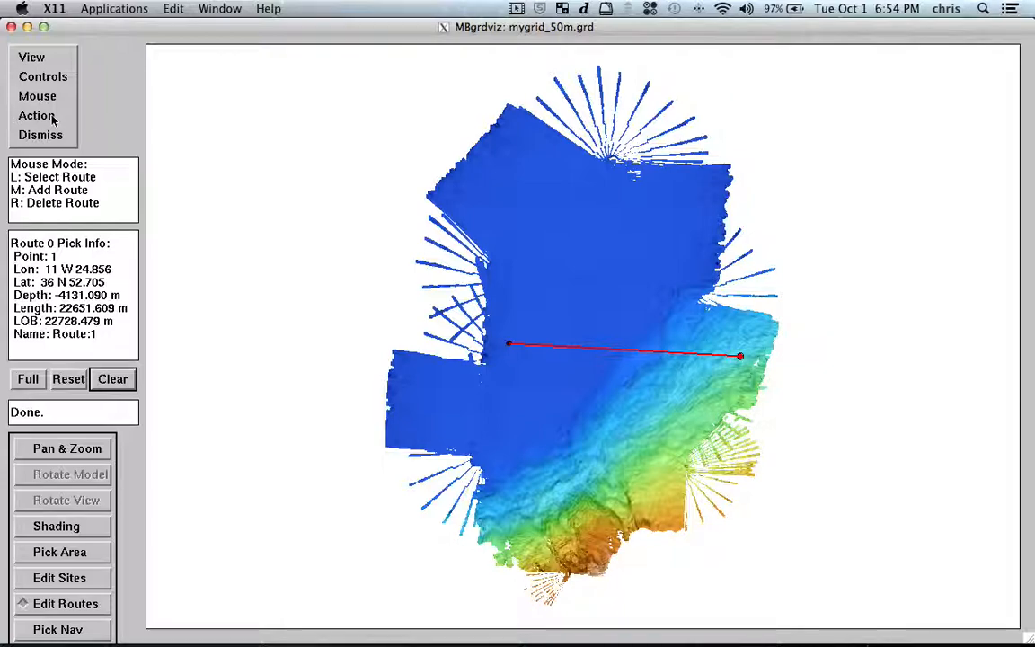
pyautogui.click(43, 75)
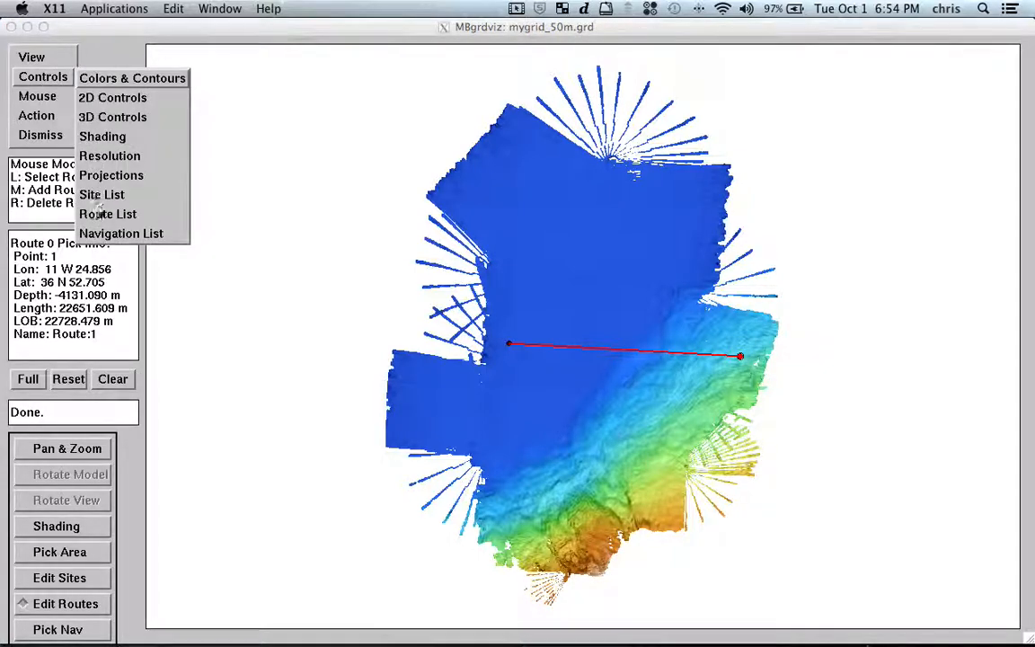
pyautogui.click(107, 214)
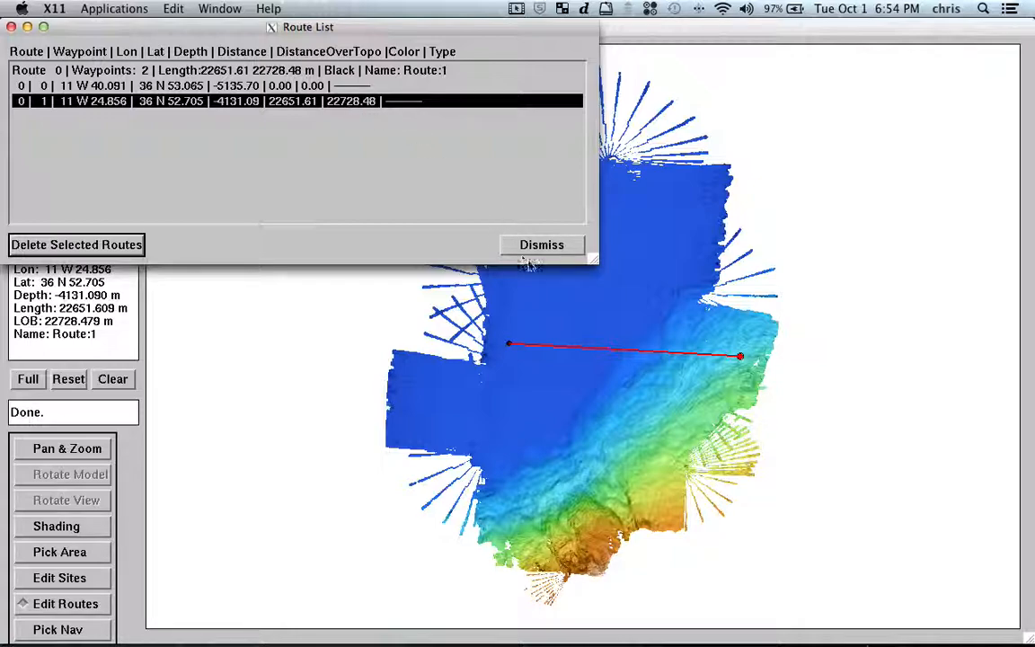
pyautogui.click(542, 244)
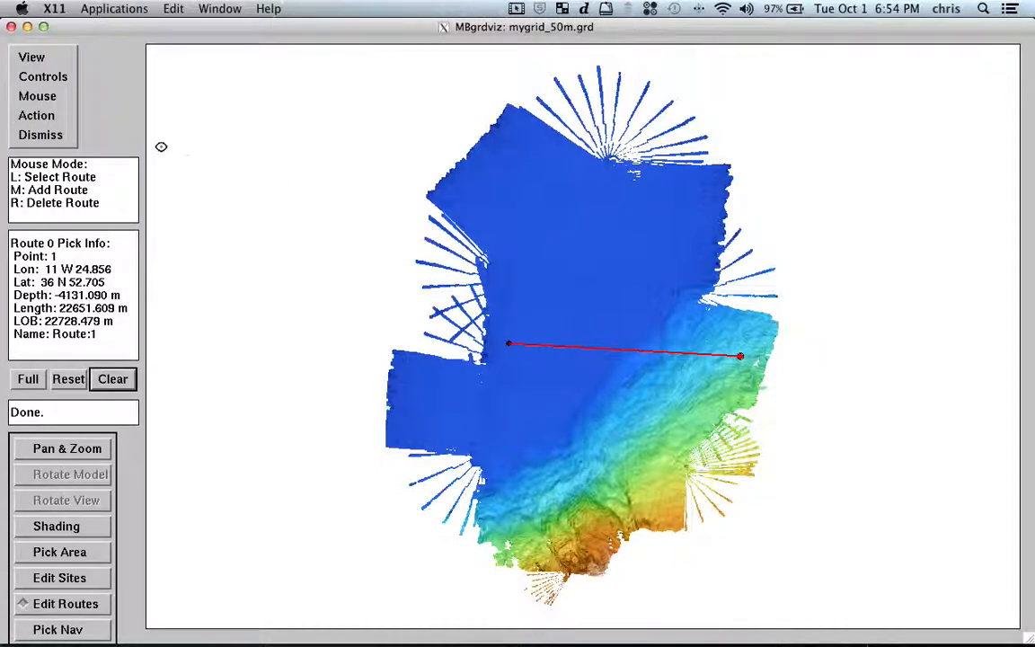
# Hide the route and pick a two-point line about 26.9 km long at 78° bearing in pan-and-zoom mode.
pyautogui.click(36, 115)
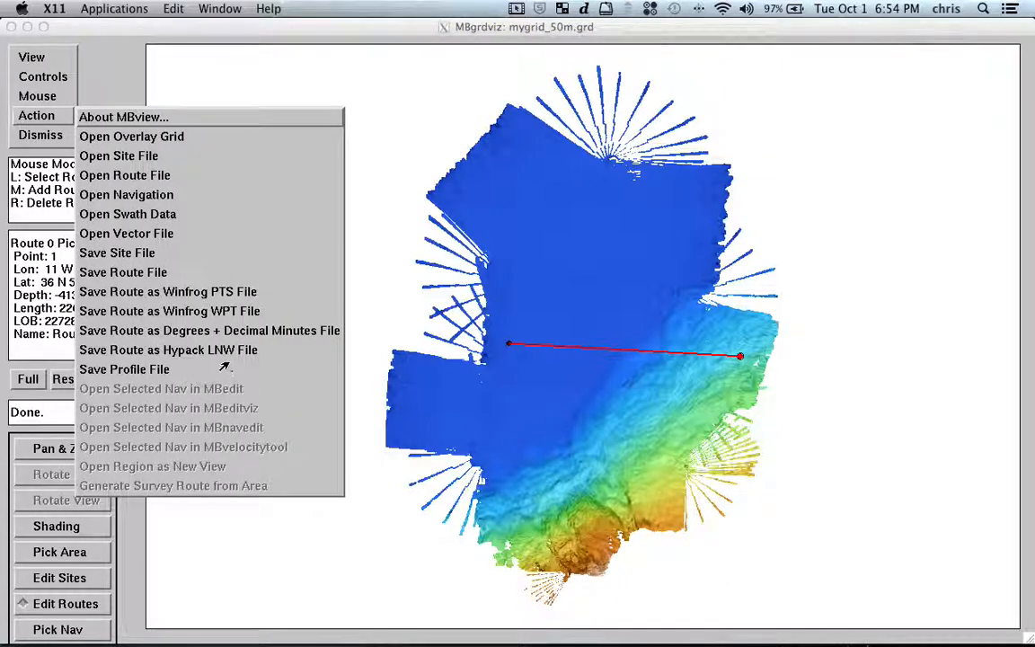
pyautogui.moveTo(248, 348)
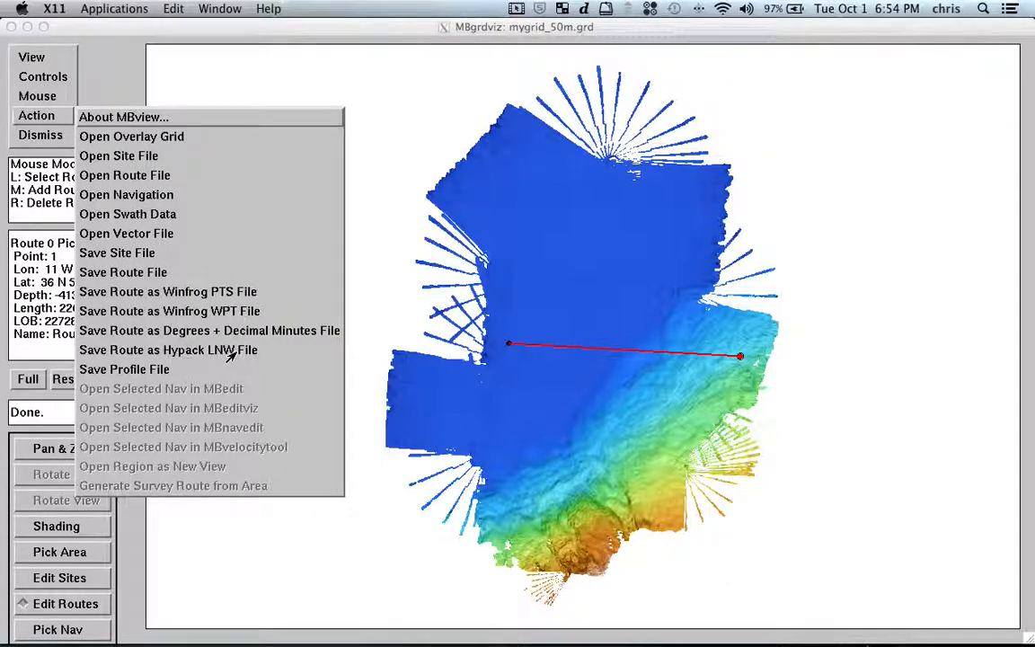
pyautogui.moveTo(226, 311)
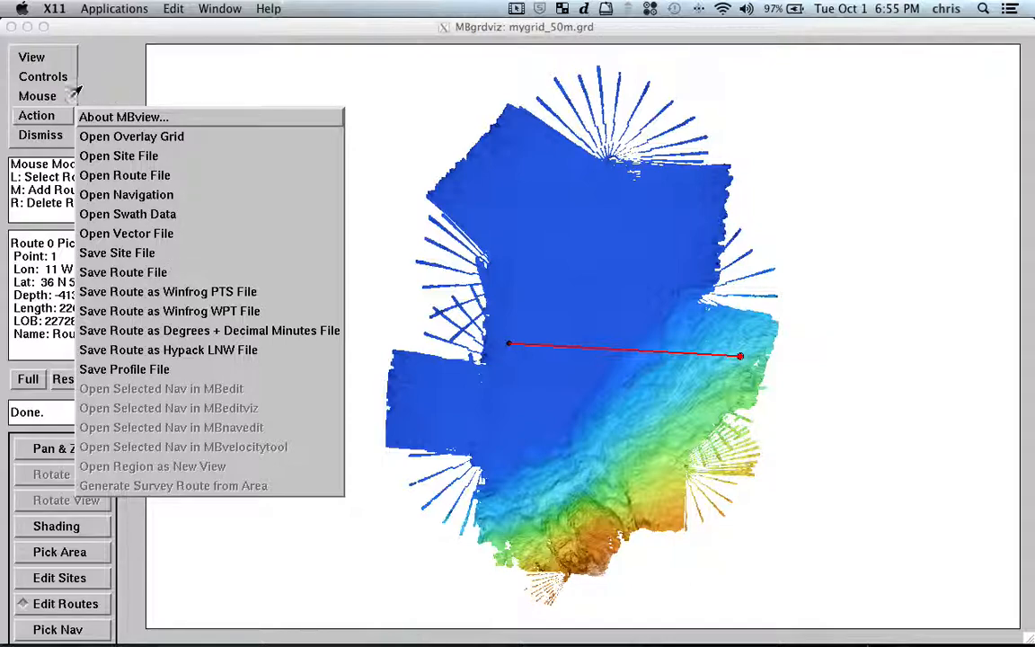
pyautogui.click(32, 56)
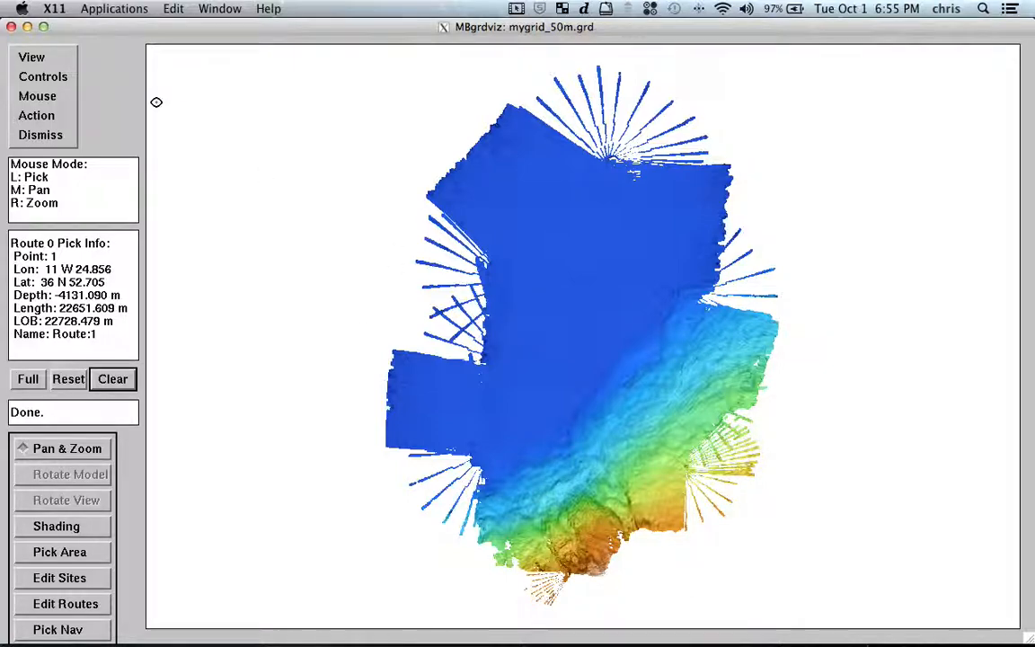
pyautogui.click(32, 55)
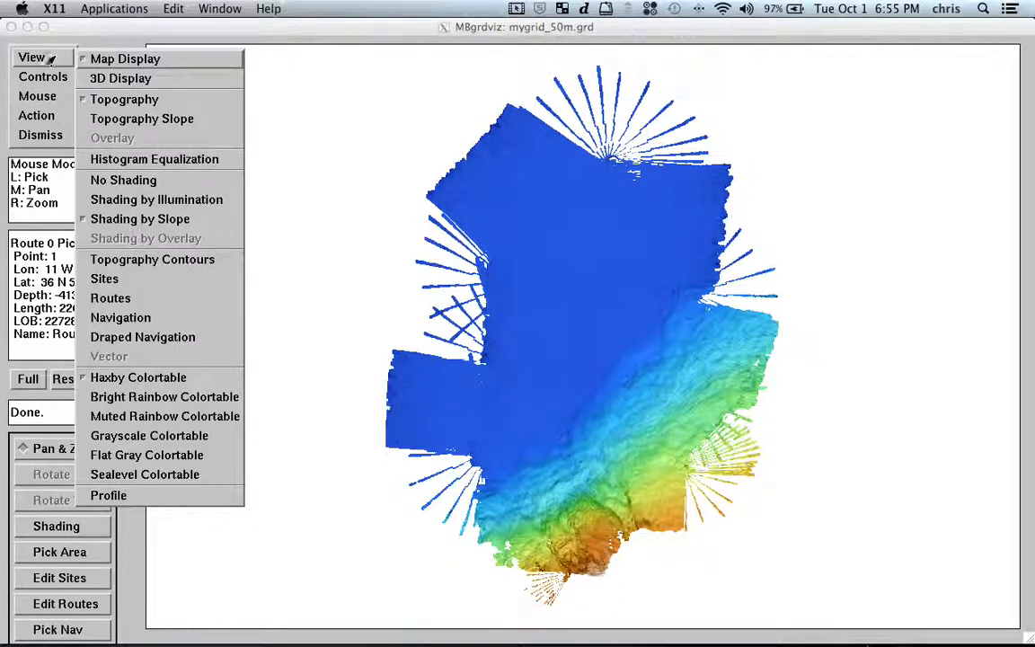
pyautogui.click(36, 95)
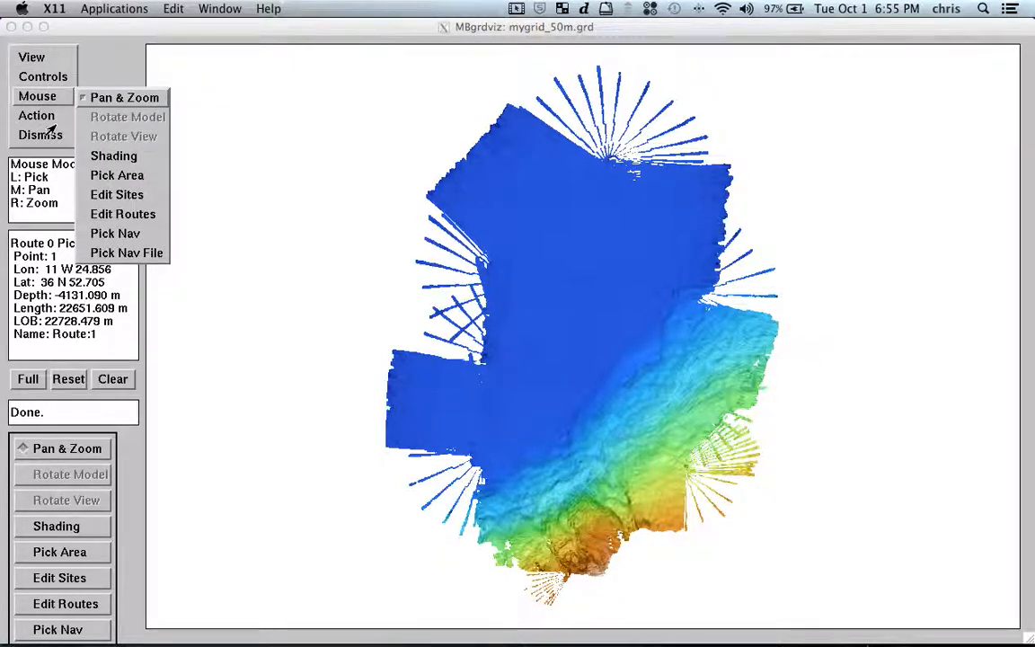
pyautogui.click(36, 115)
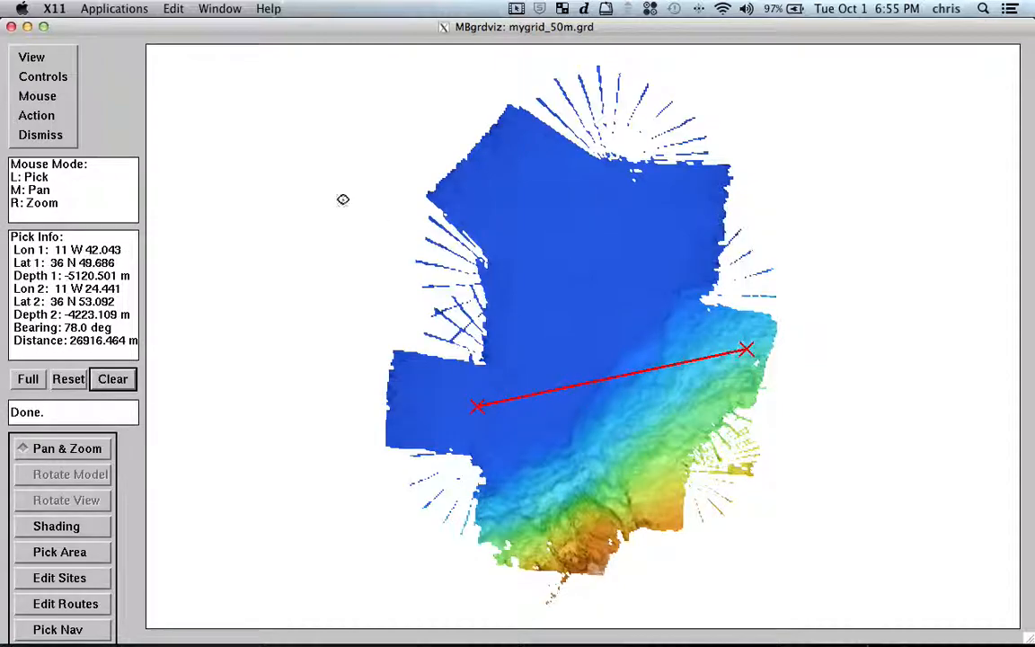
pyautogui.click(32, 56)
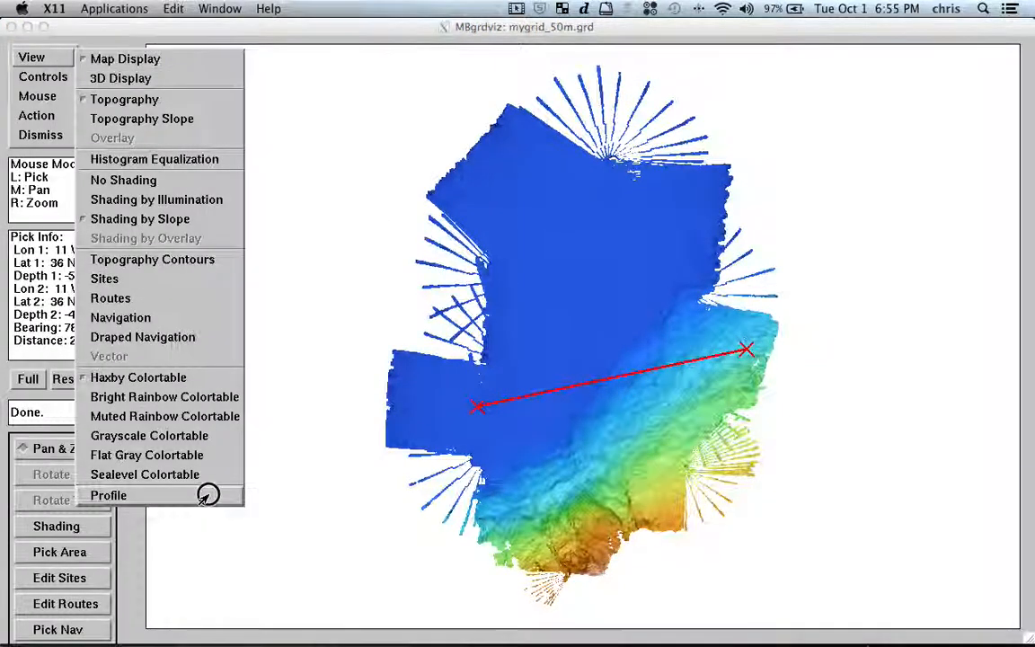
pyautogui.click(108, 496)
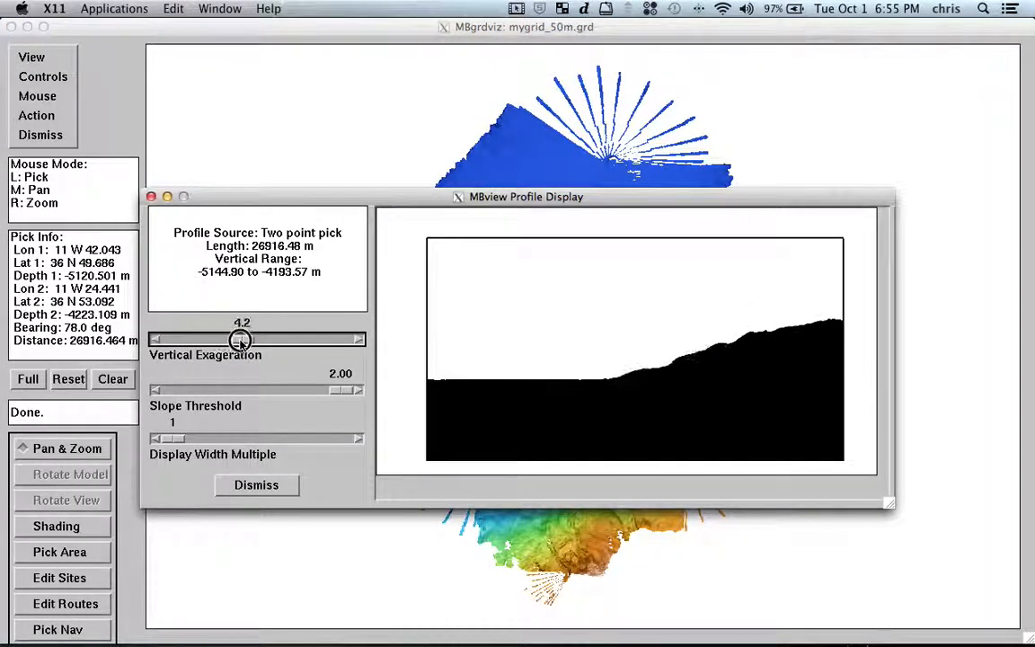
pyautogui.moveTo(241, 340); pyautogui.dragTo(280, 340)
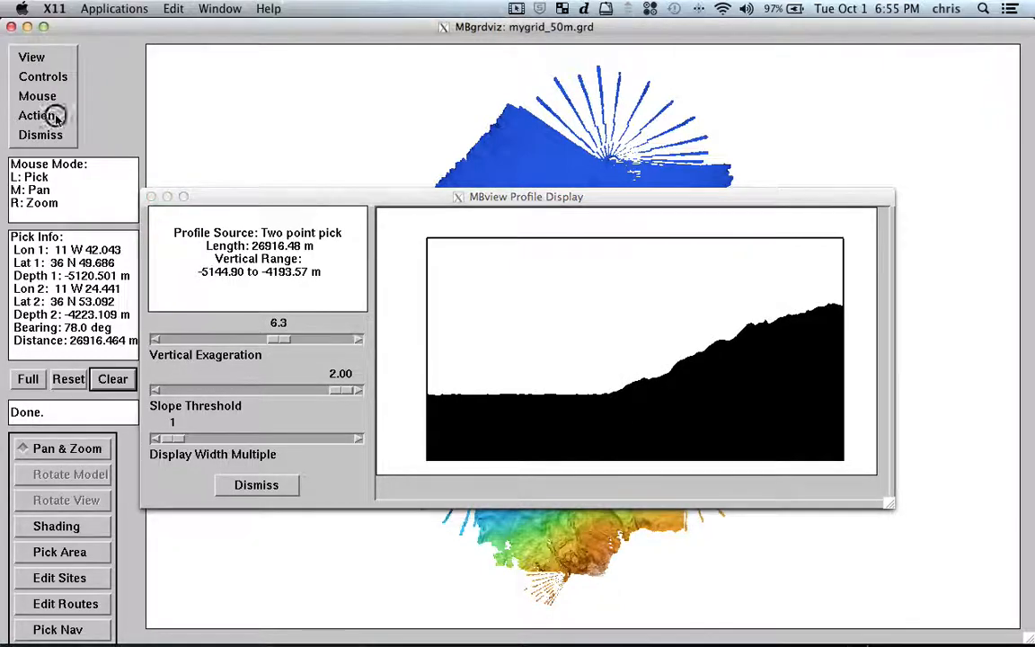
pyautogui.click(36, 115)
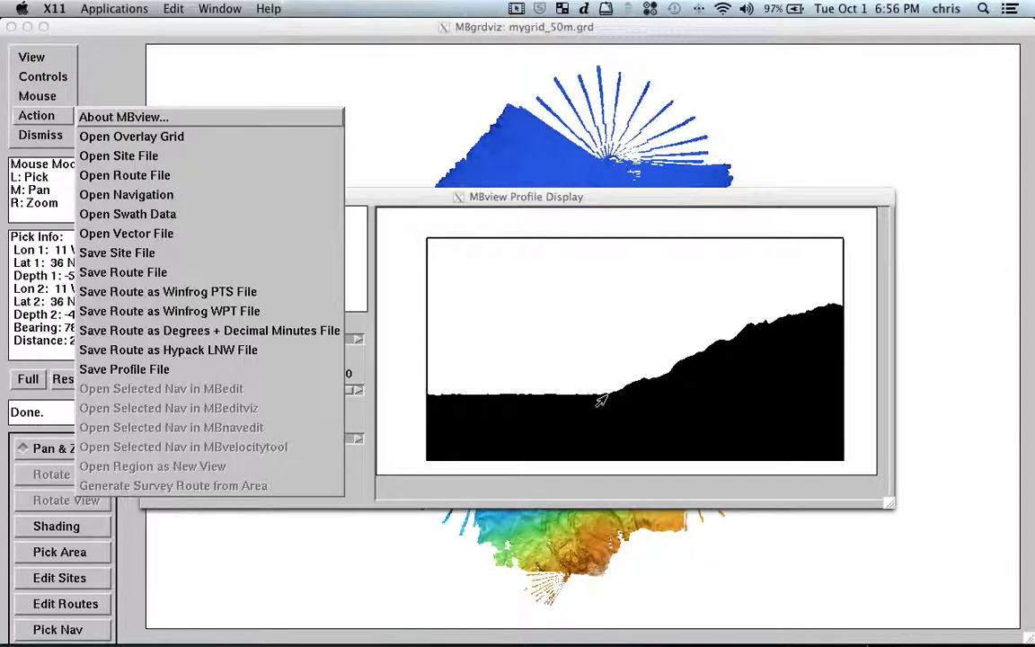
pyautogui.moveTo(494, 397)
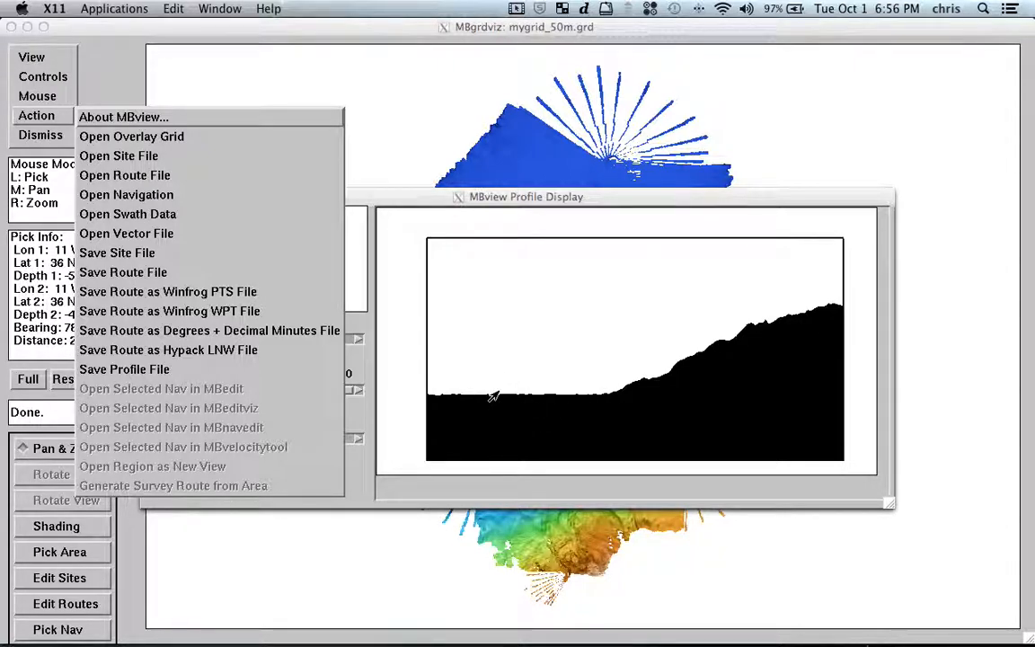
pyautogui.moveTo(801, 313)
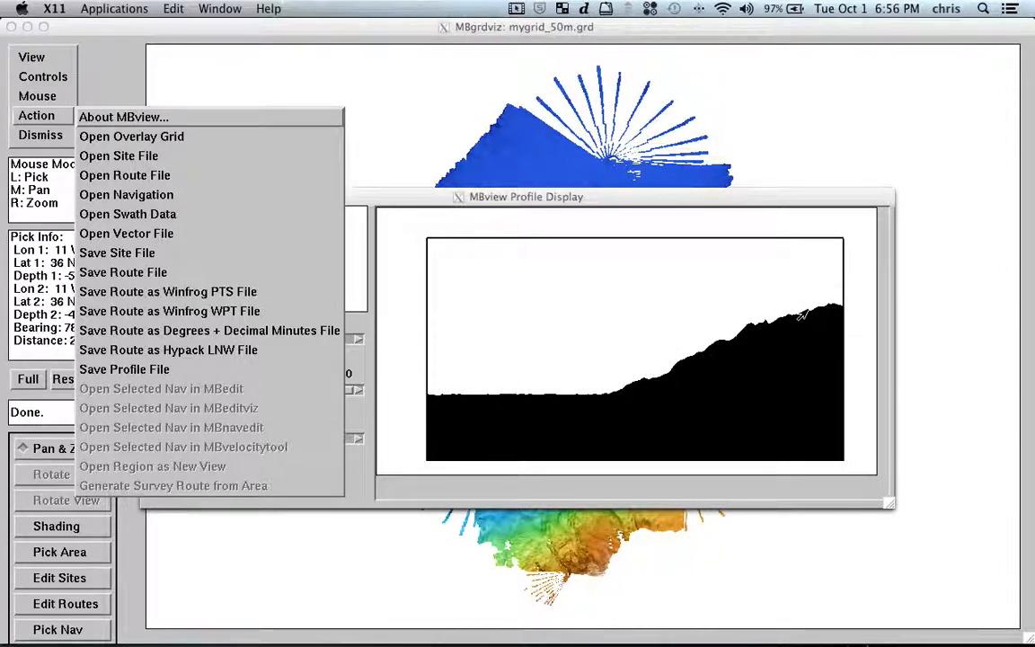
pyautogui.moveTo(686, 368)
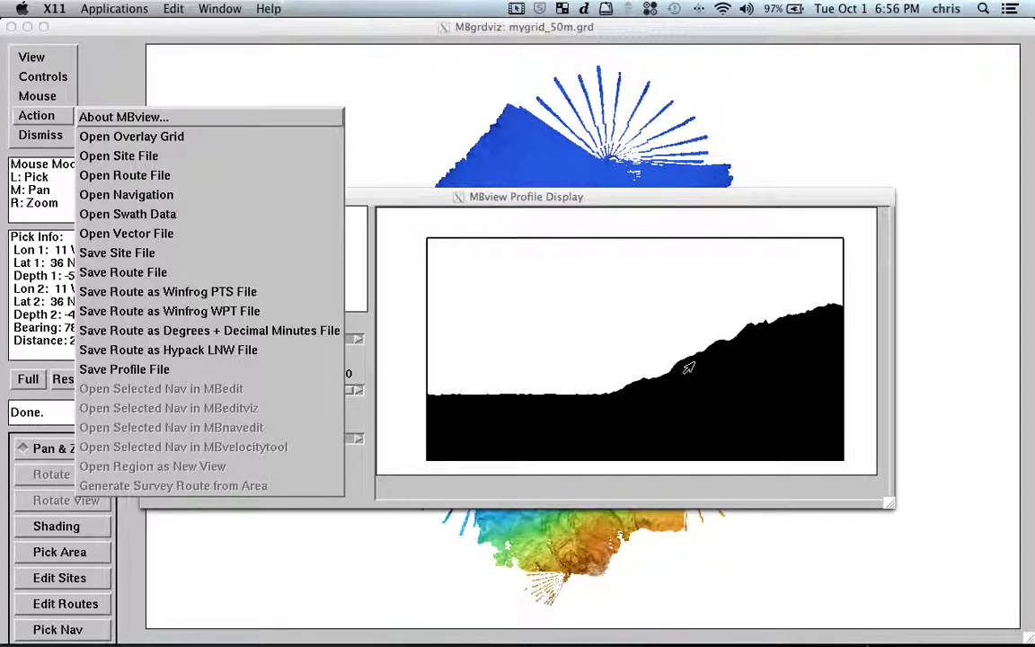
pyautogui.moveTo(719, 351)
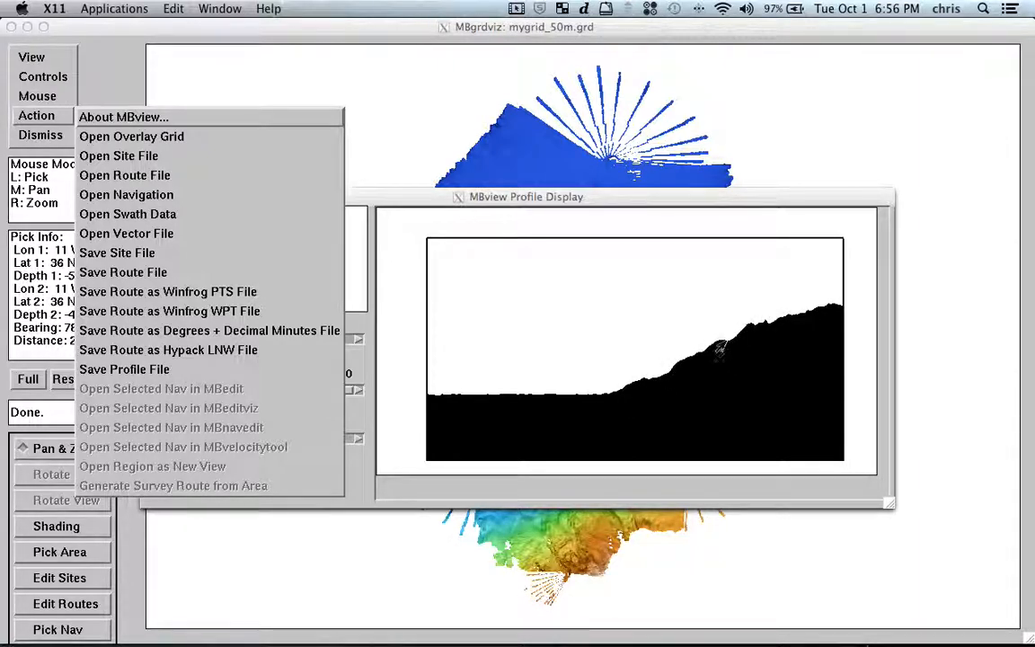
pyautogui.moveTo(718, 377)
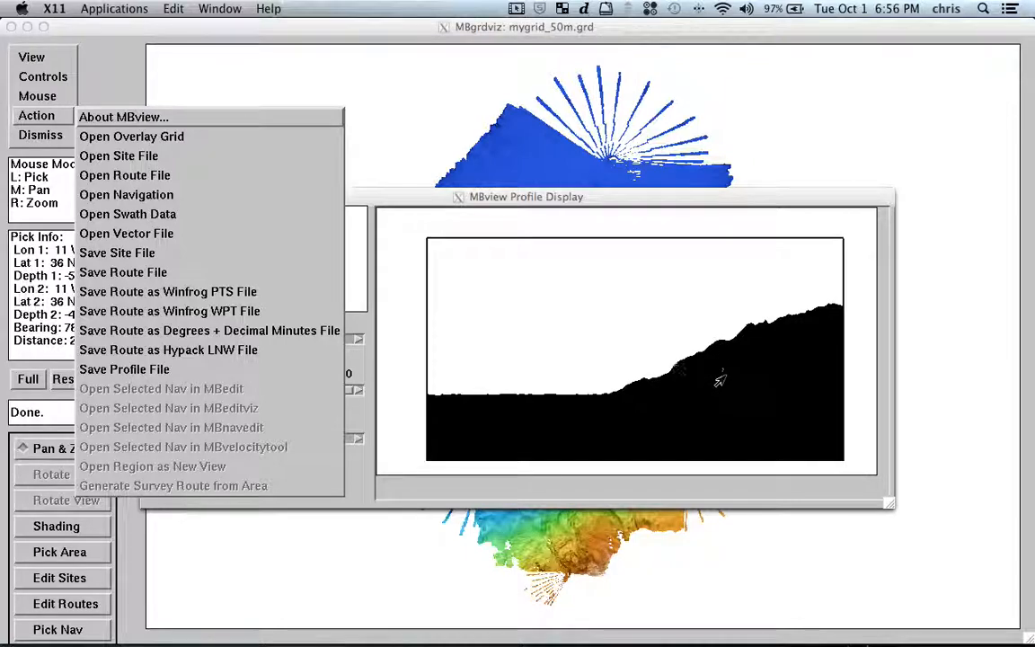
pyautogui.moveTo(718, 371)
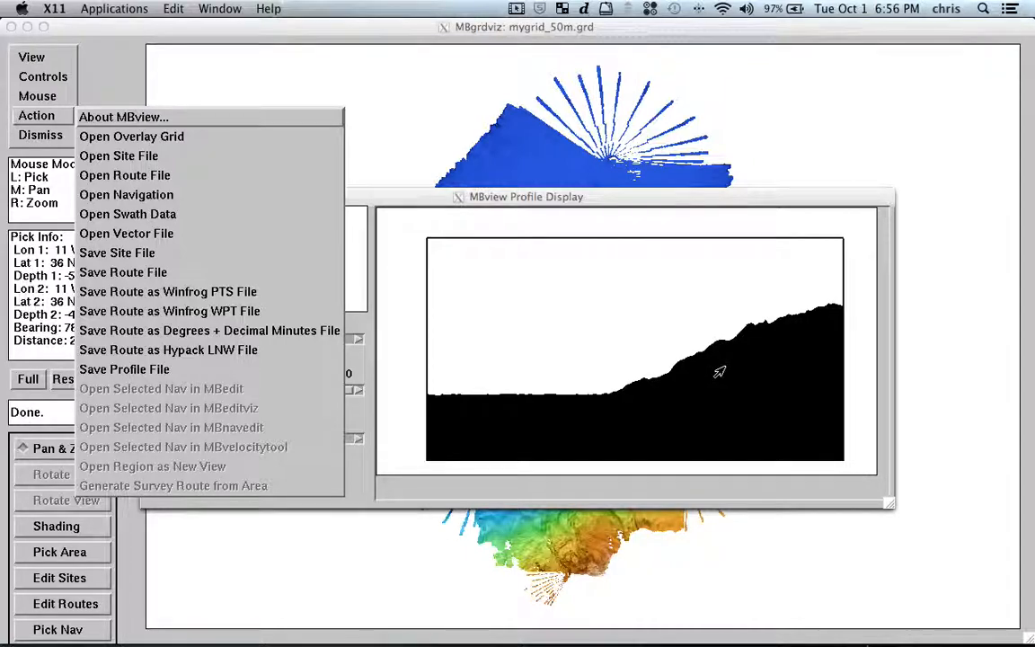
pyautogui.moveTo(470, 410)
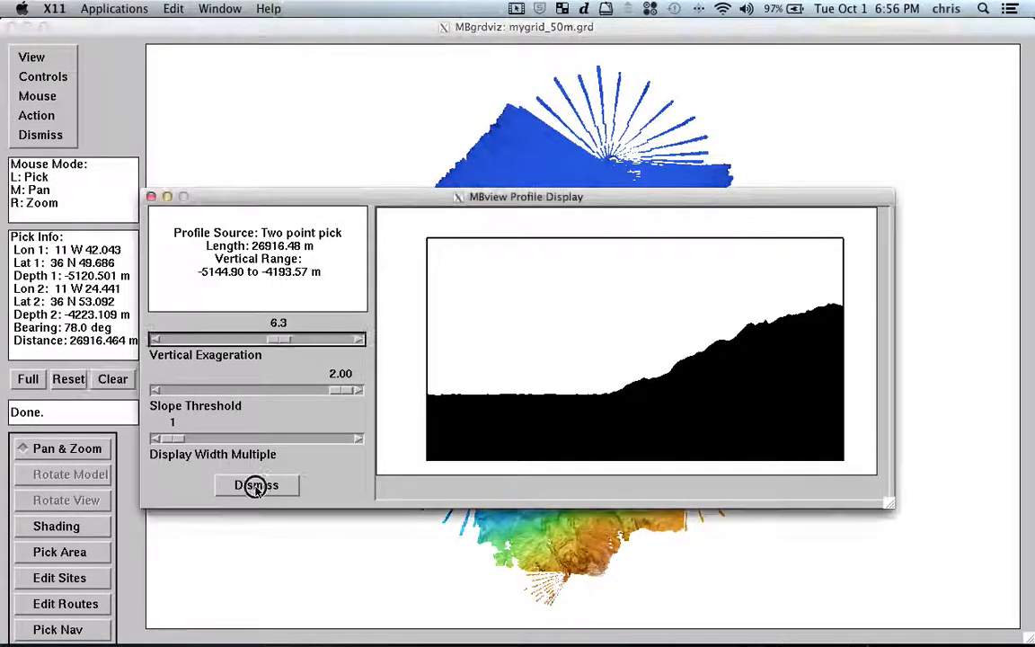
# Close the depth profile and outline a rectangular area over the deep slope.
pyautogui.click(255, 485)
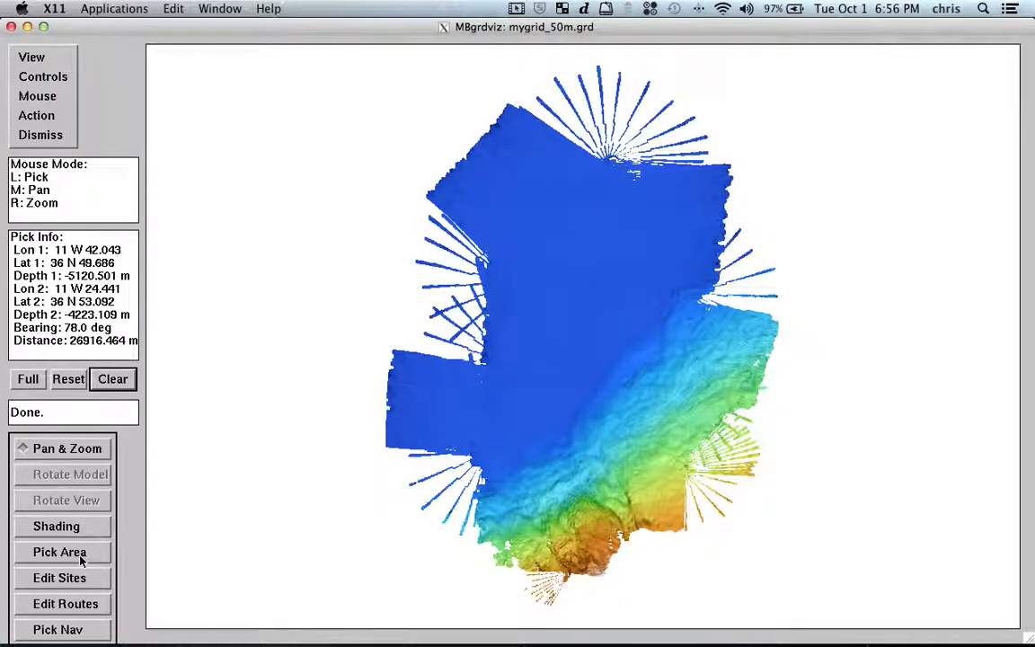
pyautogui.click(59, 551)
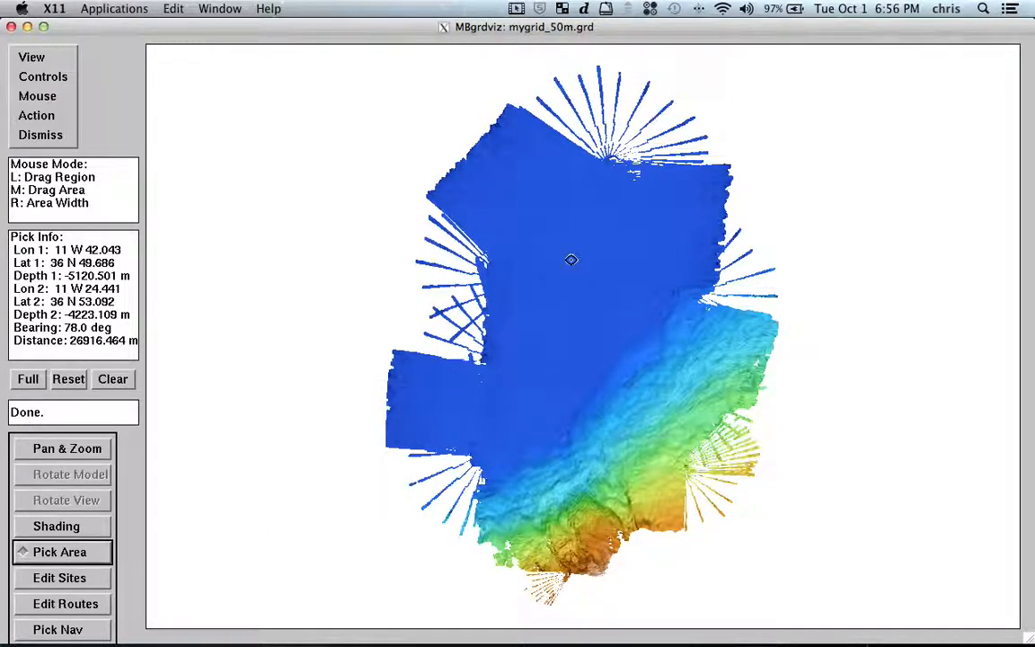
pyautogui.moveTo(557, 206); pyautogui.dragTo(611, 338)
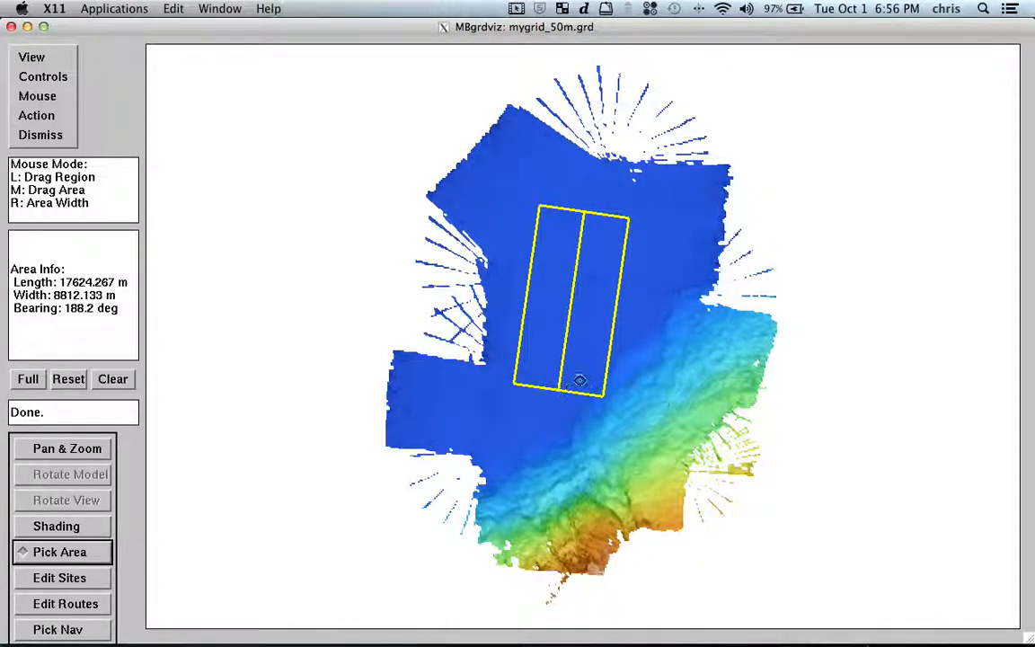
# Zoom in on the outlined area and clear the area selection.
pyautogui.click(36, 115)
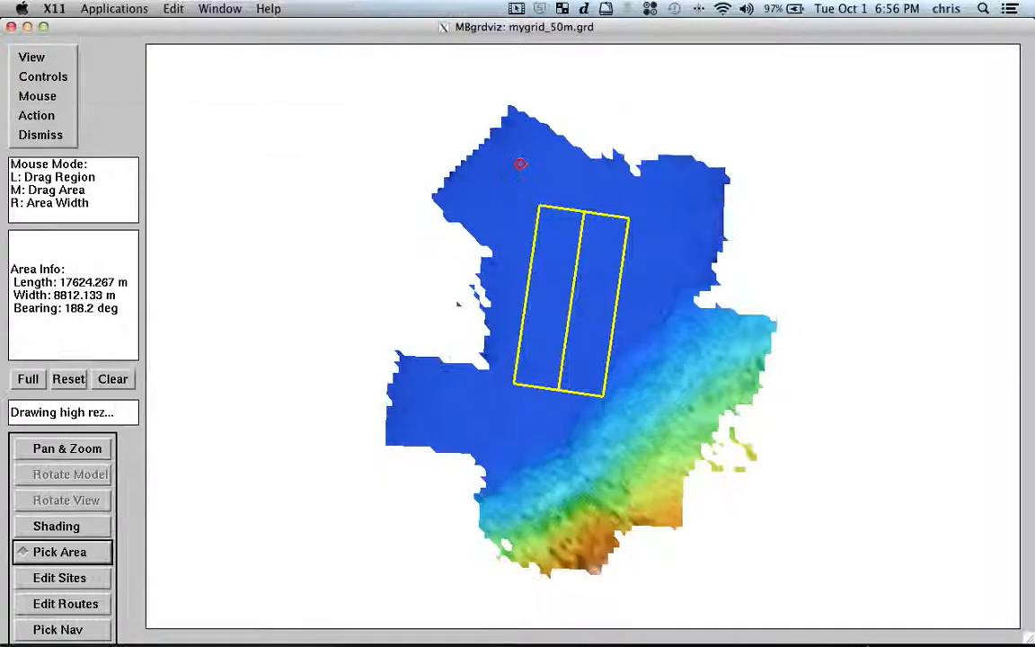
pyautogui.click(65, 450)
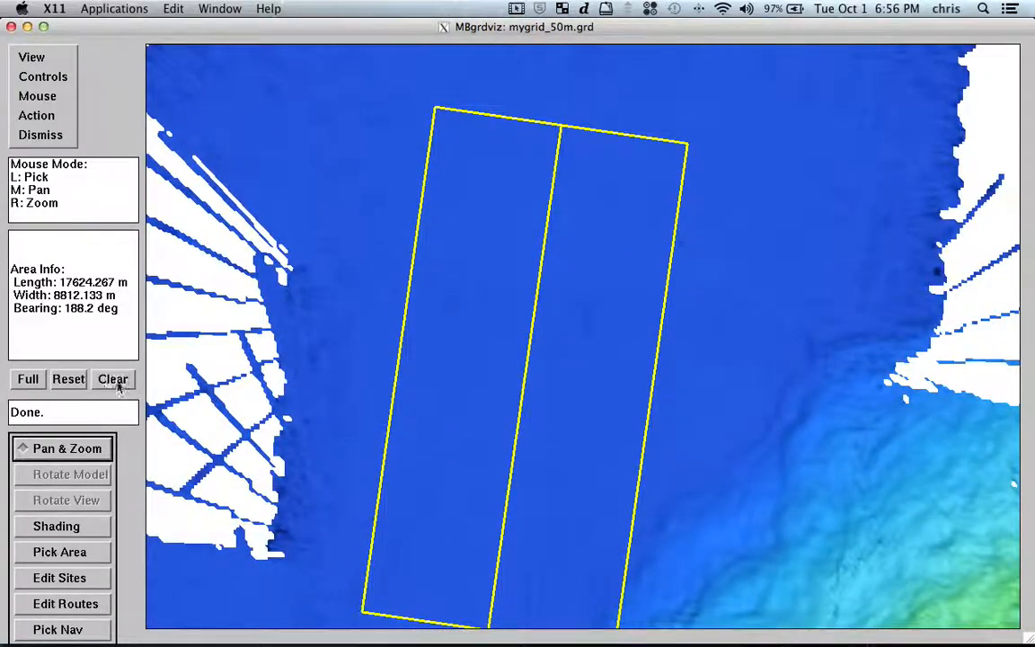
pyautogui.click(111, 378)
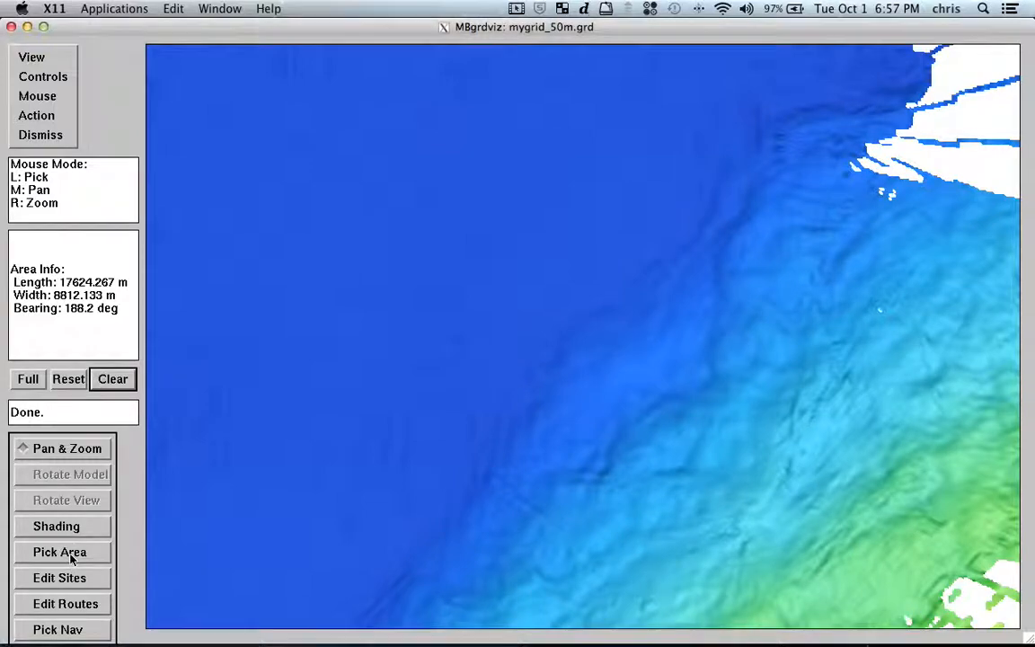
# Outline a survey area about 5.86 km by 2.98 km at 94.4° bearing across the slope.
pyautogui.click(60, 552)
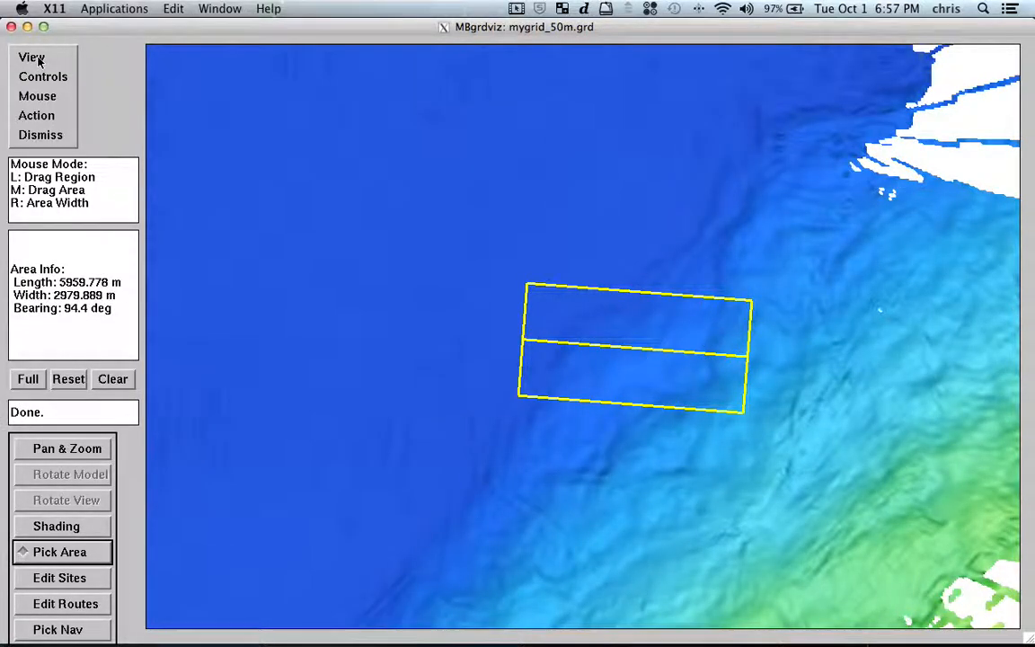
pyautogui.click(36, 115)
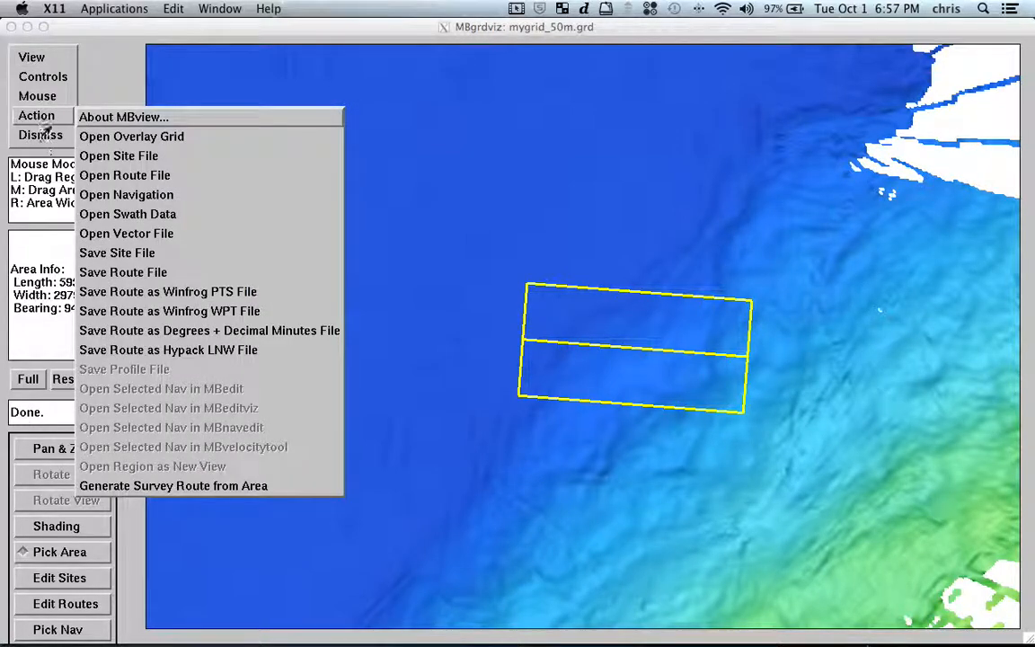
pyautogui.moveTo(171, 492)
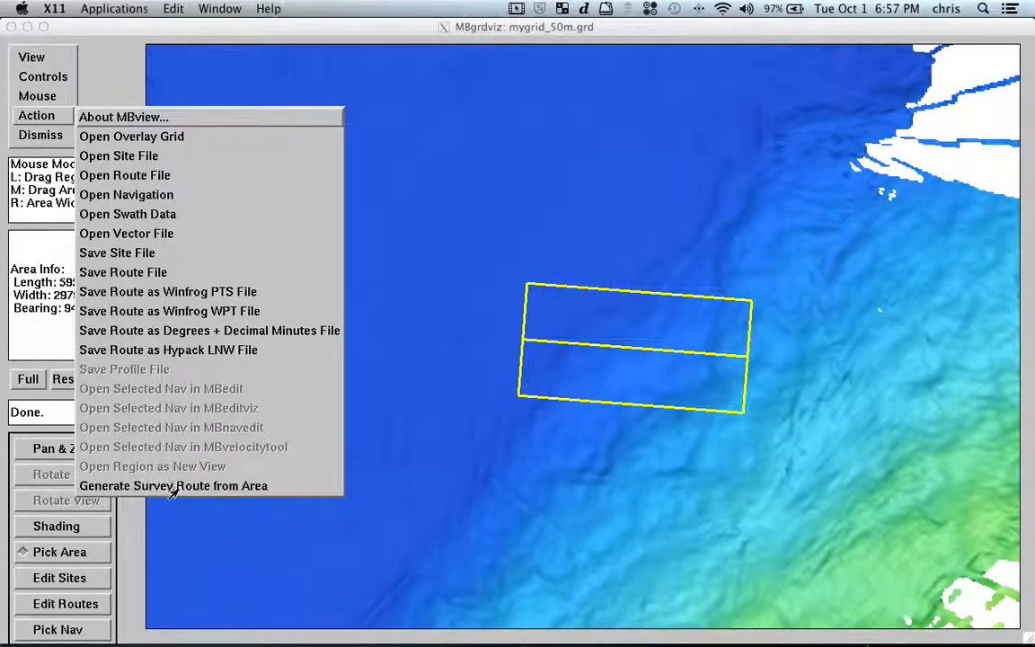
pyautogui.moveTo(242, 492)
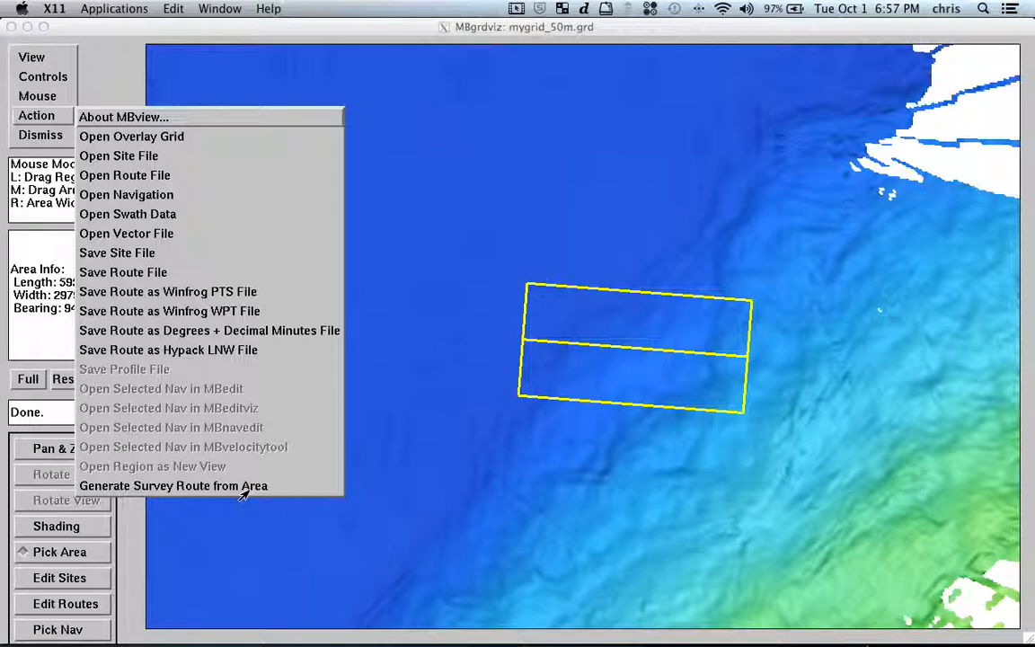
# Start generating a survey route from the area with line spacing set to 500 m.
pyautogui.click(172, 486)
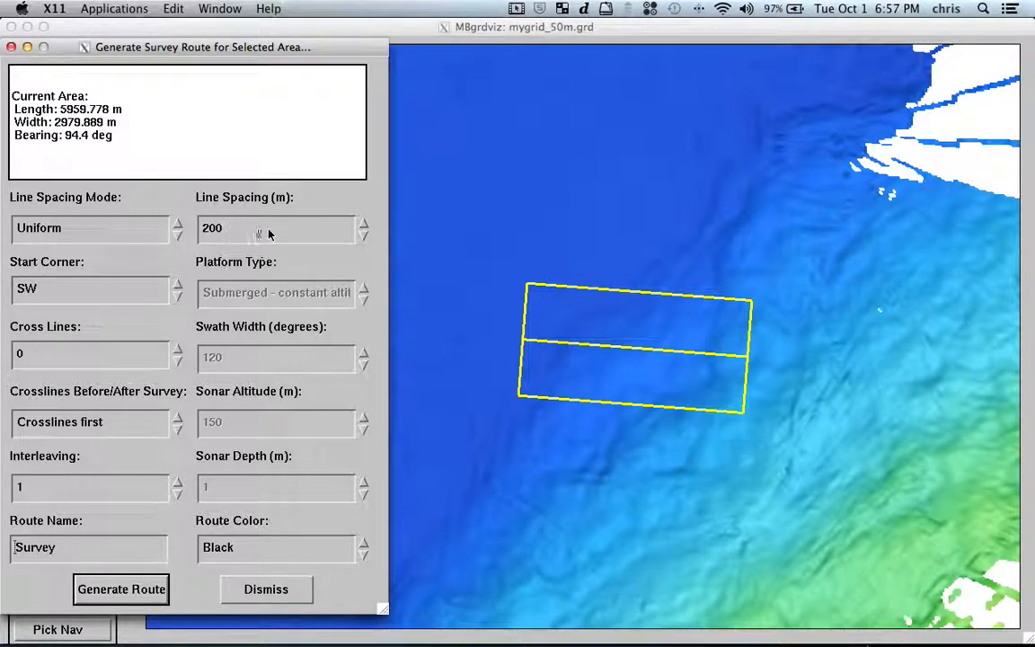
pyautogui.moveTo(359, 241)
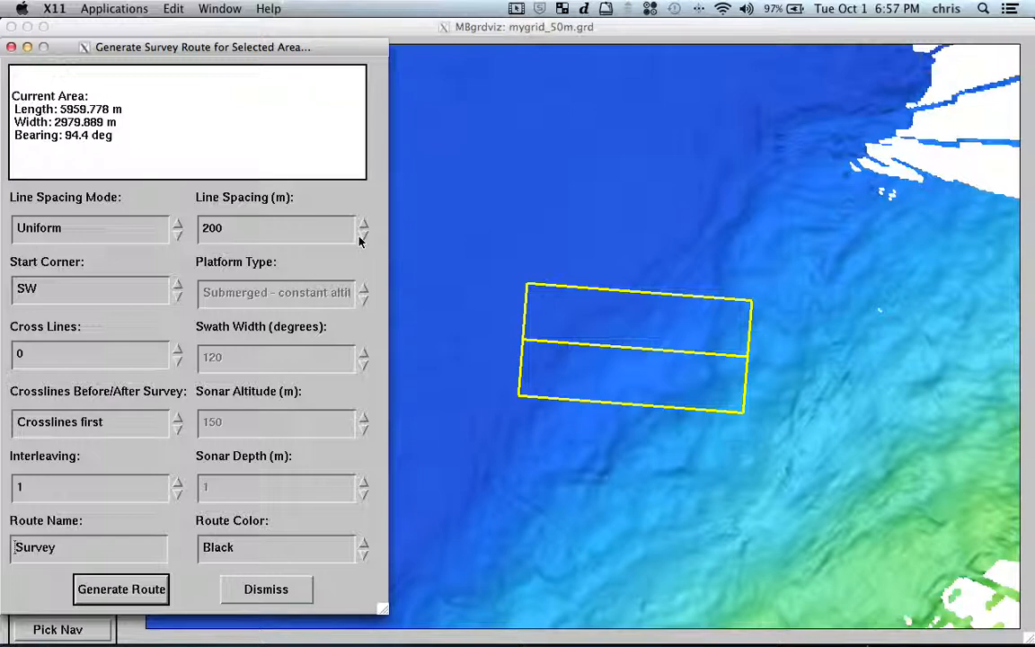
pyautogui.moveTo(643, 286)
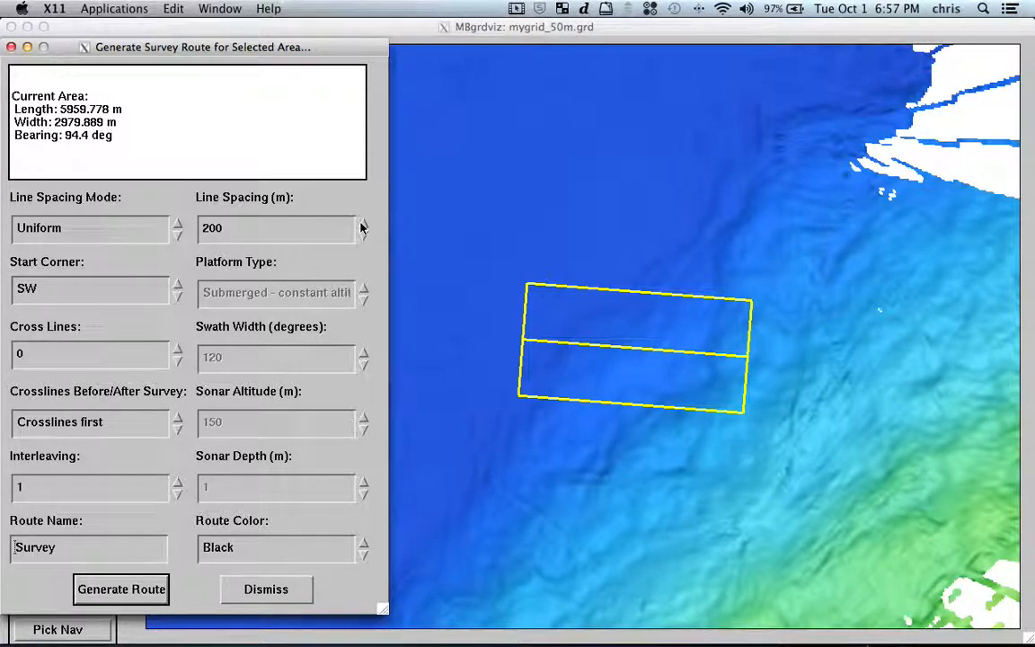
pyautogui.click(363, 222)
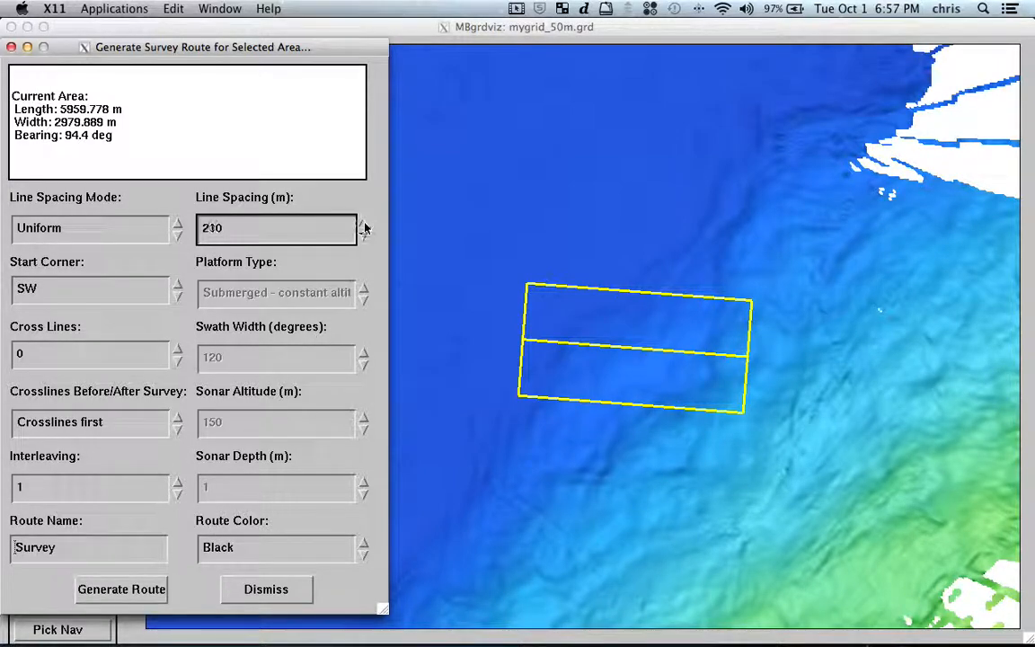
pyautogui.click(363, 223)
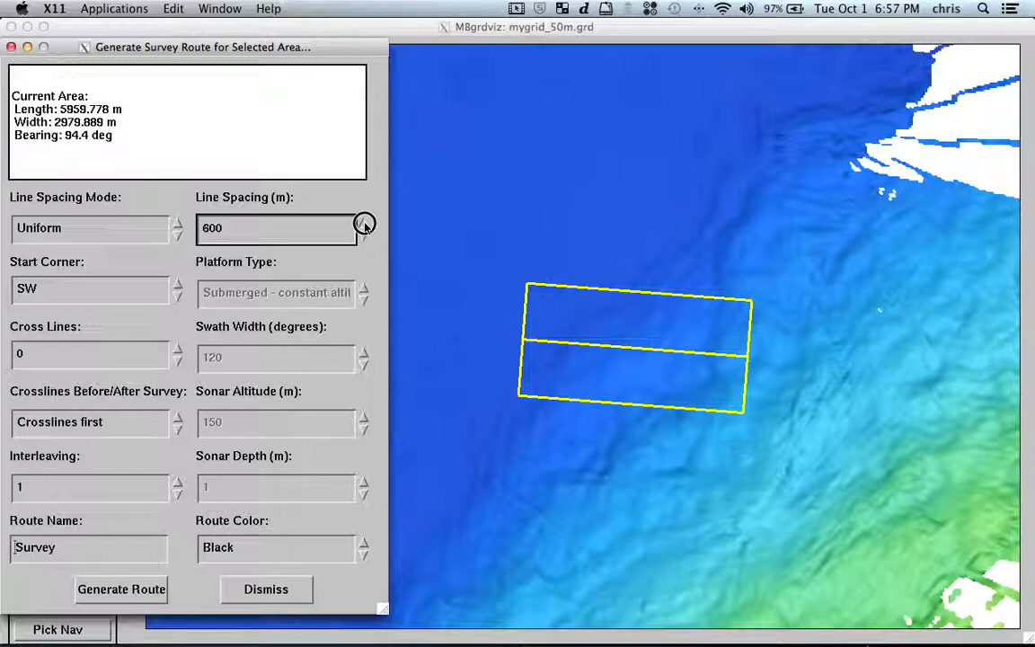
pyautogui.click(363, 234)
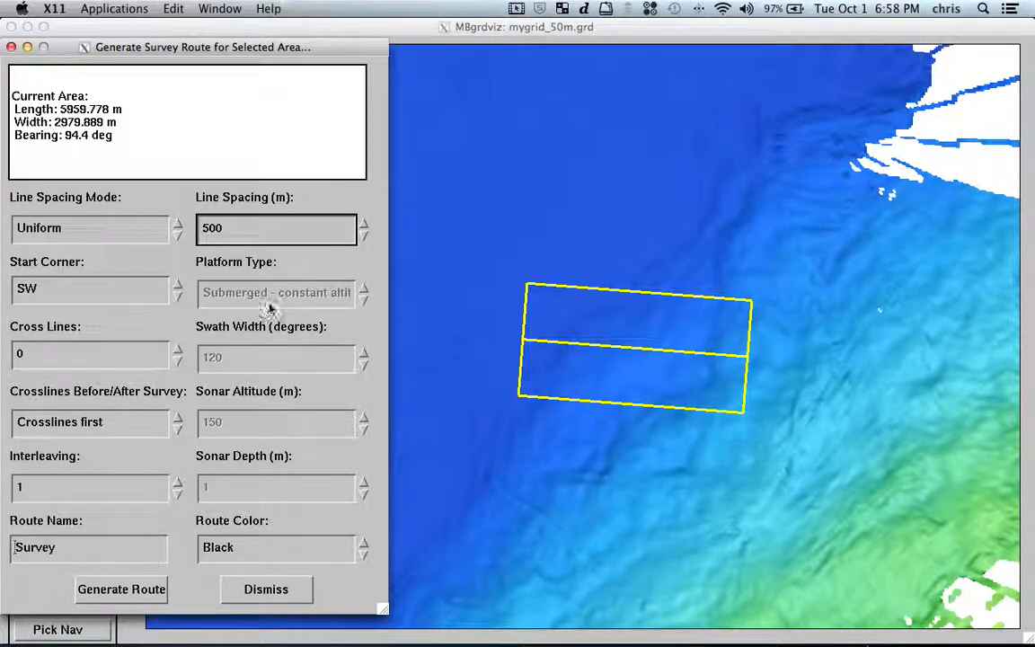
pyautogui.moveTo(270, 309)
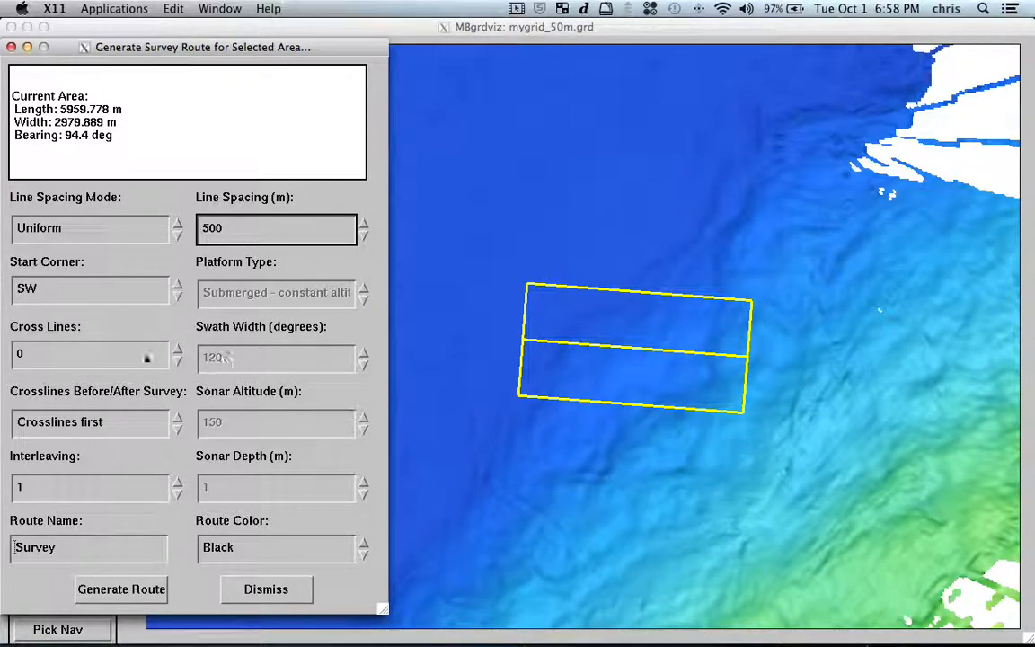
pyautogui.write('50')
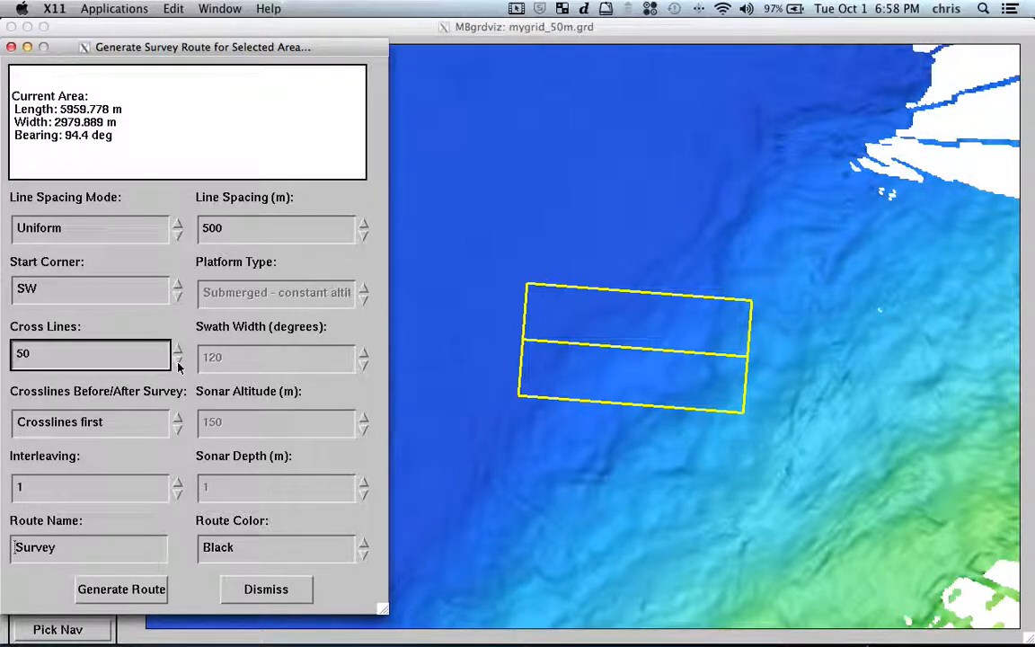
# Set the number of cross lines to 3.
pyautogui.click(178, 360)
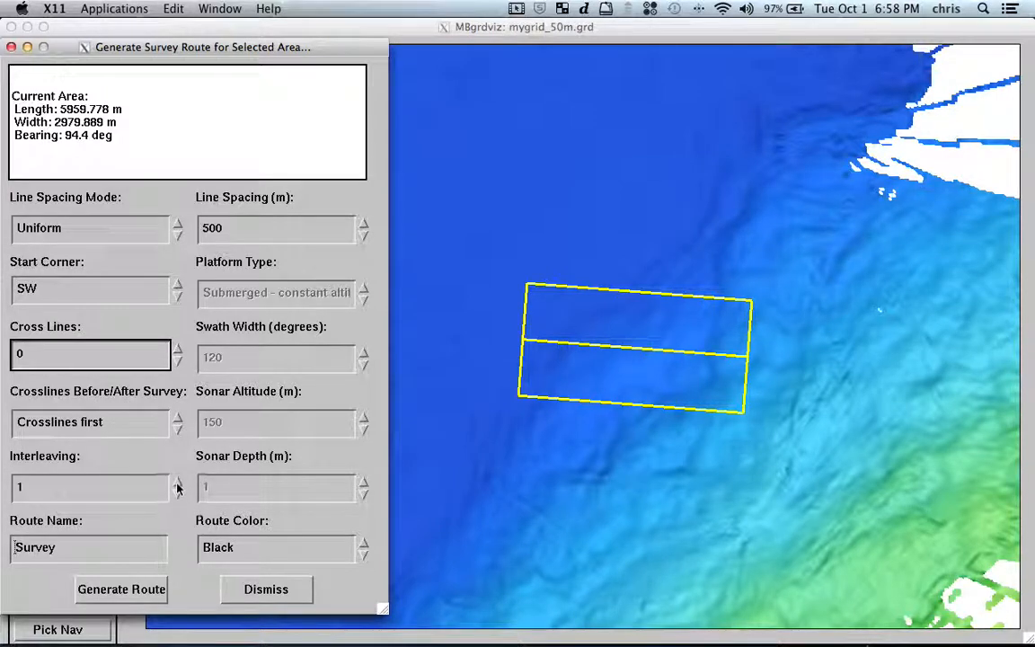
pyautogui.click(178, 350)
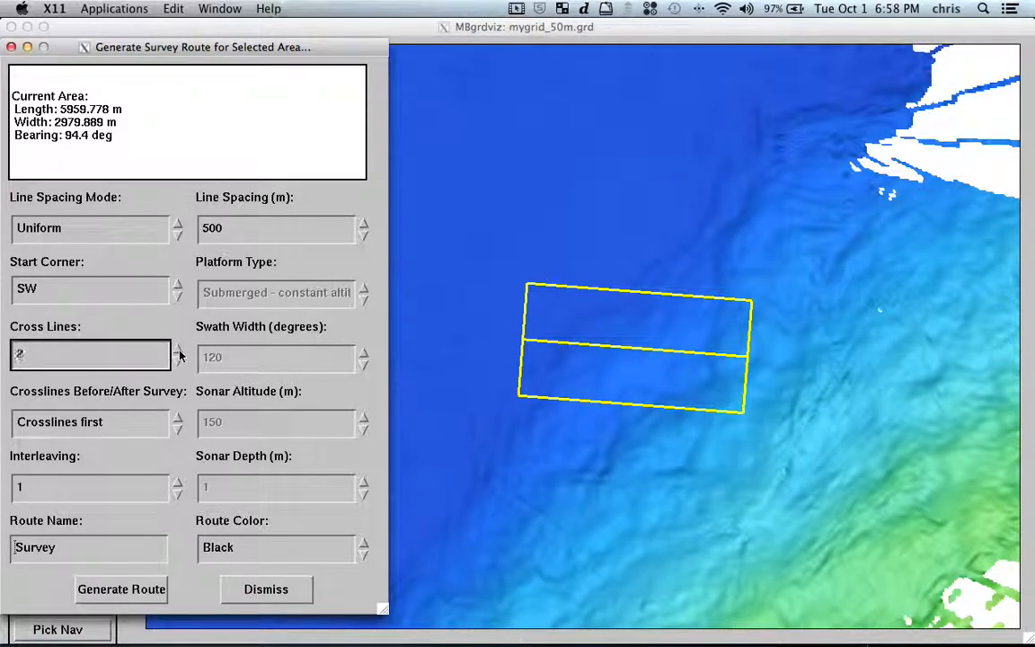
pyautogui.click(178, 350)
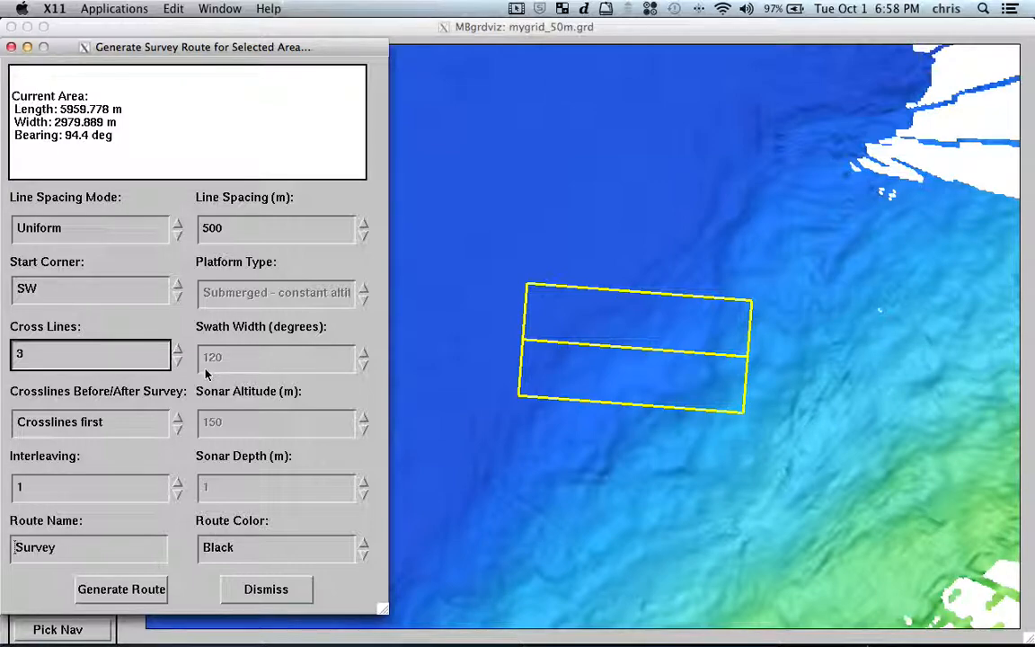
pyautogui.moveTo(135, 386)
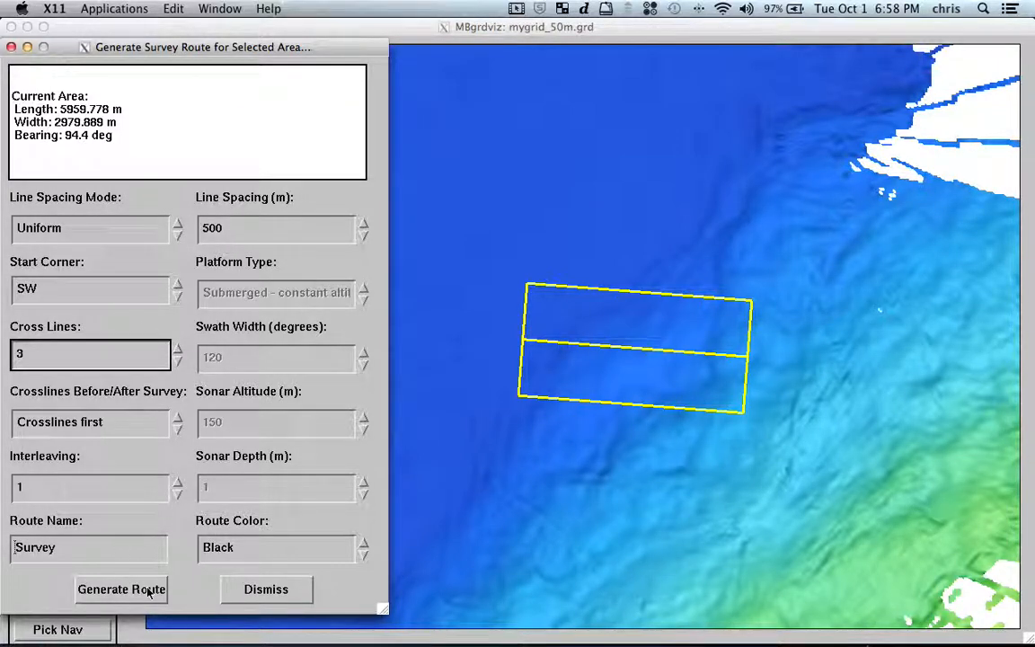
# Generate the 18-waypoint survey route over the area and return to the full grid view.
pyautogui.click(121, 589)
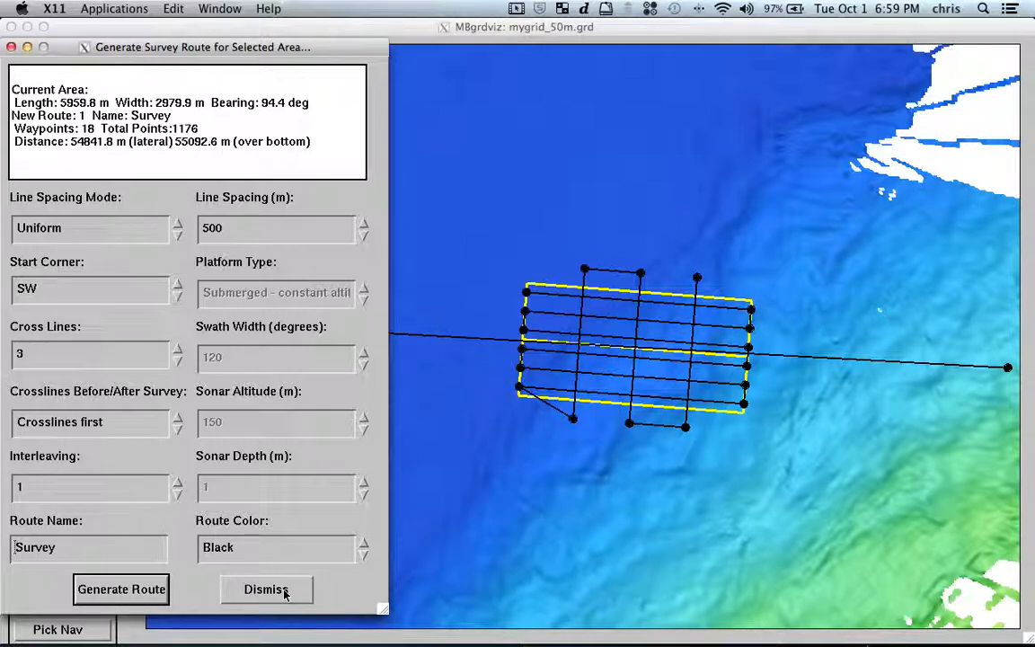
pyautogui.click(266, 590)
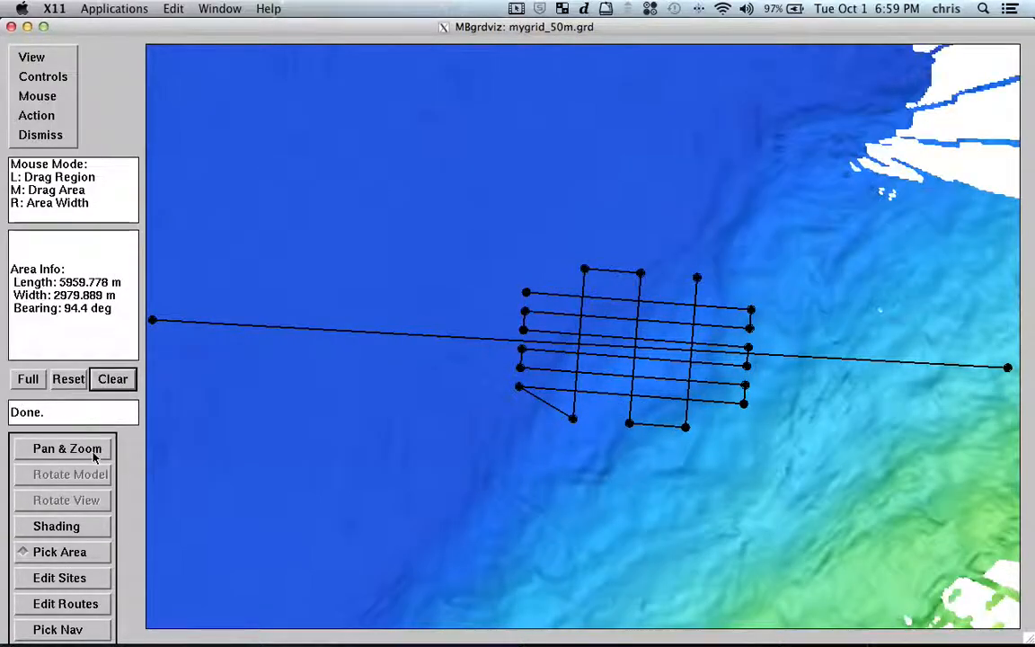
pyautogui.click(64, 449)
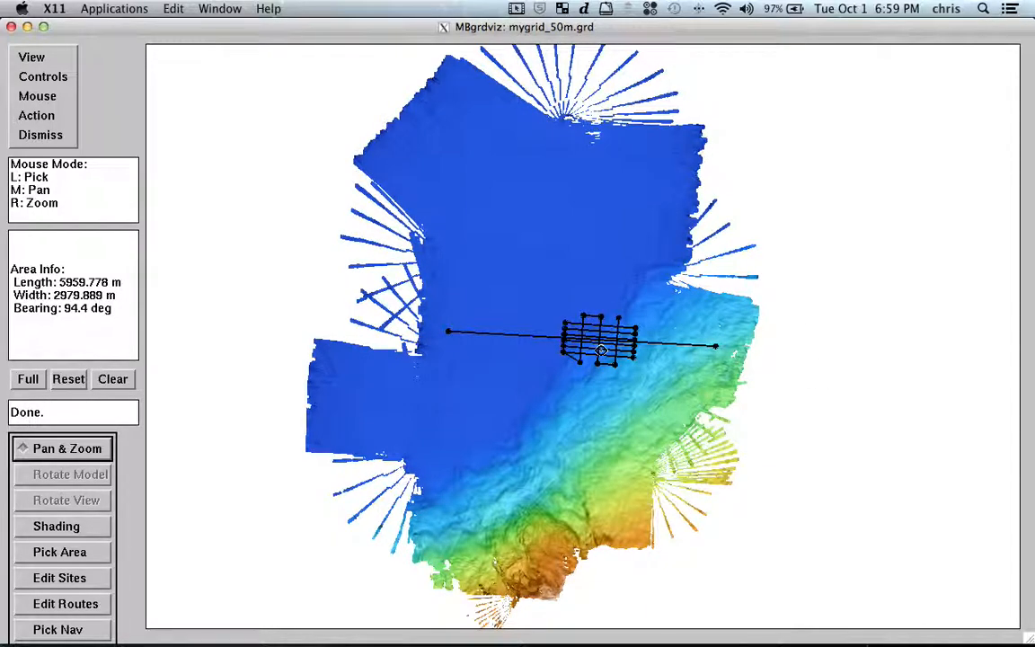
pyautogui.moveTo(154, 230)
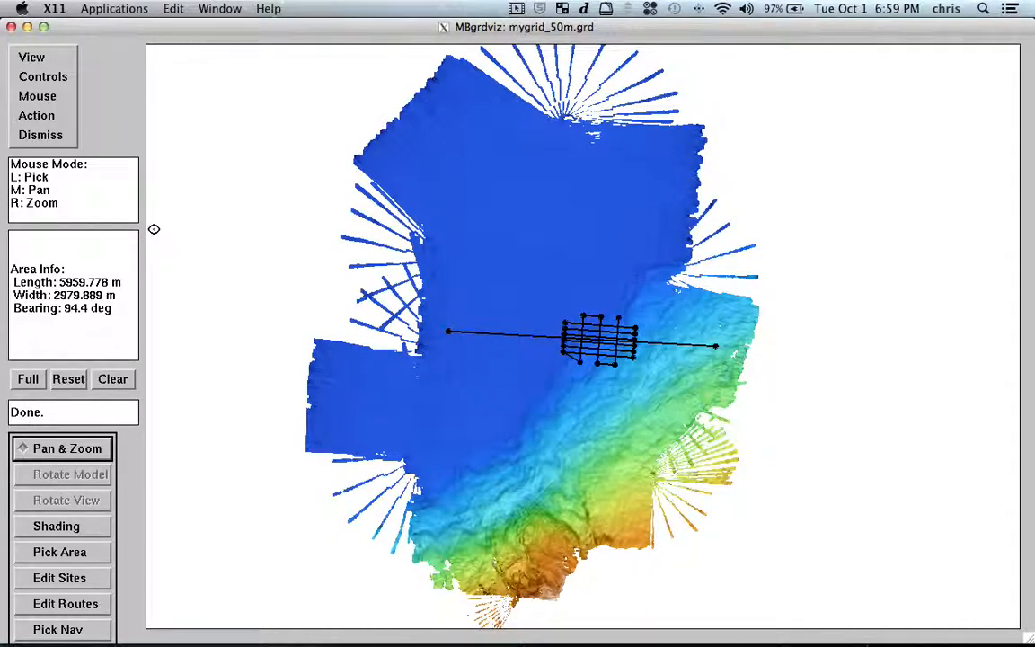
pyautogui.moveTo(848, 118)
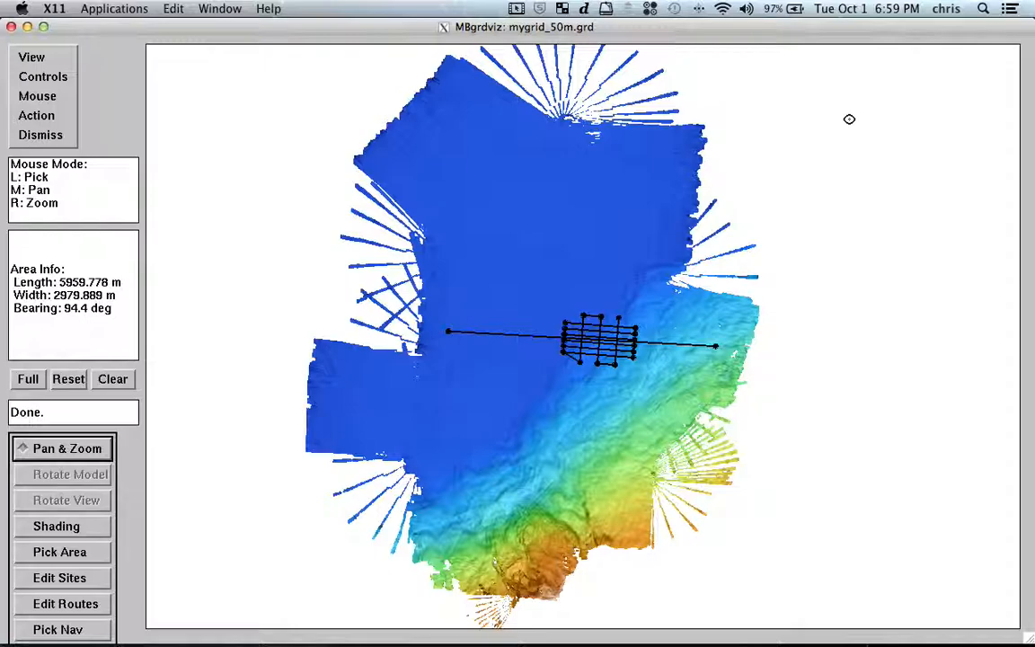